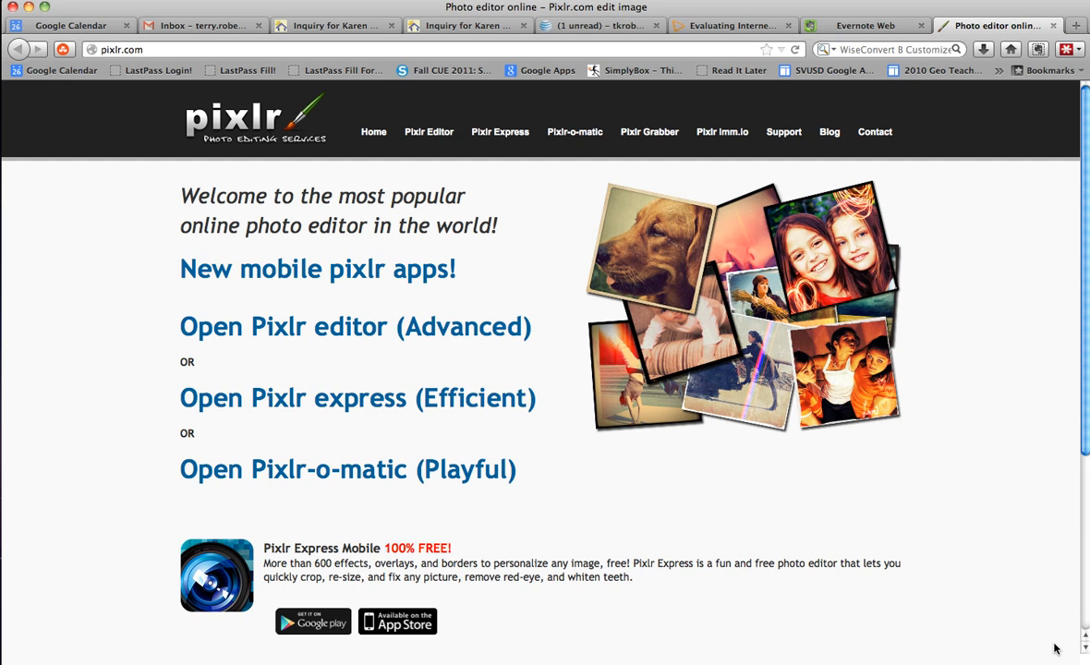
mouse_move(469, 368)
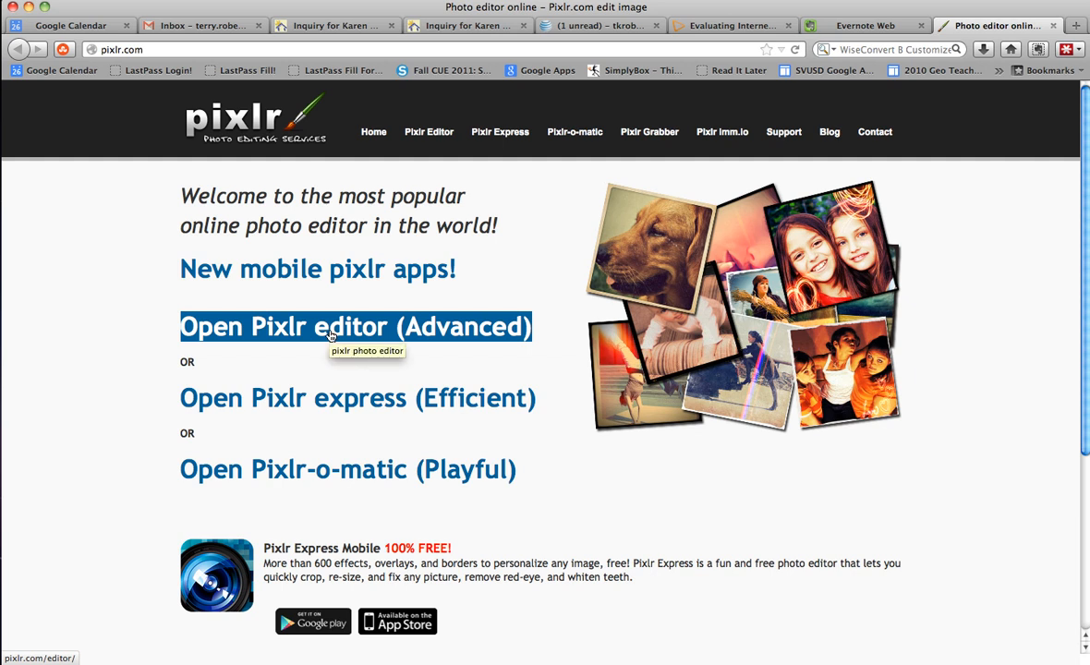
Step: Launch the advanced Pixlr Editor from the pixlr.com homepage
left_click(354, 326)
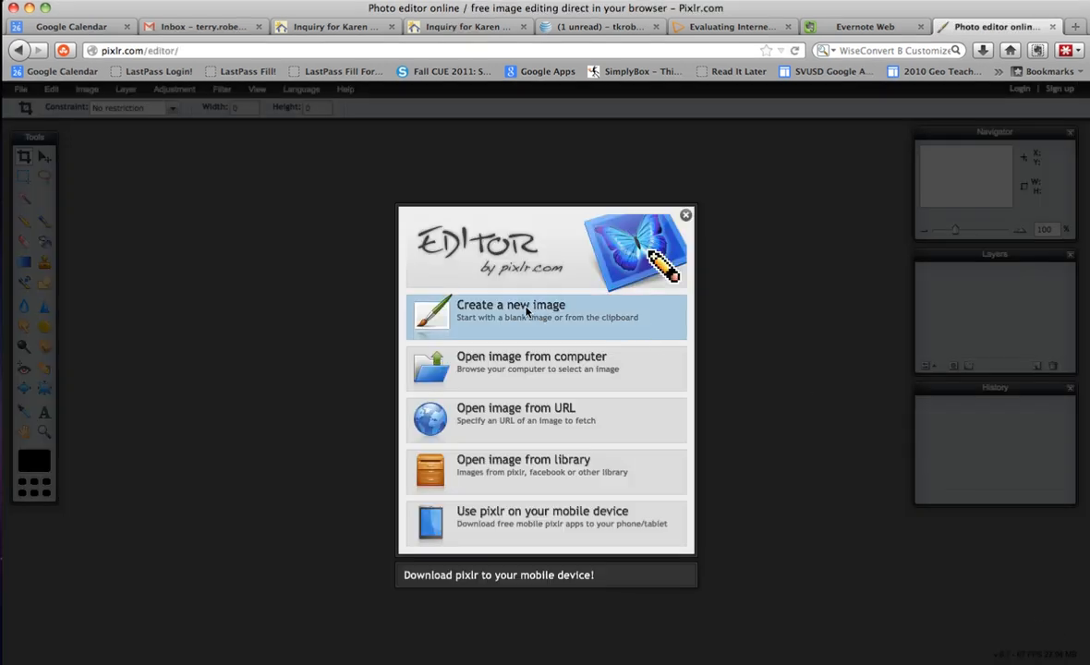
Step: Create a new 800×600 image named 'Silhouette'
left_click(510, 311)
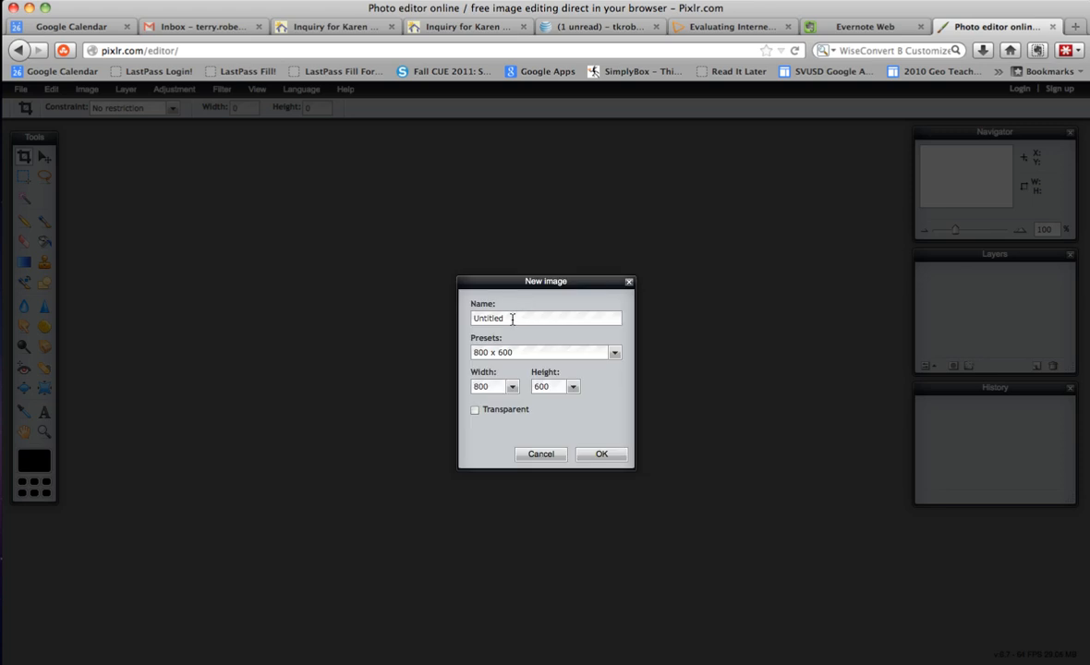
type("S")
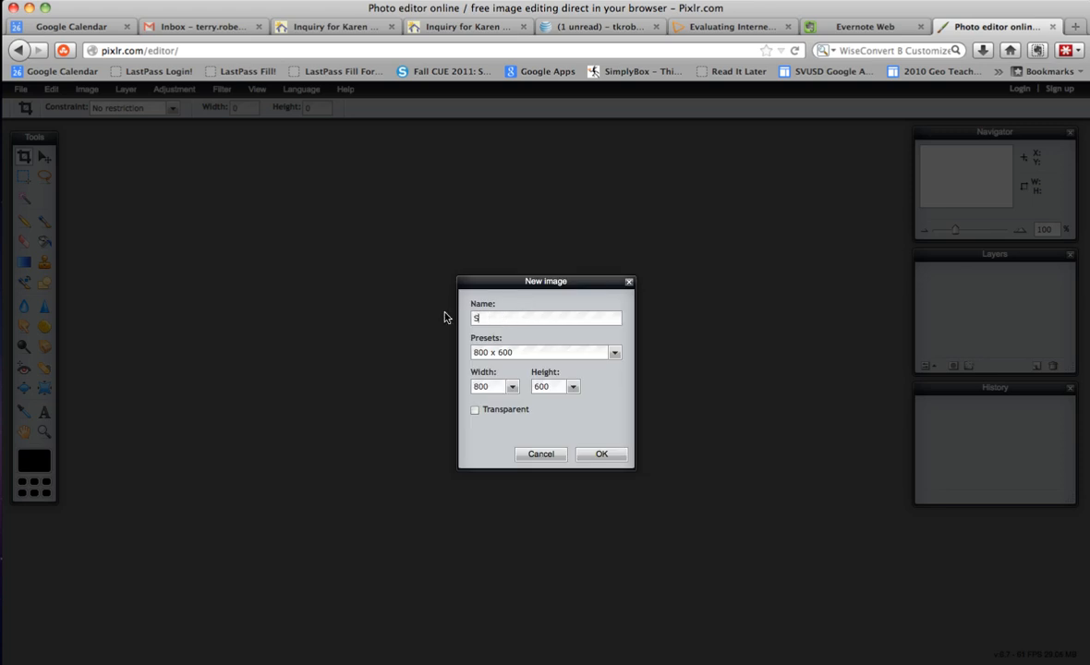
type("ilhouette")
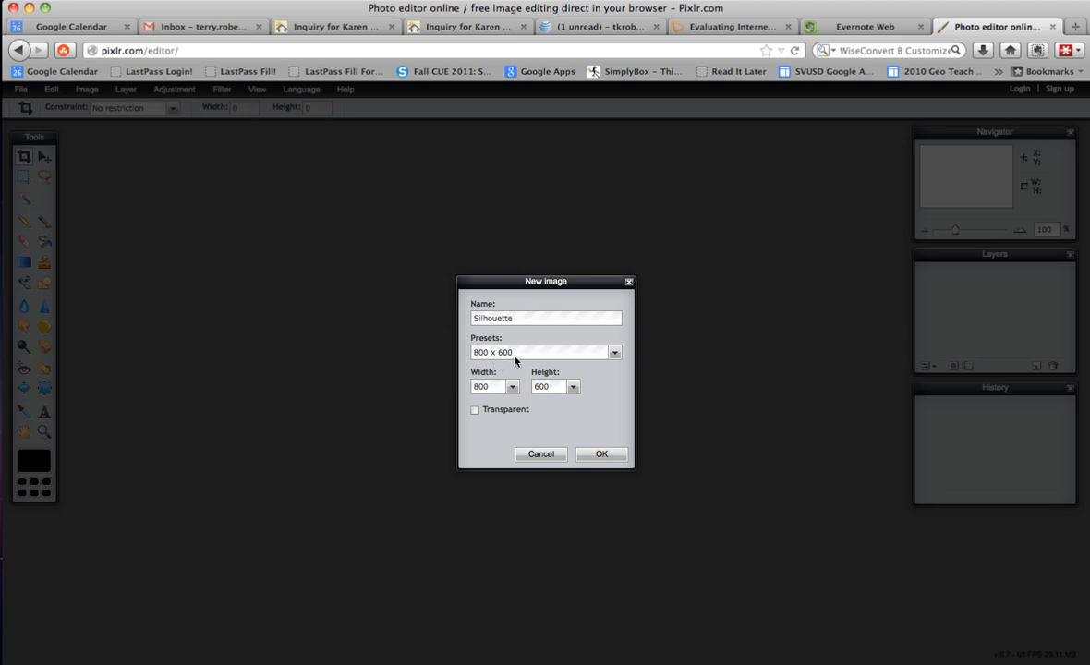
left_click(545, 318)
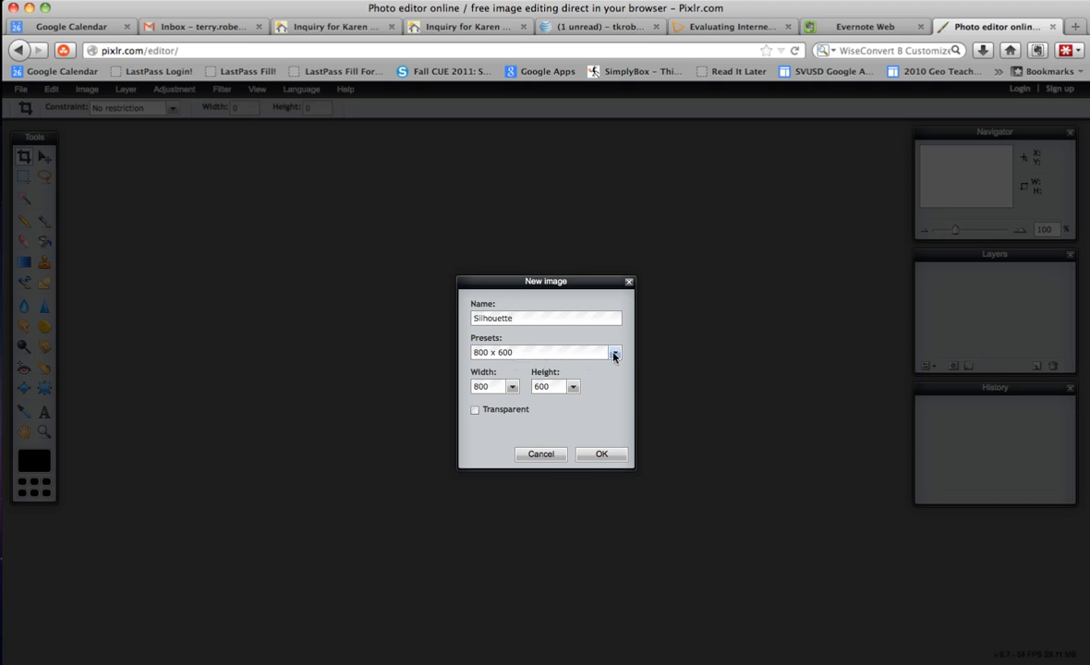
left_click(613, 352)
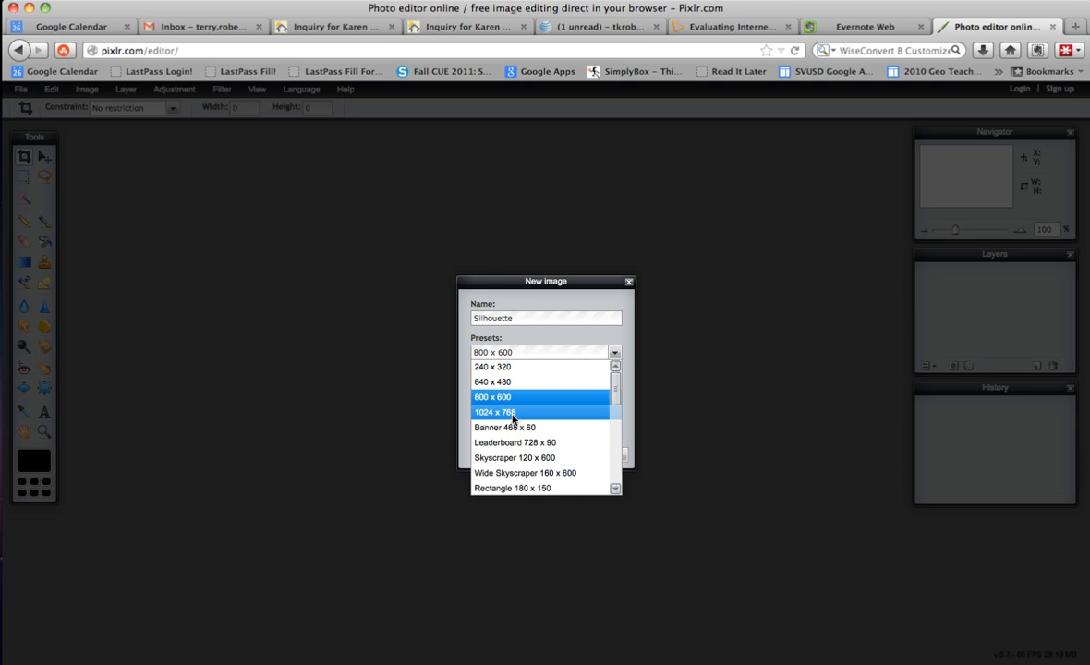
left_click(492, 396)
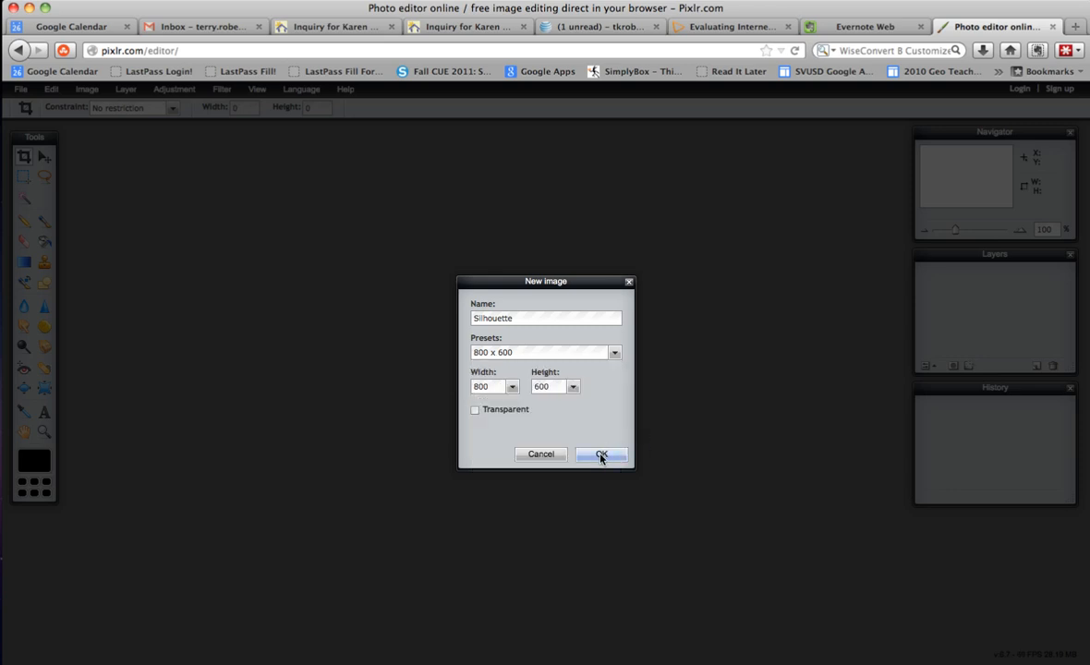
left_click(600, 453)
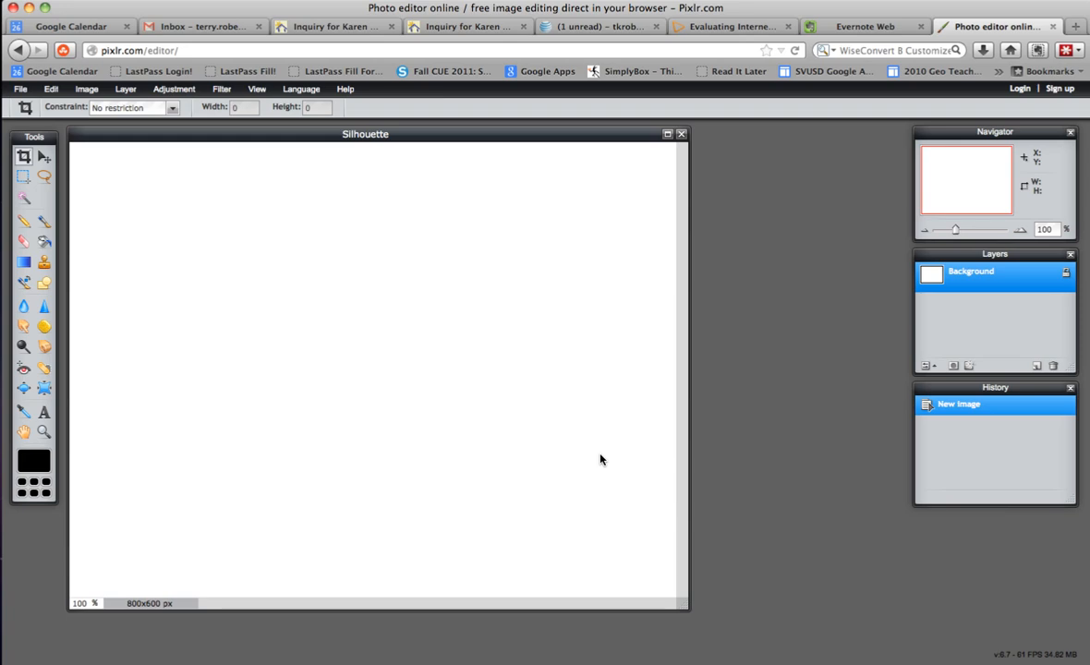
mouse_move(178, 265)
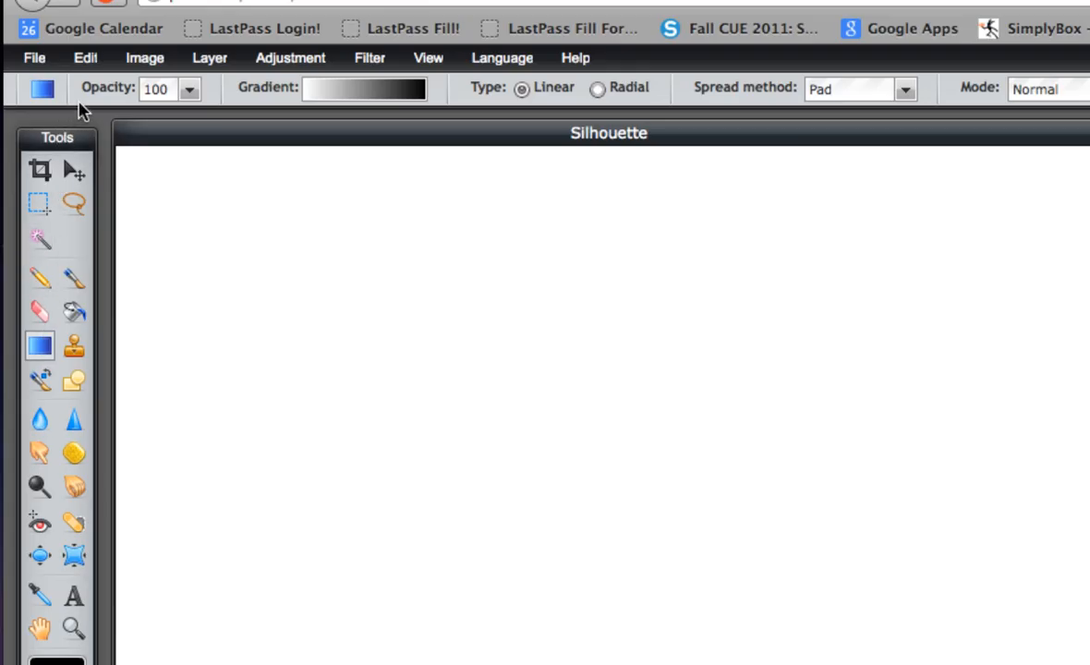
Step: Set the Gradient tool to Linear with the pastel rainbow preset
left_click(521, 87)
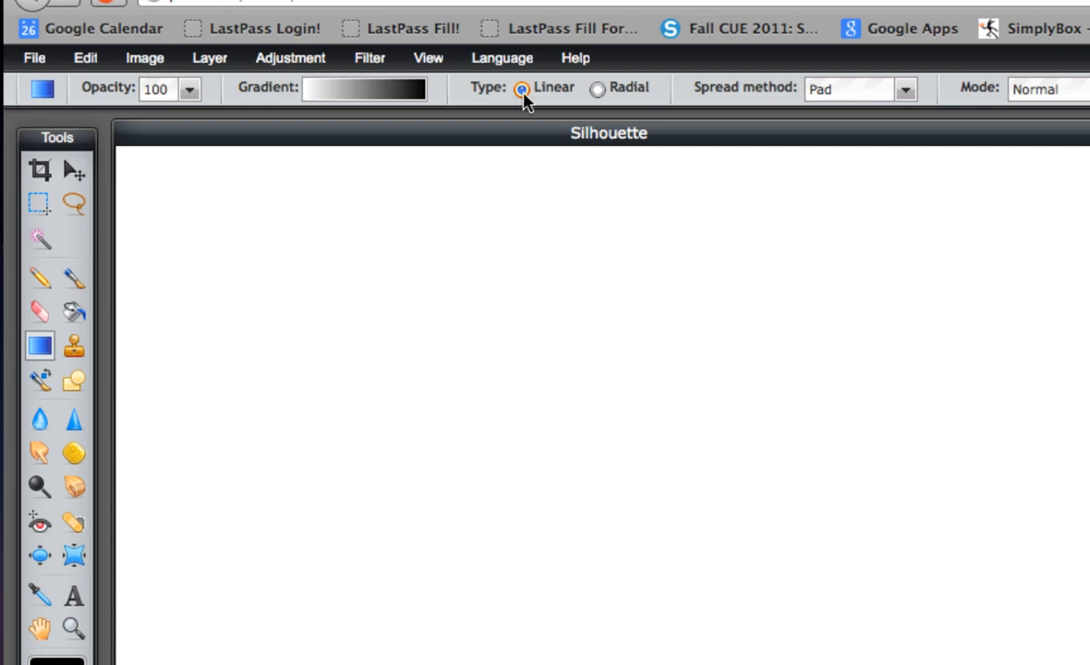
mouse_move(646, 101)
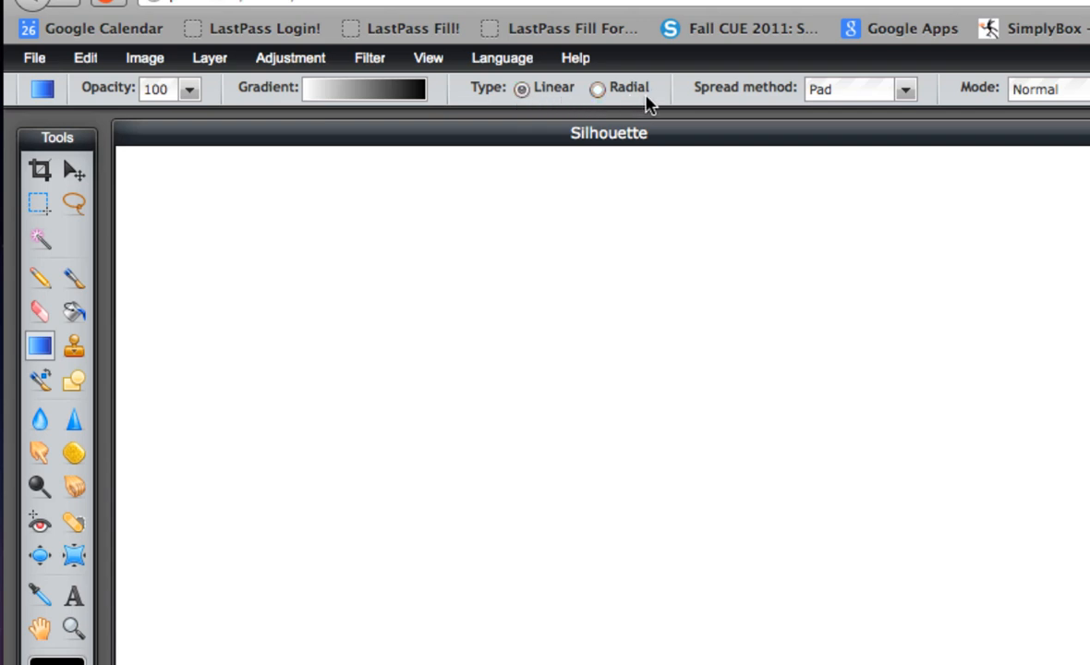
mouse_move(401, 88)
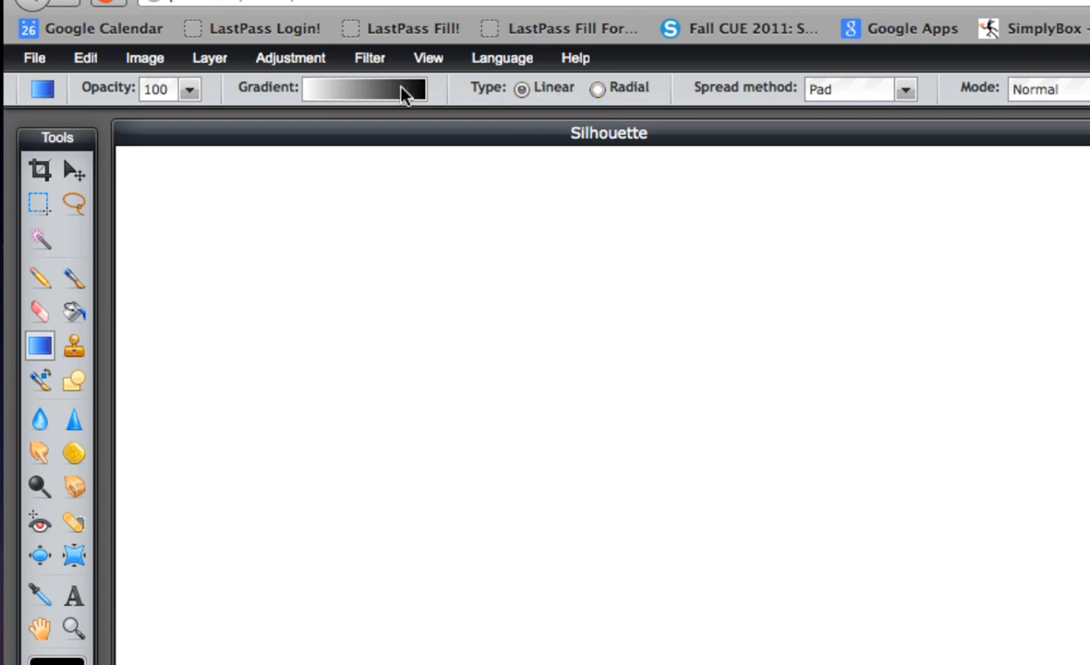
left_click(363, 88)
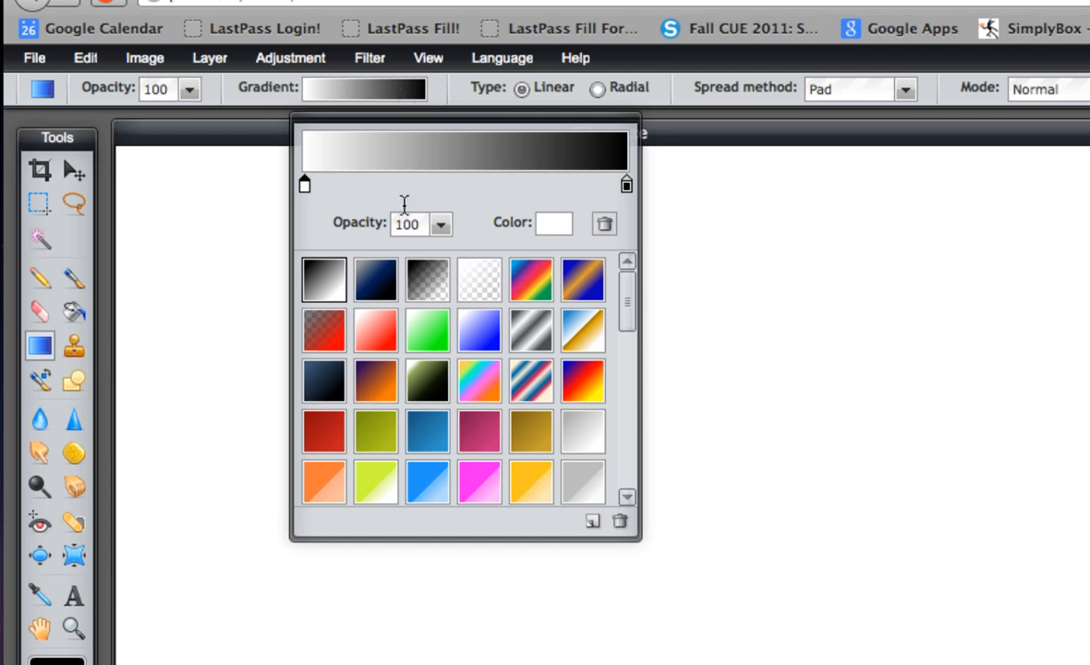
mouse_move(632, 321)
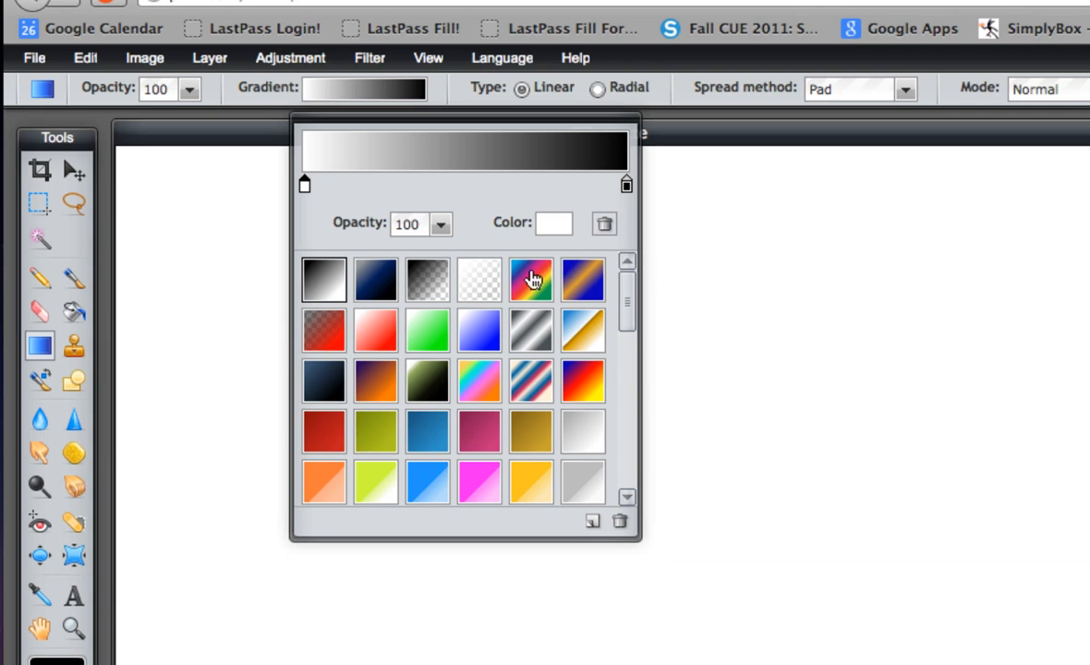
mouse_move(480, 375)
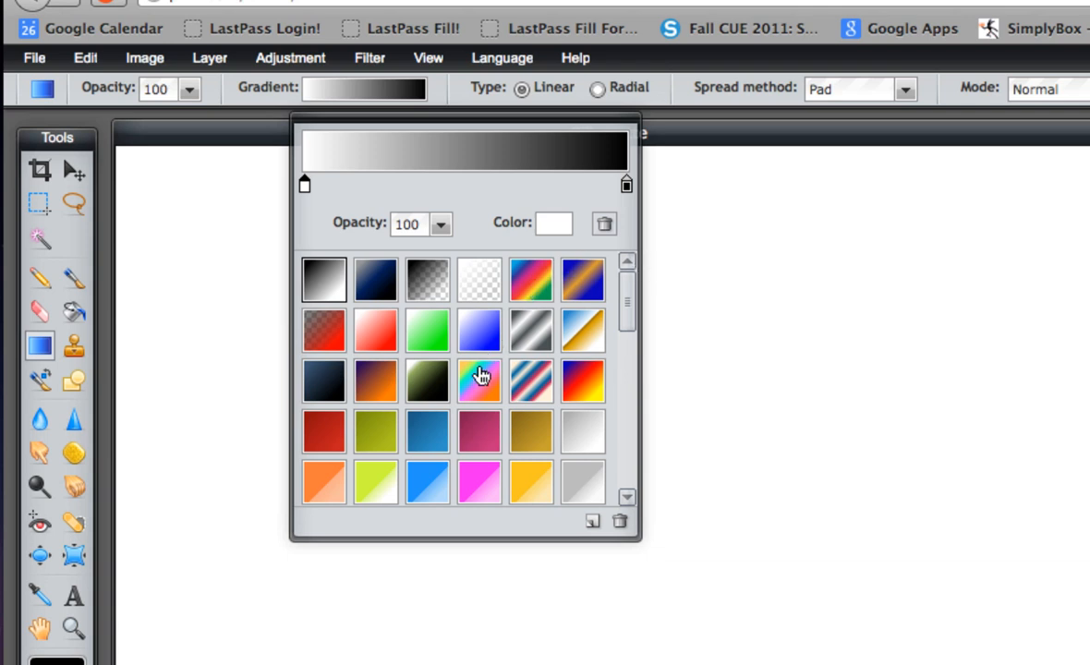
left_click(479, 380)
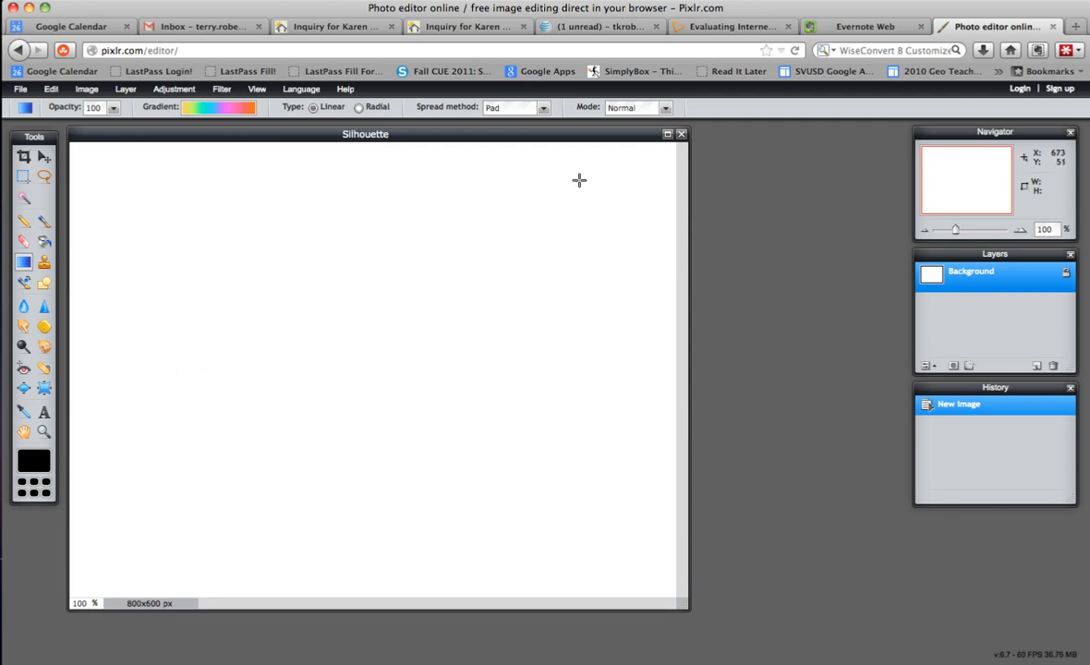
Step: Undo a diagonal gradient and redraw it as a radial rainbow from near the top
left_click_drag(582, 179, 305, 384)
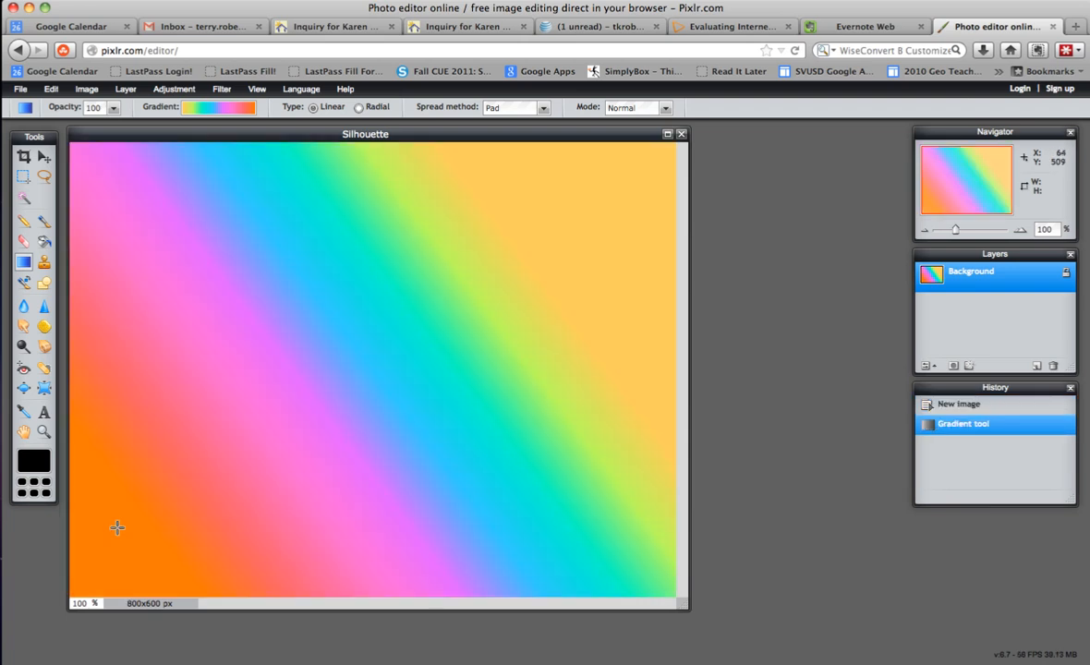
mouse_move(113, 371)
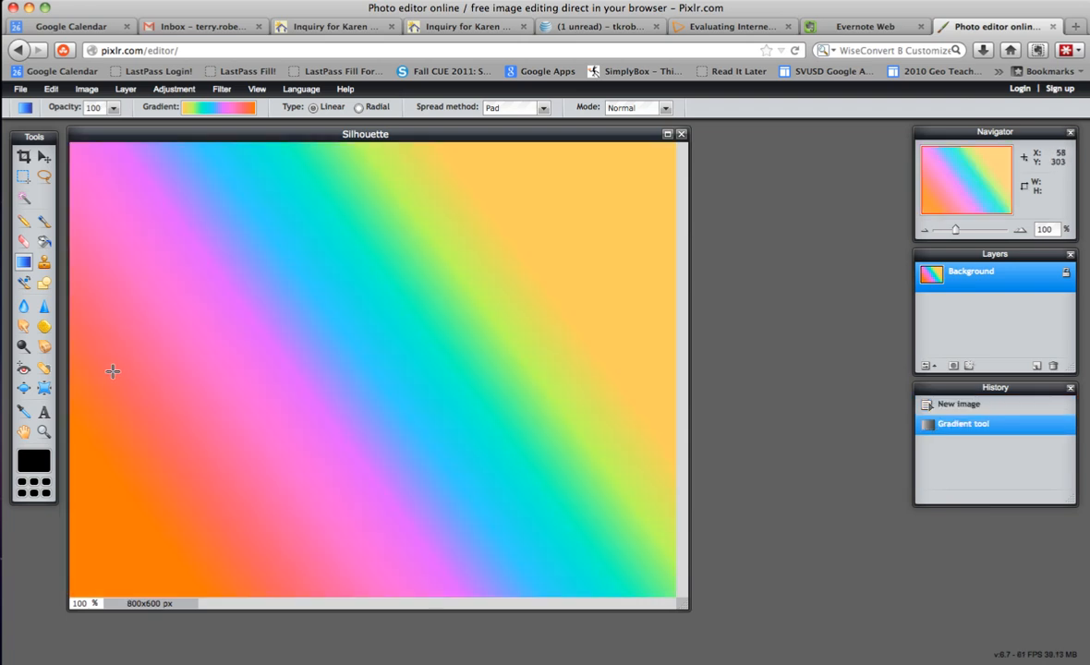
left_click(959, 404)
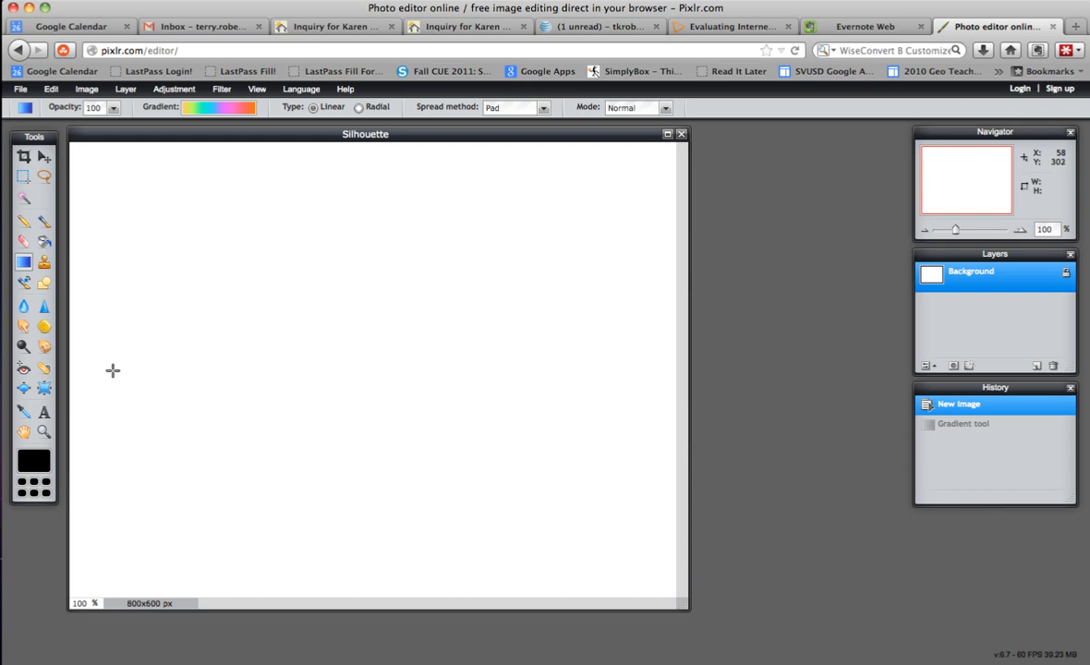
mouse_move(358, 121)
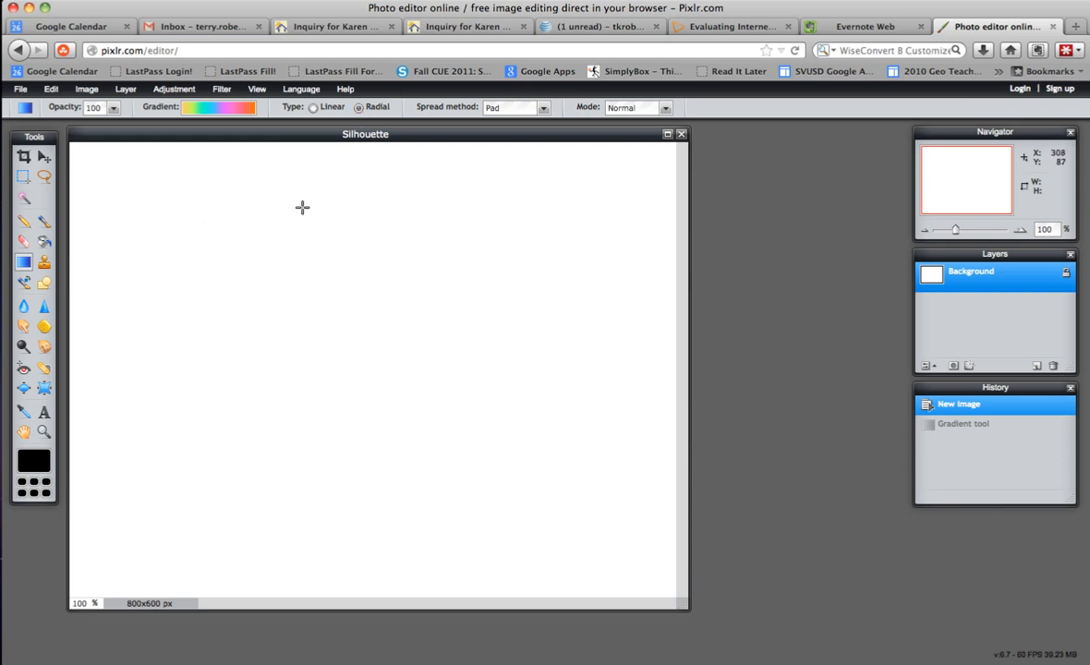
left_click_drag(302, 207, 323, 466)
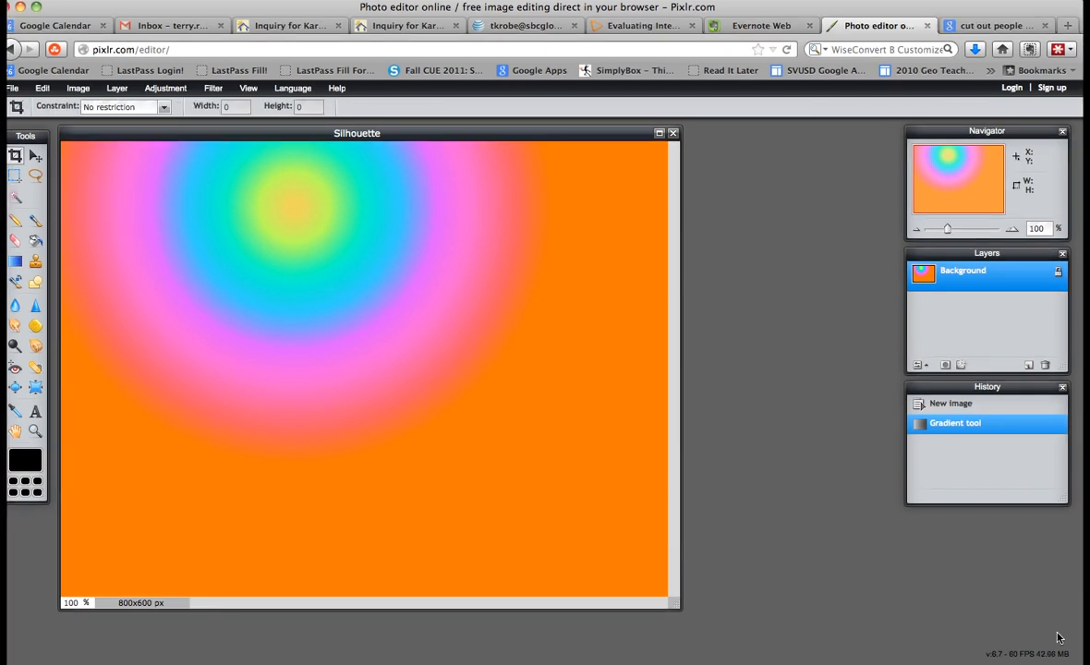
mouse_move(351, 104)
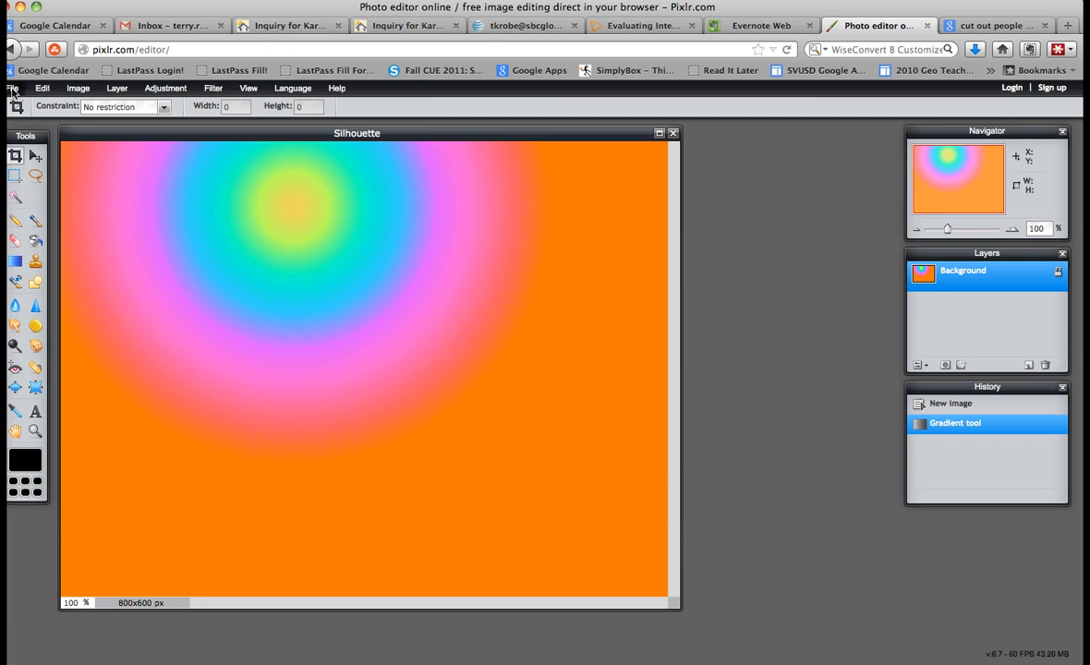
Step: Open 'Photo for Silhouette.jpg' from the Desktop
left_click(13, 88)
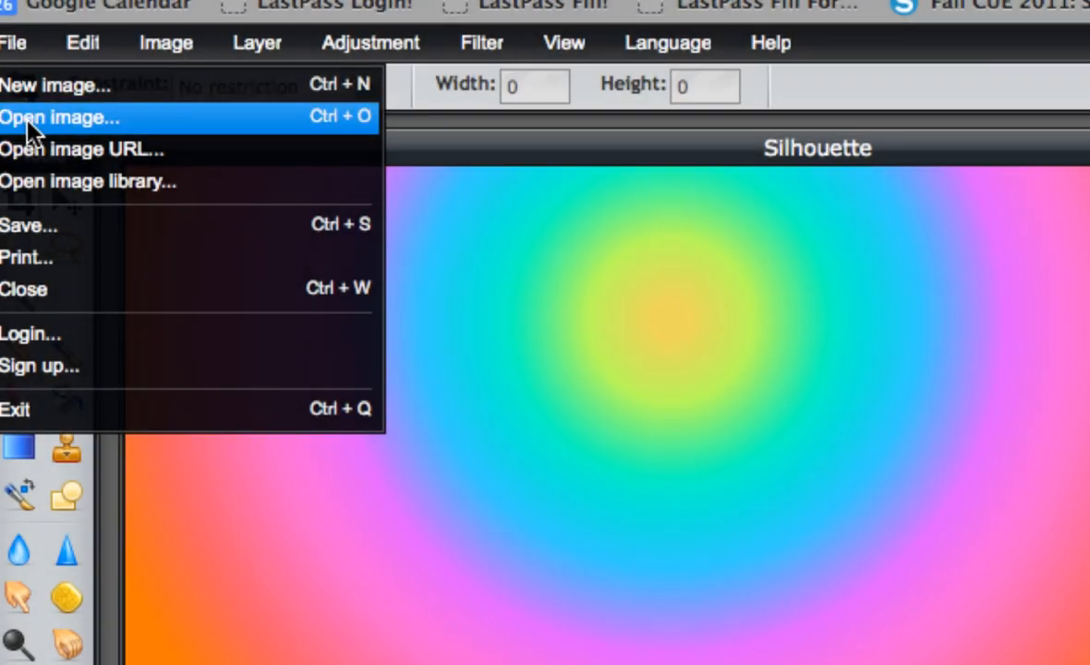
left_click(60, 117)
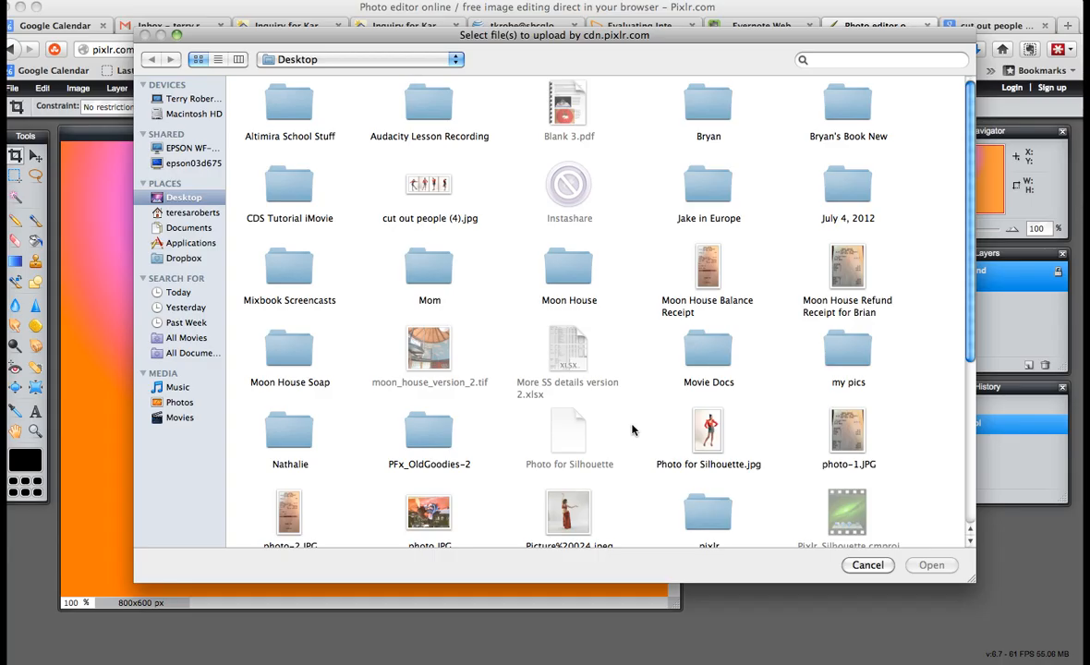
mouse_move(708, 448)
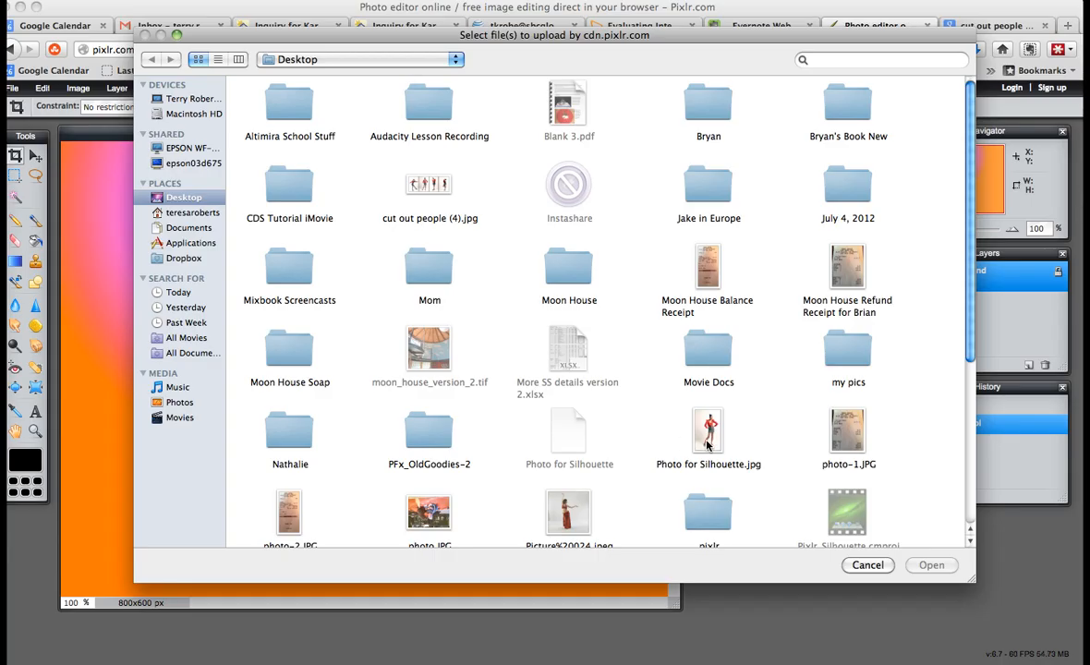
left_click(709, 431)
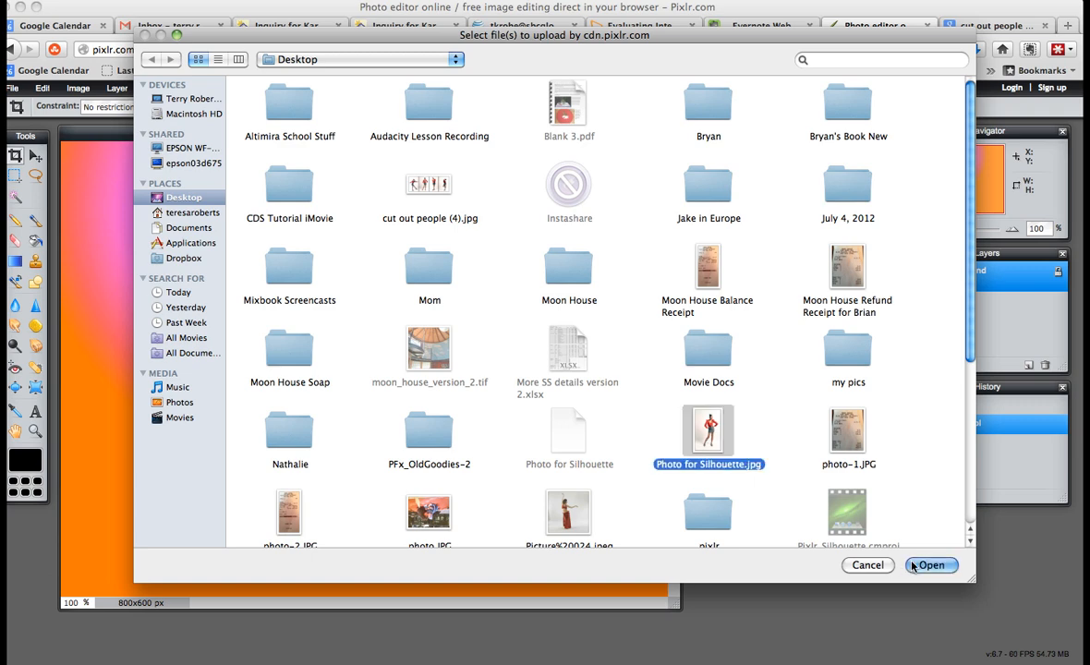
left_click(930, 565)
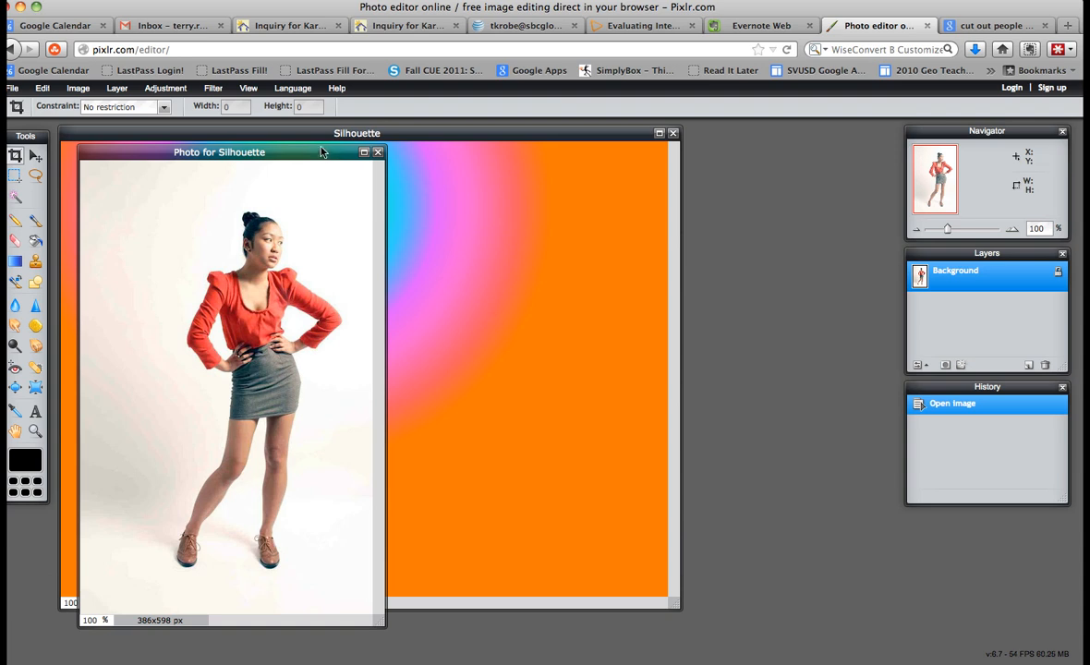
Step: Drag the photo's window over the Silhouette canvas
left_click_drag(219, 152, 354, 153)
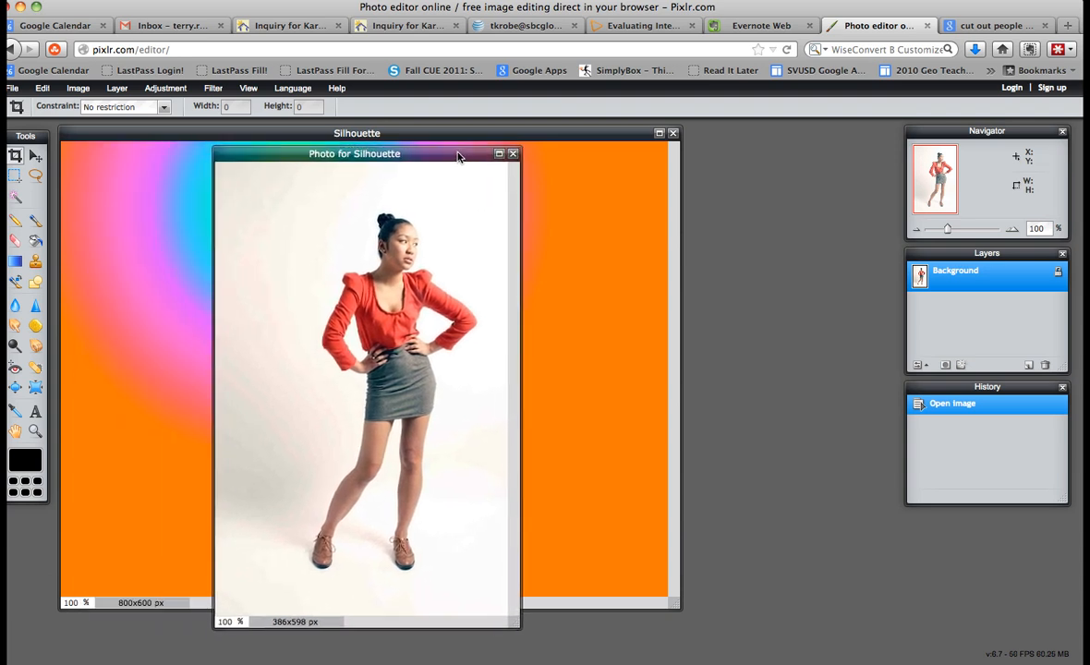
left_click_drag(457, 153, 471, 144)
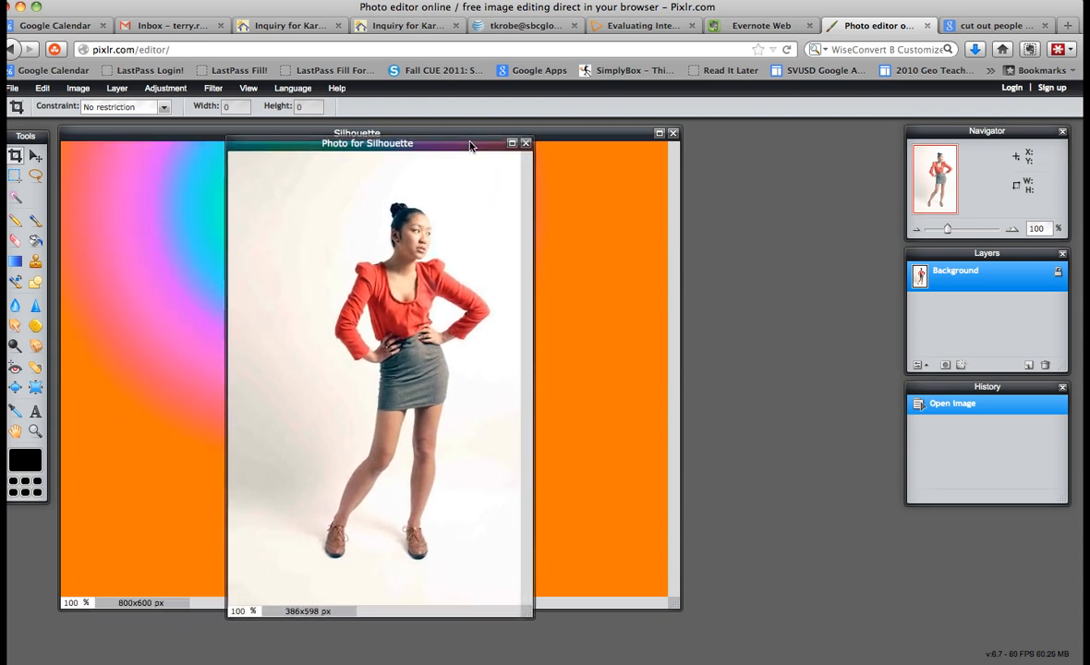
mouse_move(459, 178)
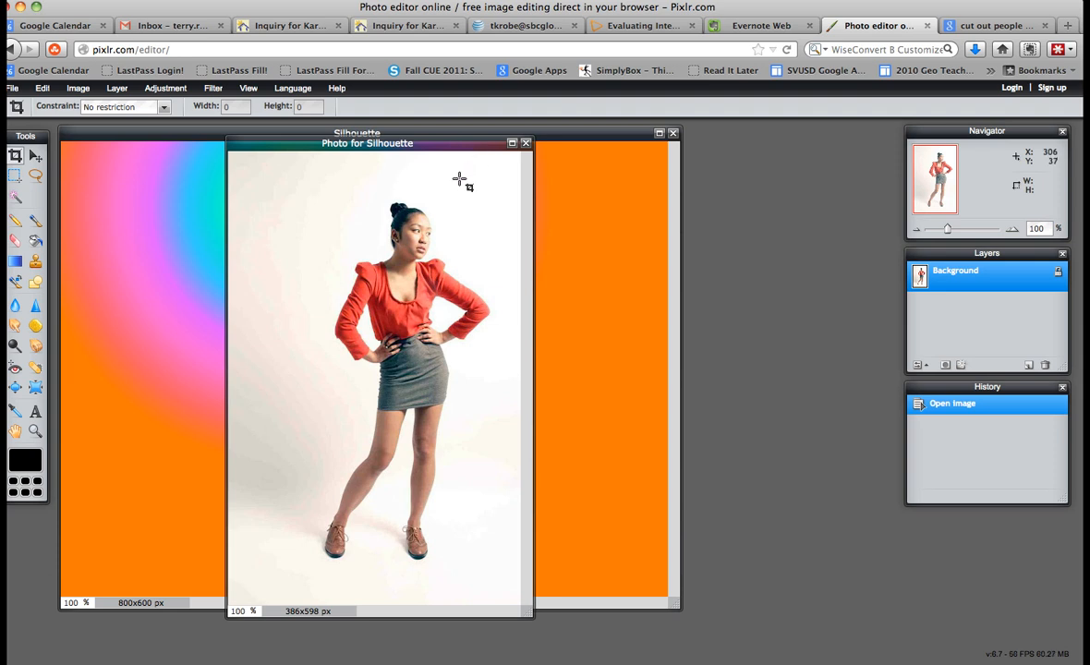
mouse_move(383, 222)
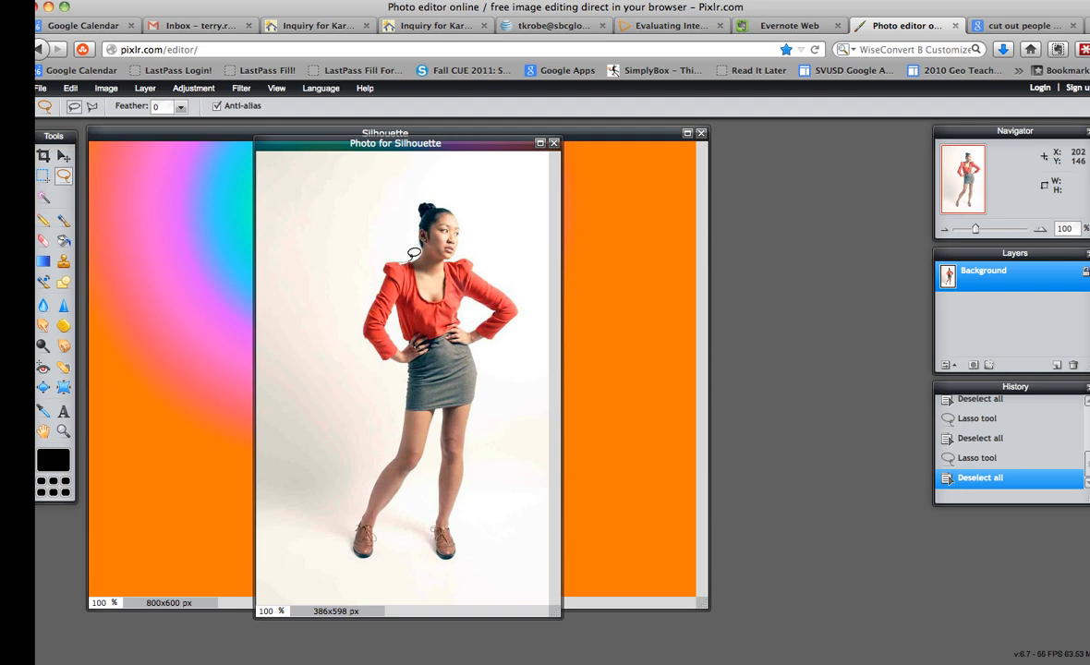
mouse_move(423, 246)
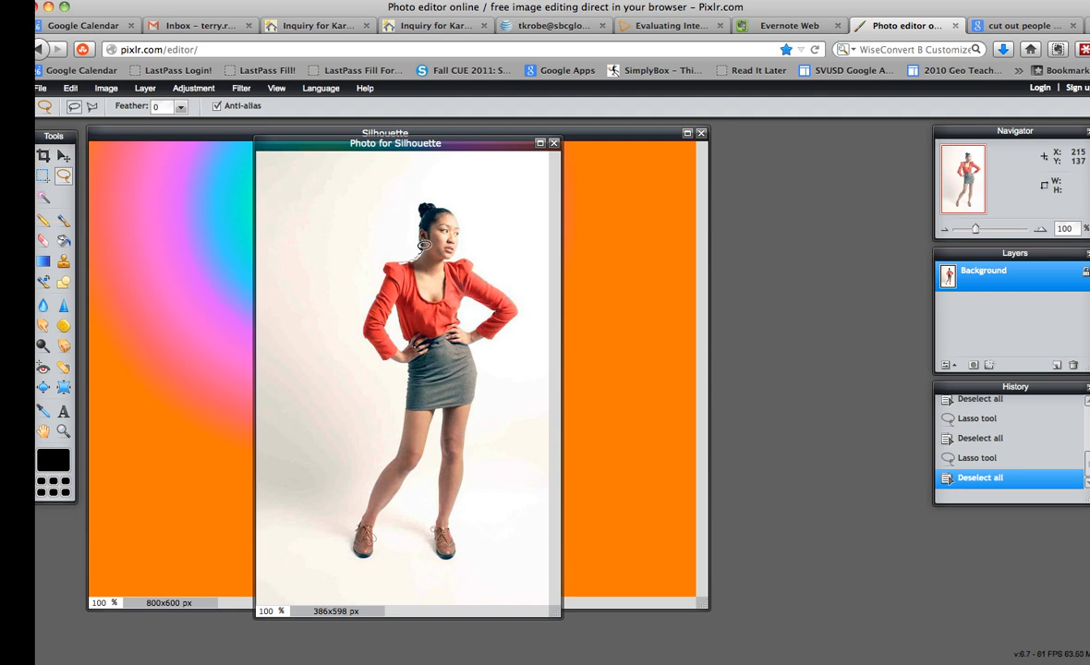
mouse_move(421, 221)
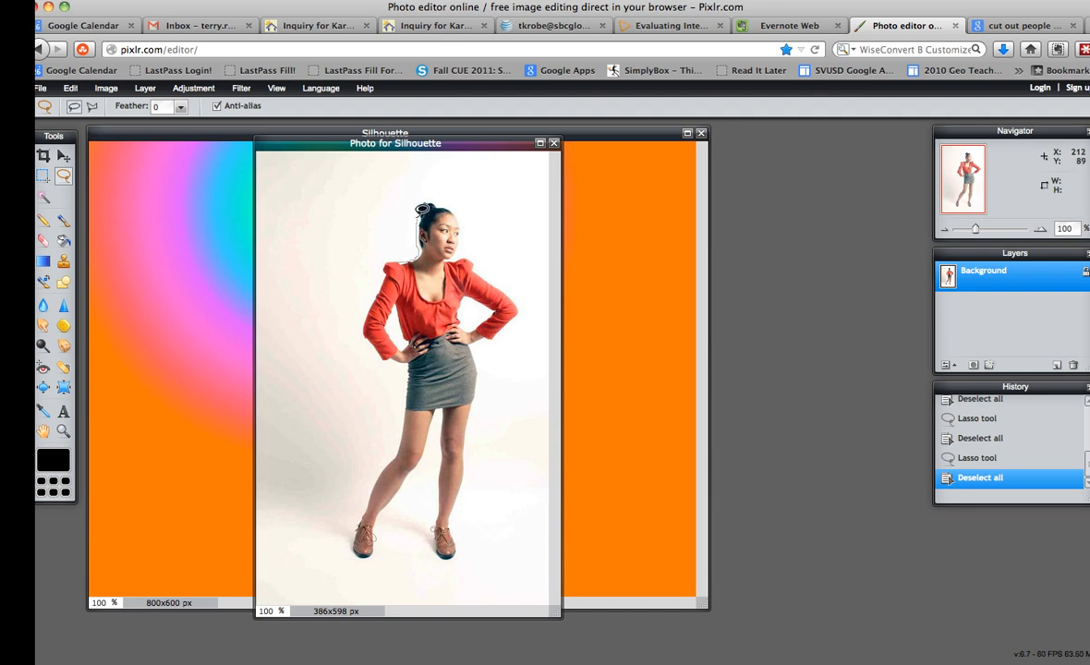
mouse_move(425, 197)
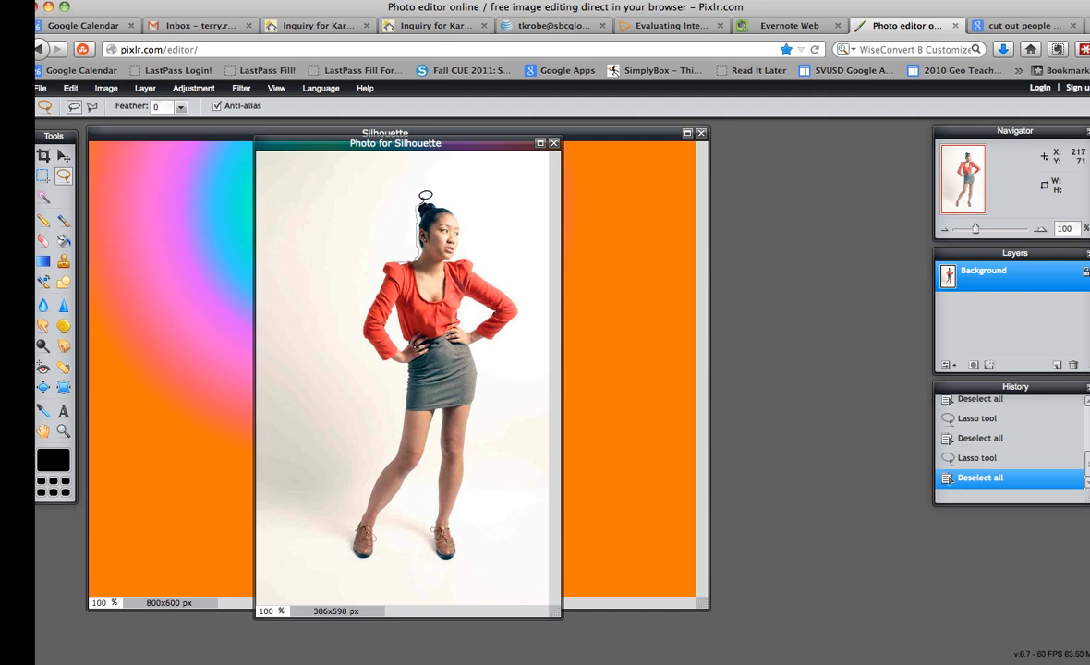
mouse_move(434, 197)
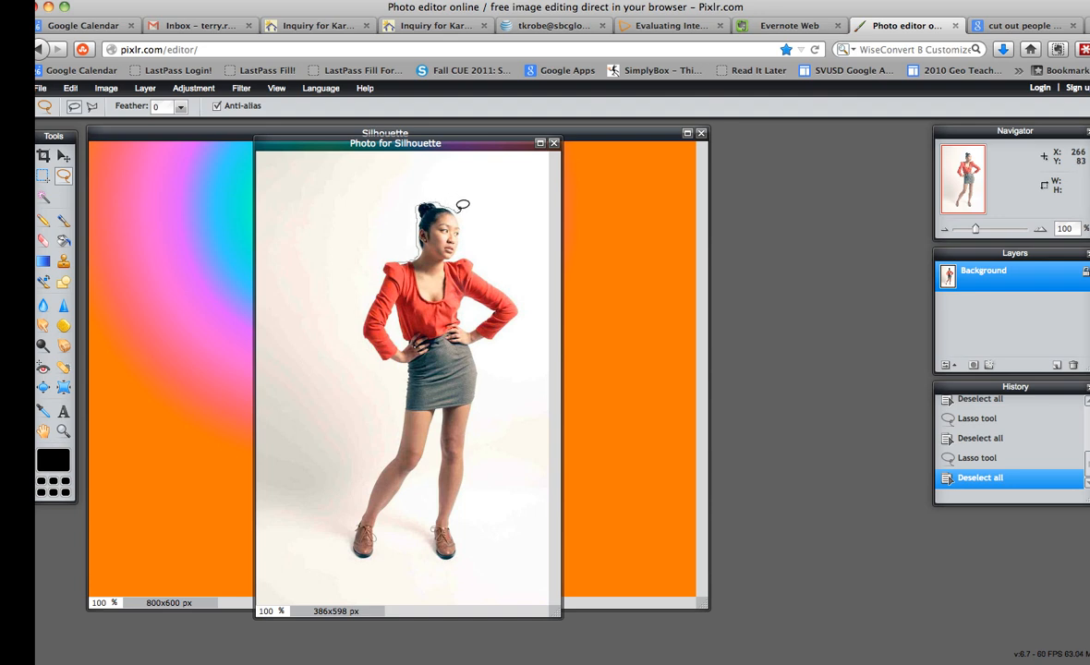
mouse_move(467, 210)
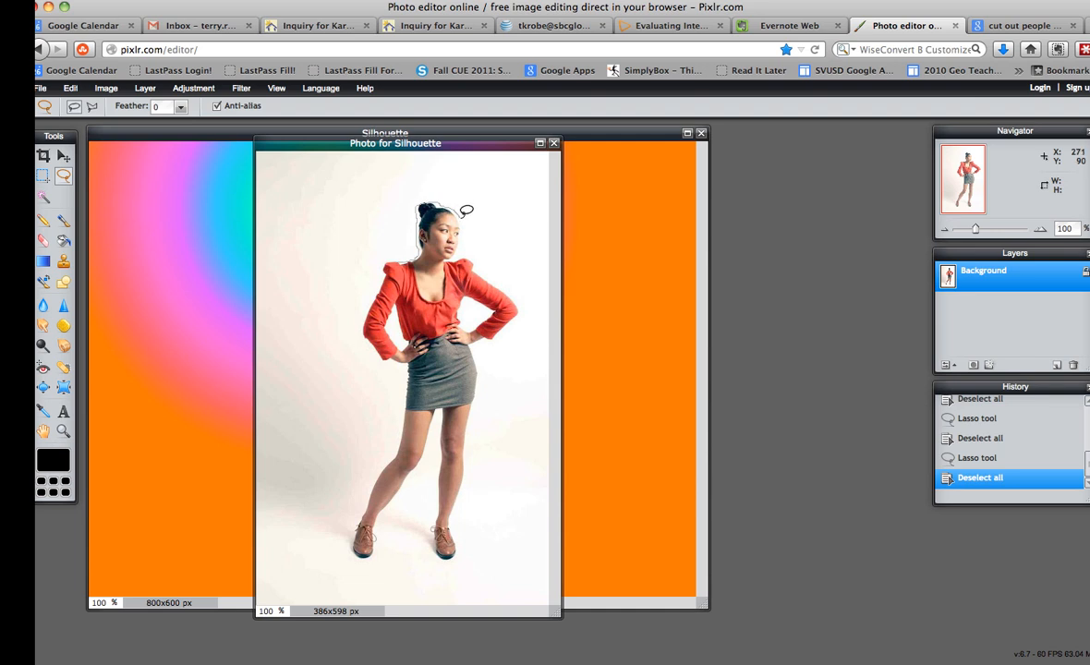
mouse_move(470, 220)
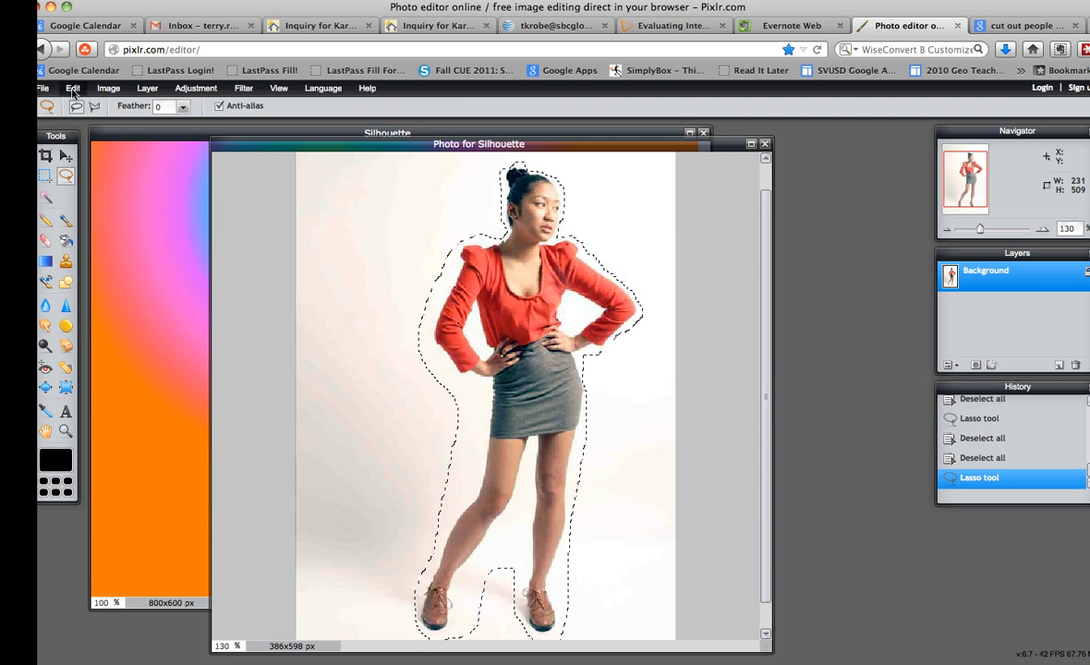
Step: Copy the outlined woman with Edit > Copy and select the Move tool
left_click(72, 88)
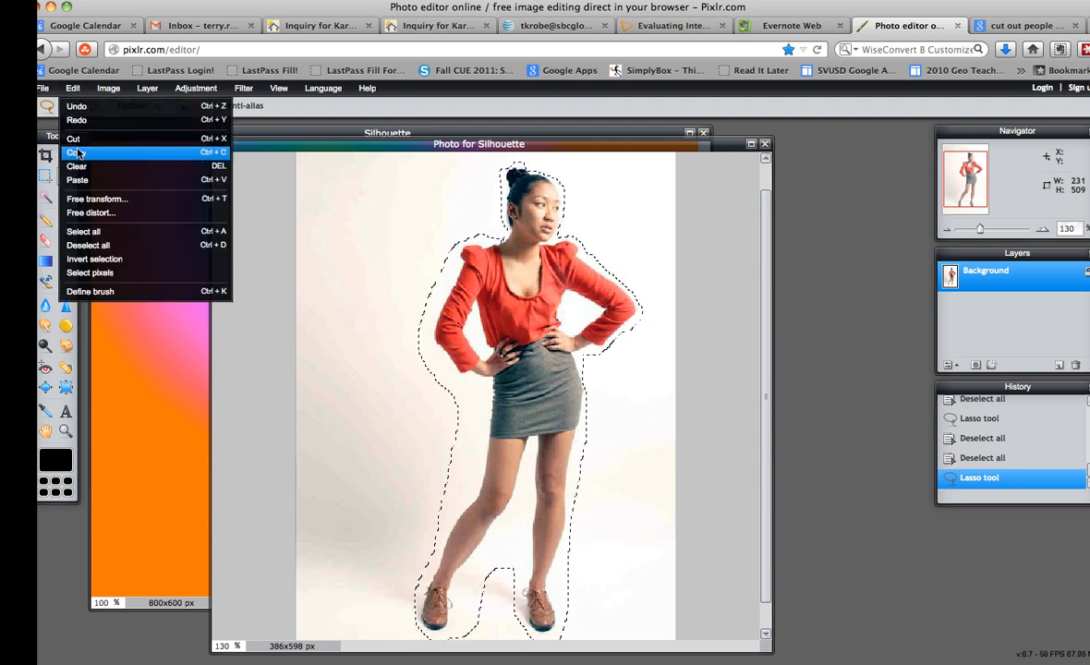
left_click(75, 153)
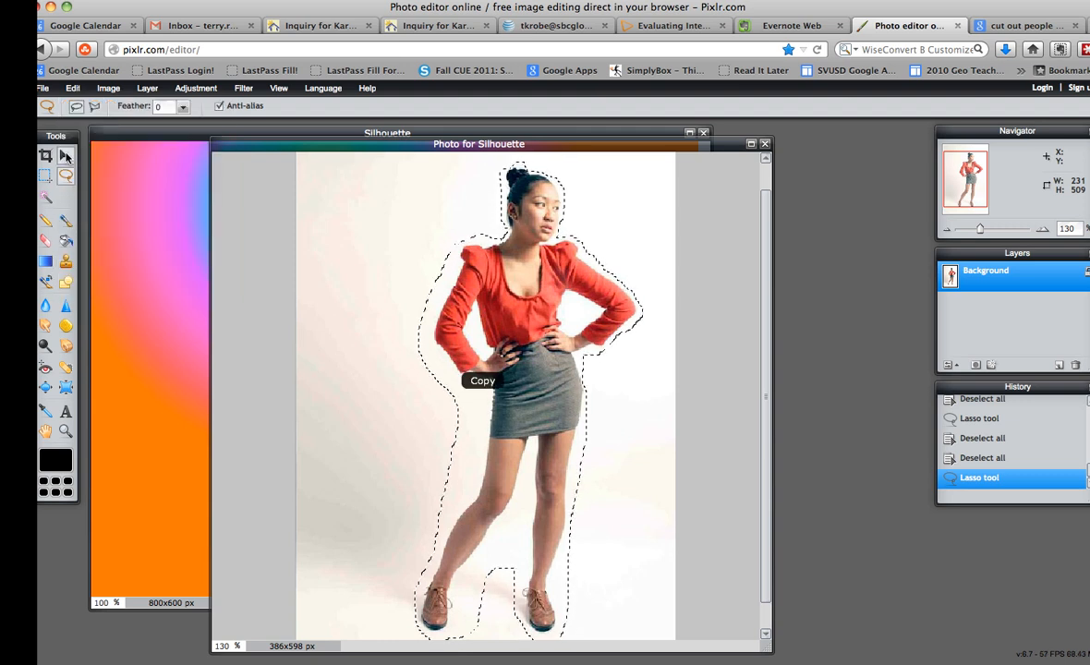
left_click(65, 156)
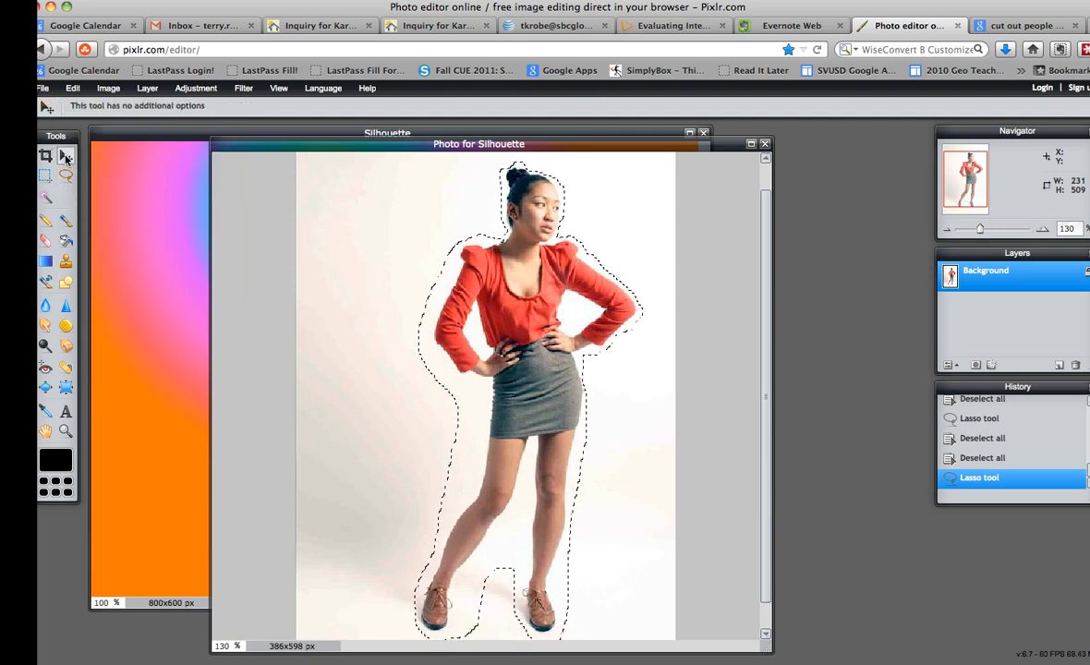
mouse_move(66, 155)
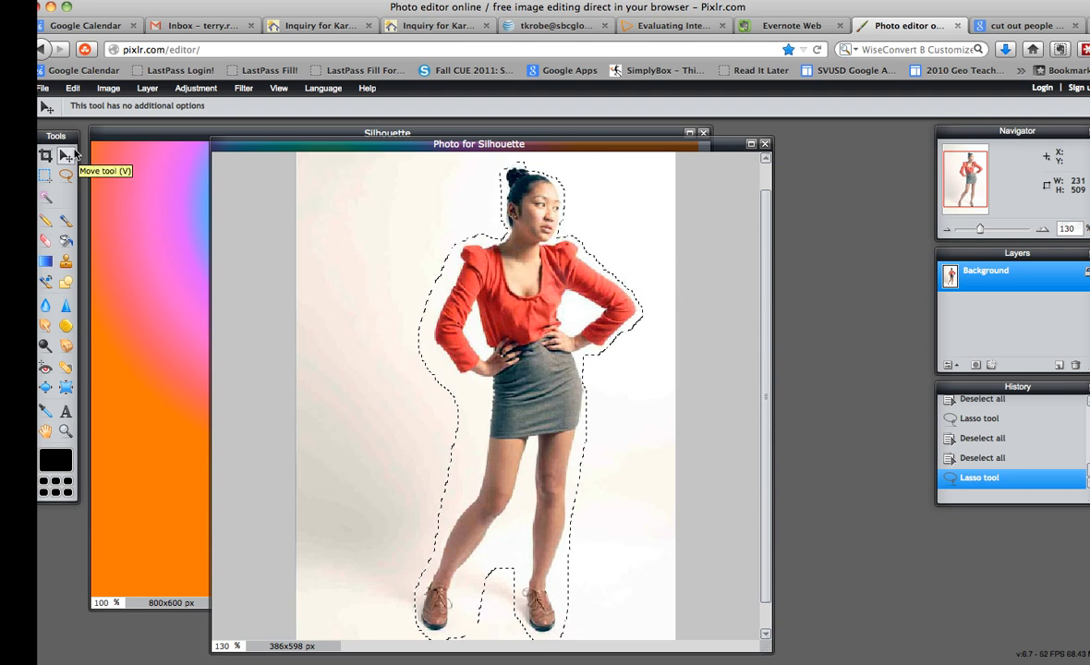
mouse_move(152, 201)
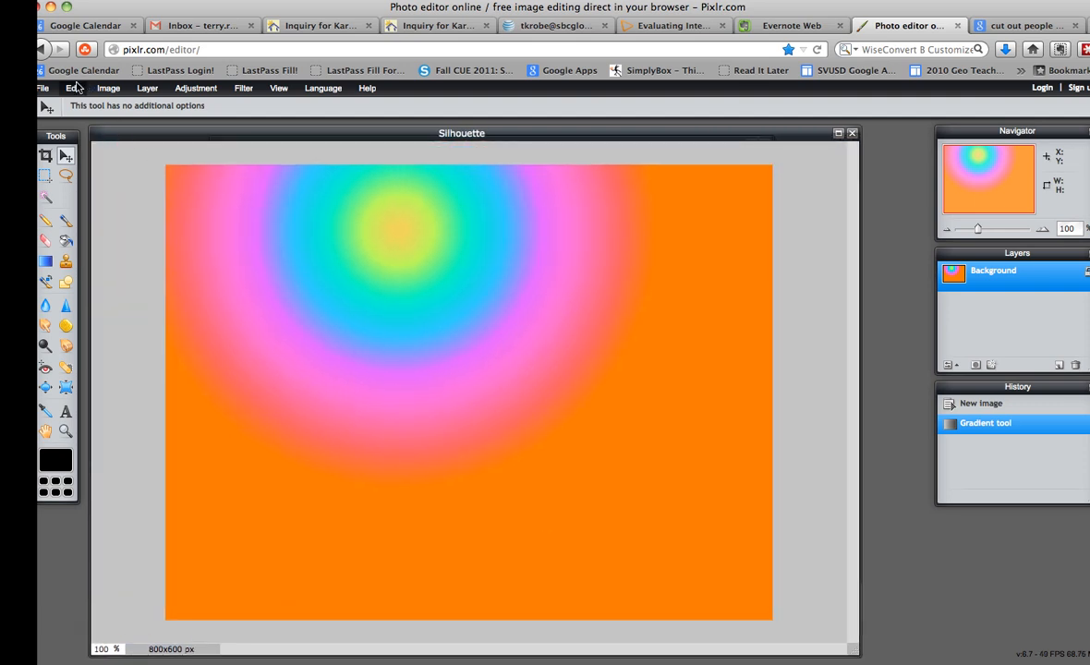
Step: Paste the woman into the Silhouette image as Layer 1
left_click(72, 87)
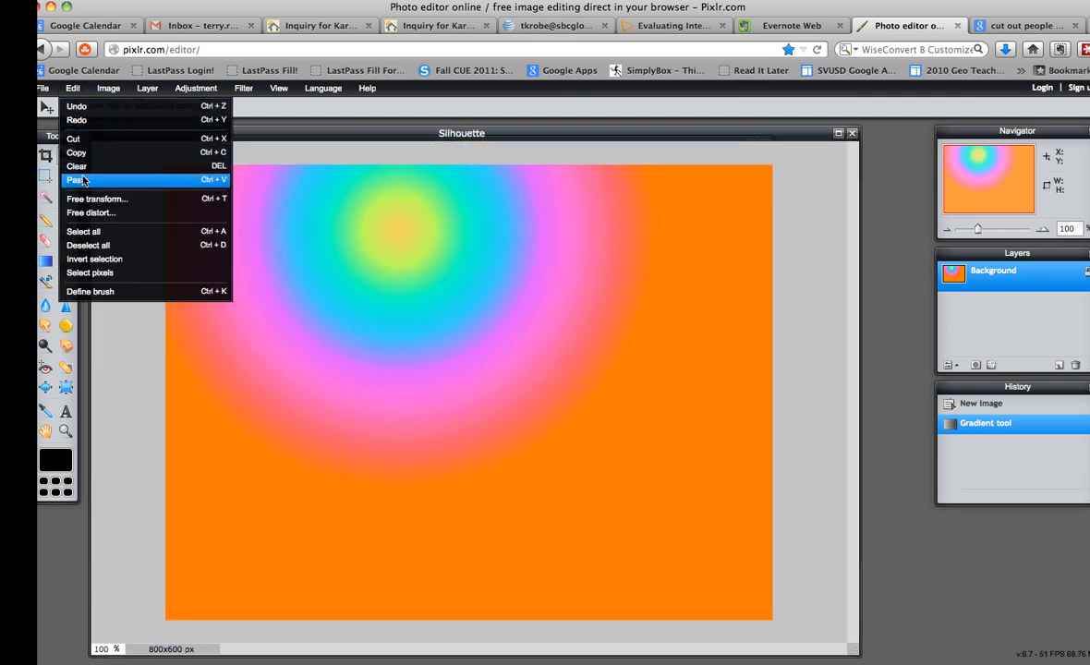
left_click(75, 180)
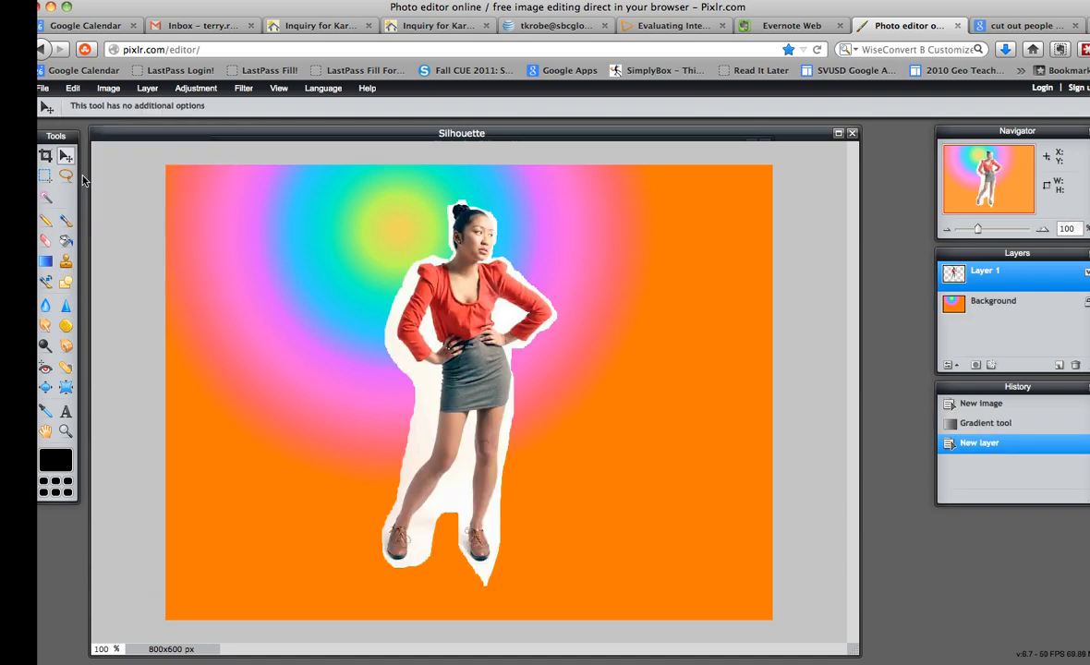
mouse_move(617, 275)
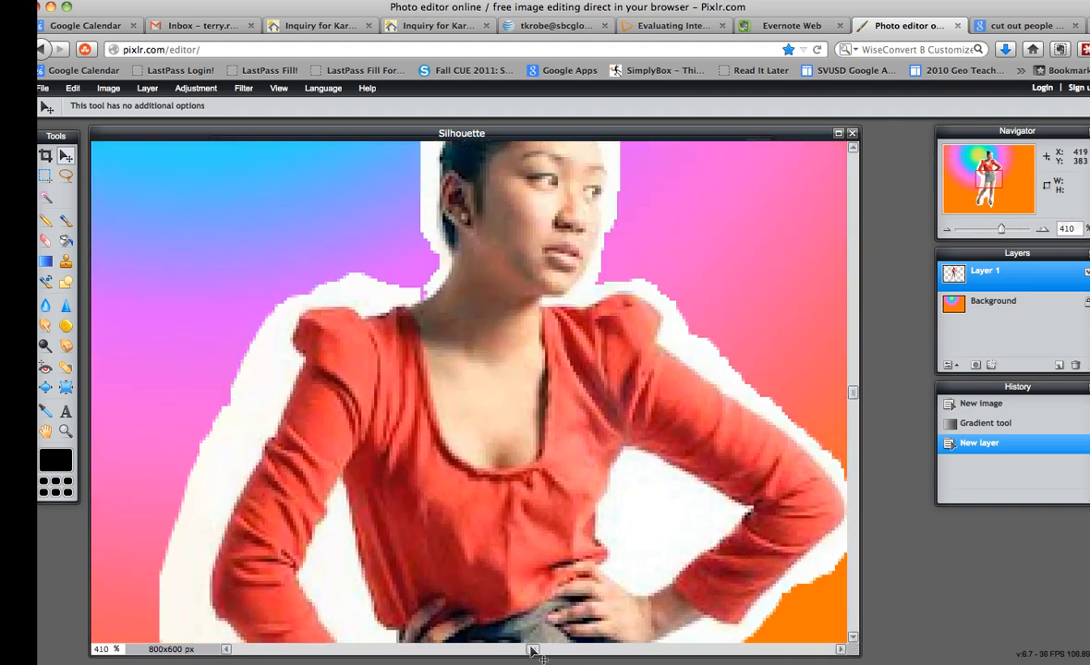
Step: Reposition the pasted woman and set up the Eraser with a small brush
left_click_drag(531, 554, 525, 244)
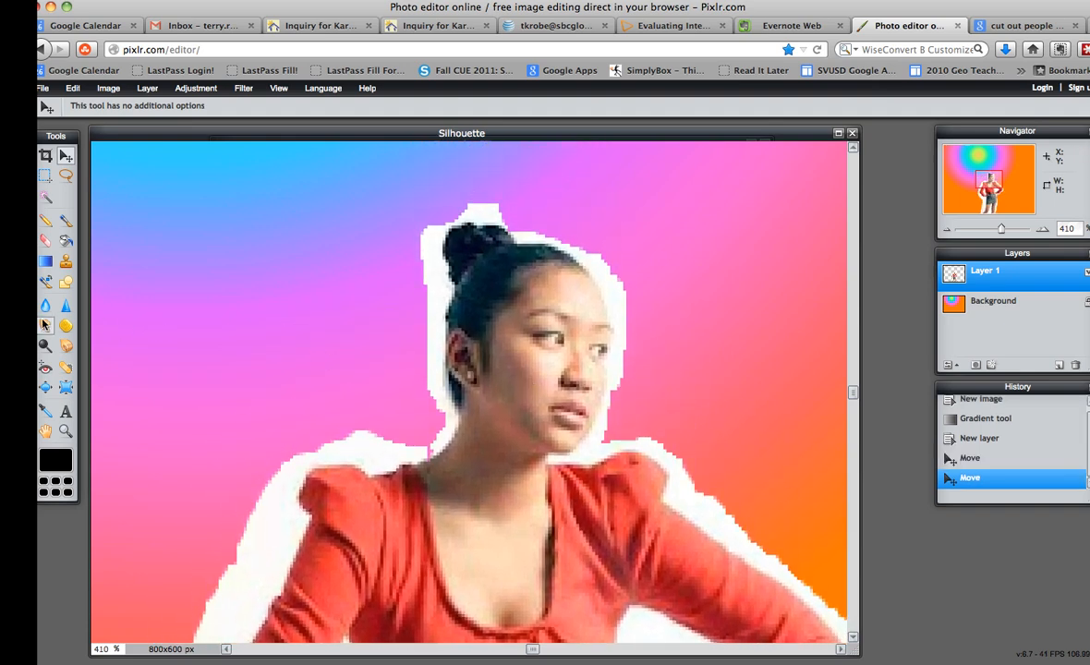
mouse_move(66, 324)
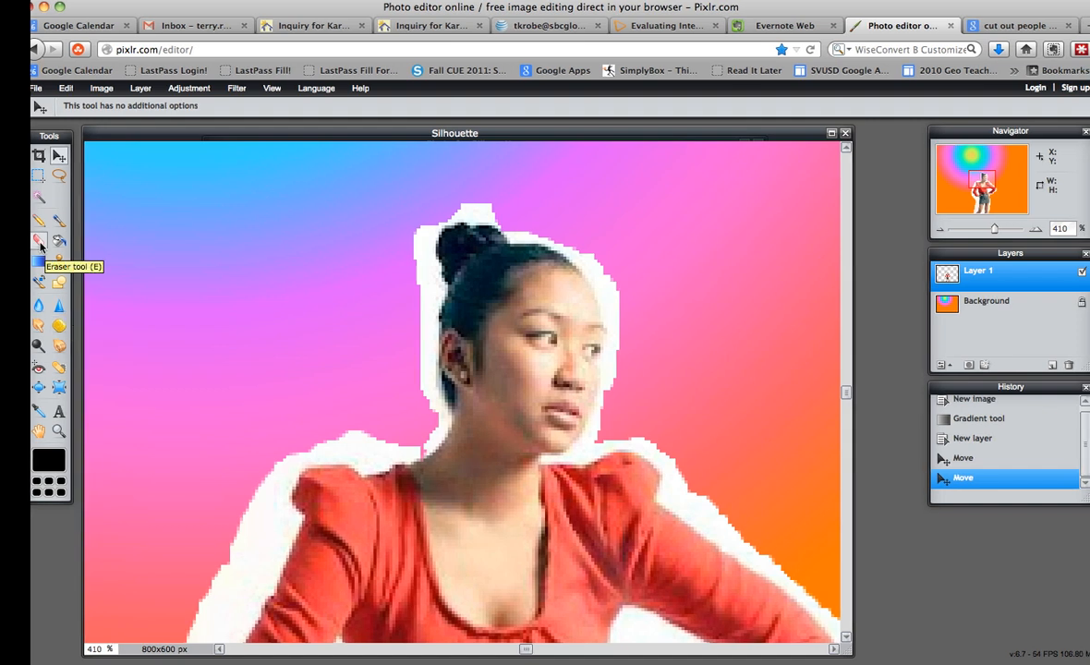
left_click(39, 240)
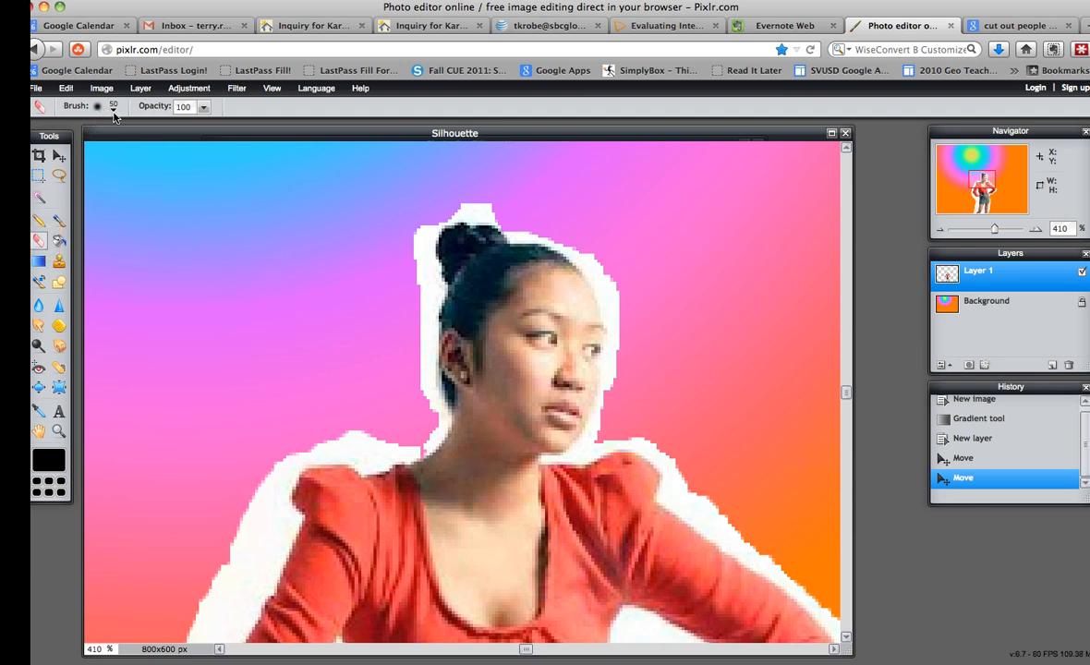
left_click(97, 105)
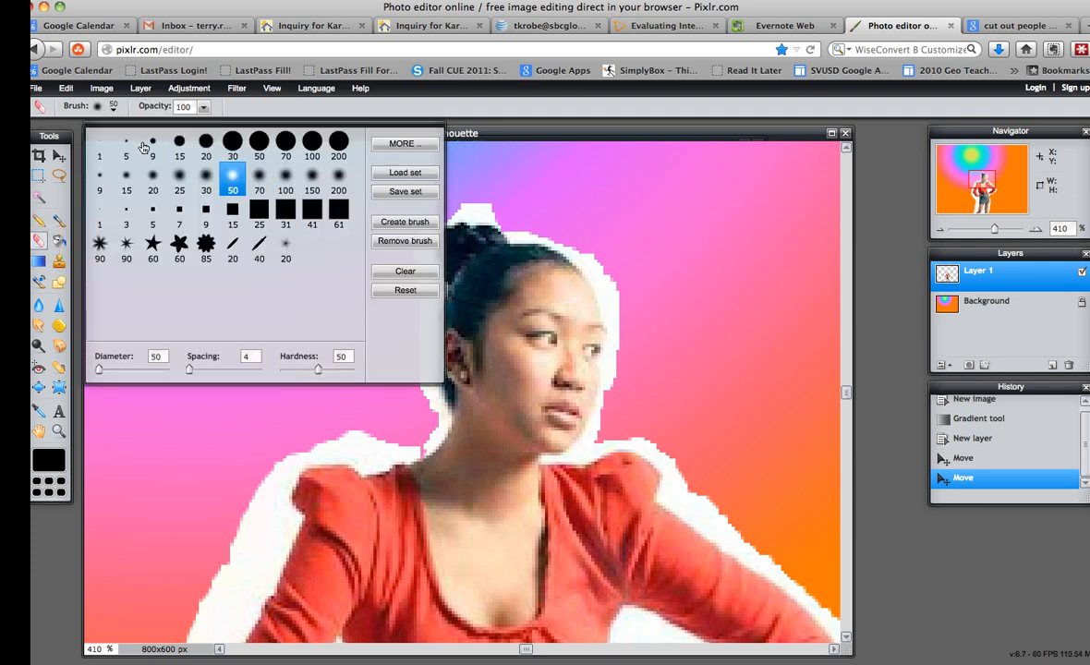
left_click(152, 140)
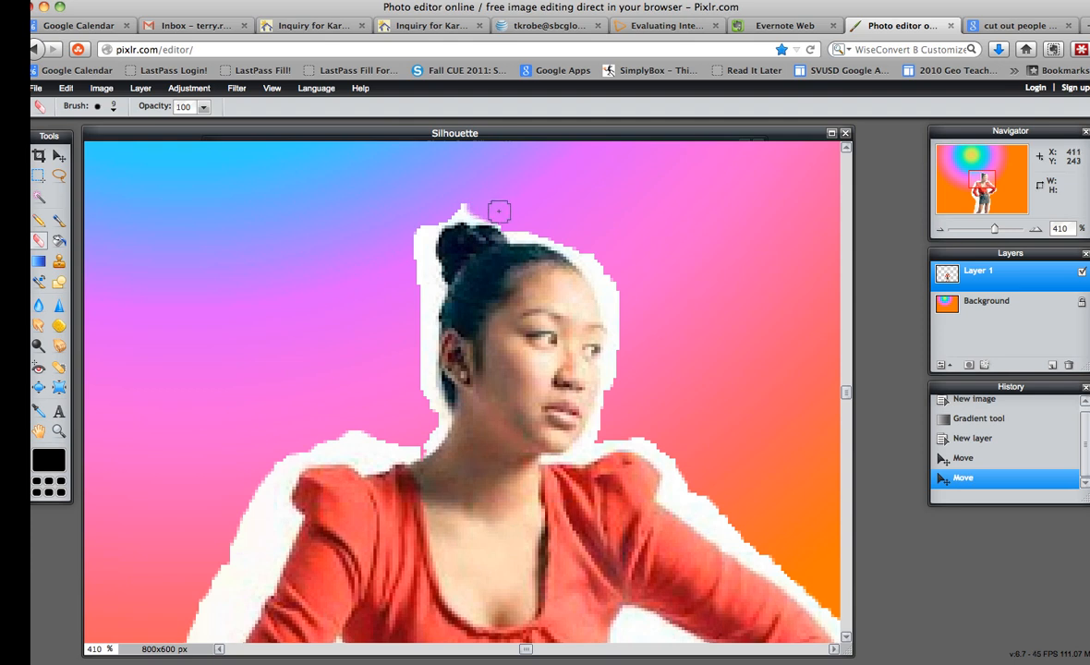
mouse_move(530, 230)
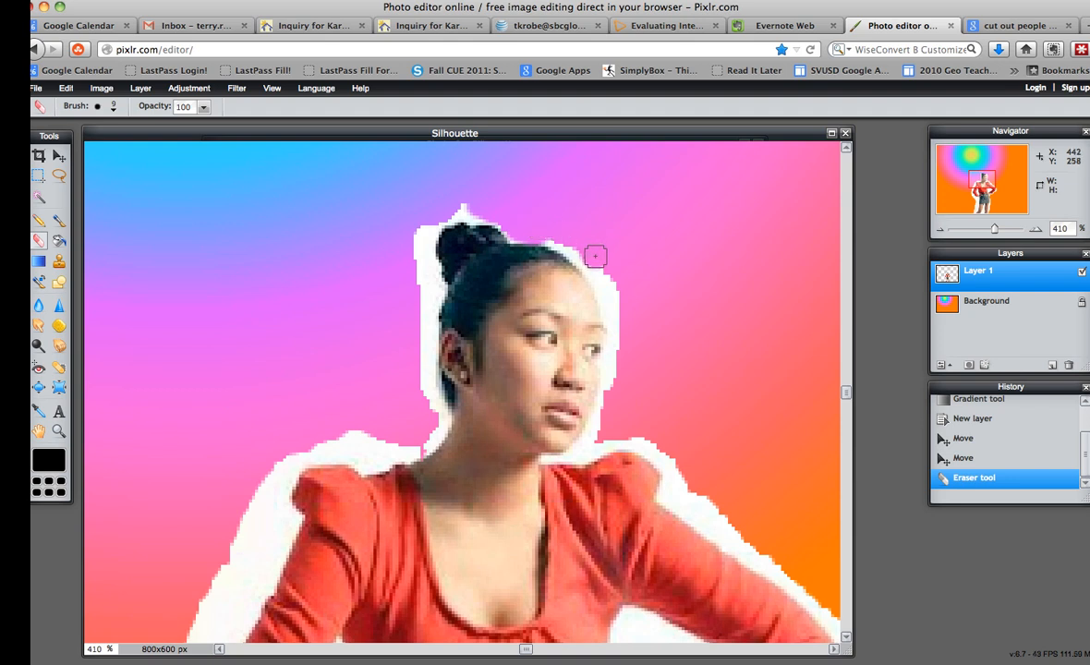
Step: Erase the white fringe beside her hair and head, undoing a stray stroke
left_click_drag(596, 256, 616, 285)
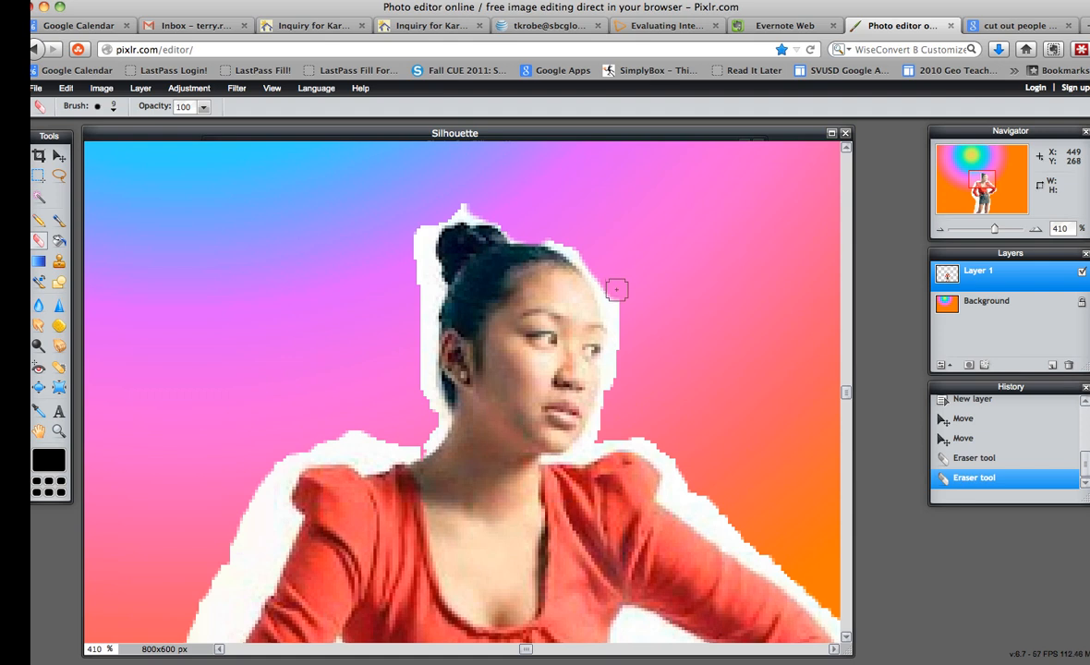
left_click_drag(617, 289, 543, 389)
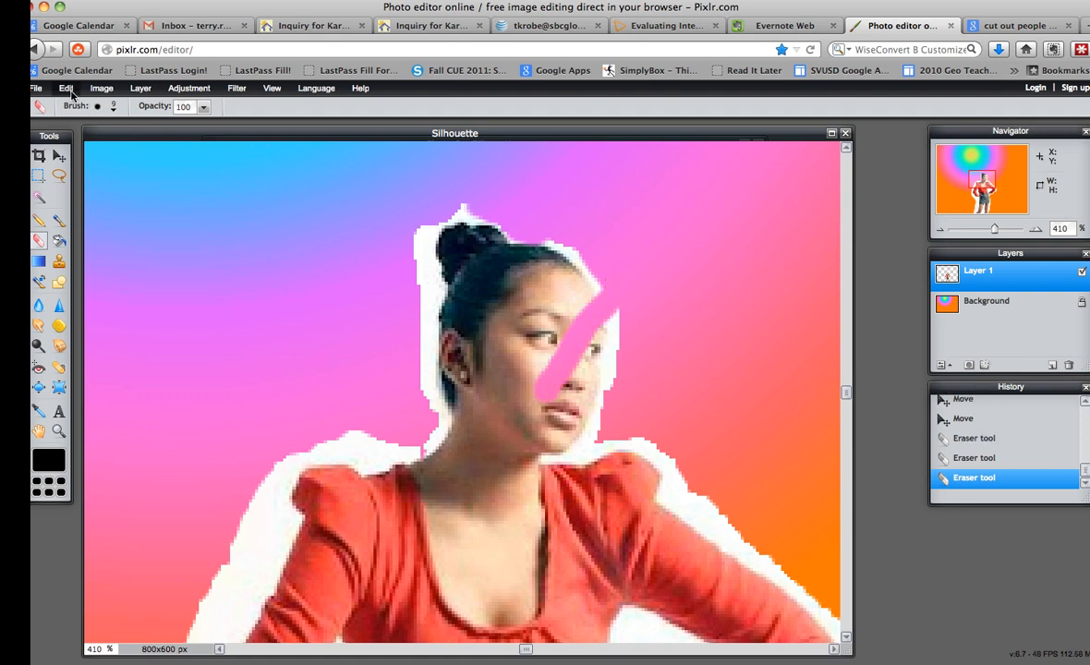
left_click(66, 88)
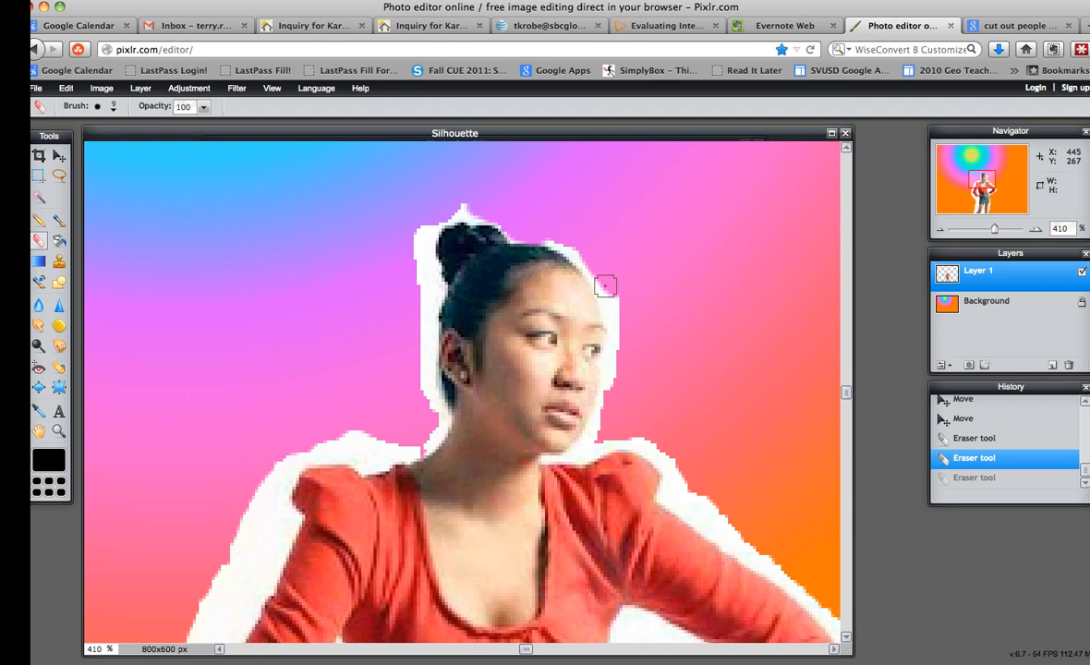
mouse_move(616, 297)
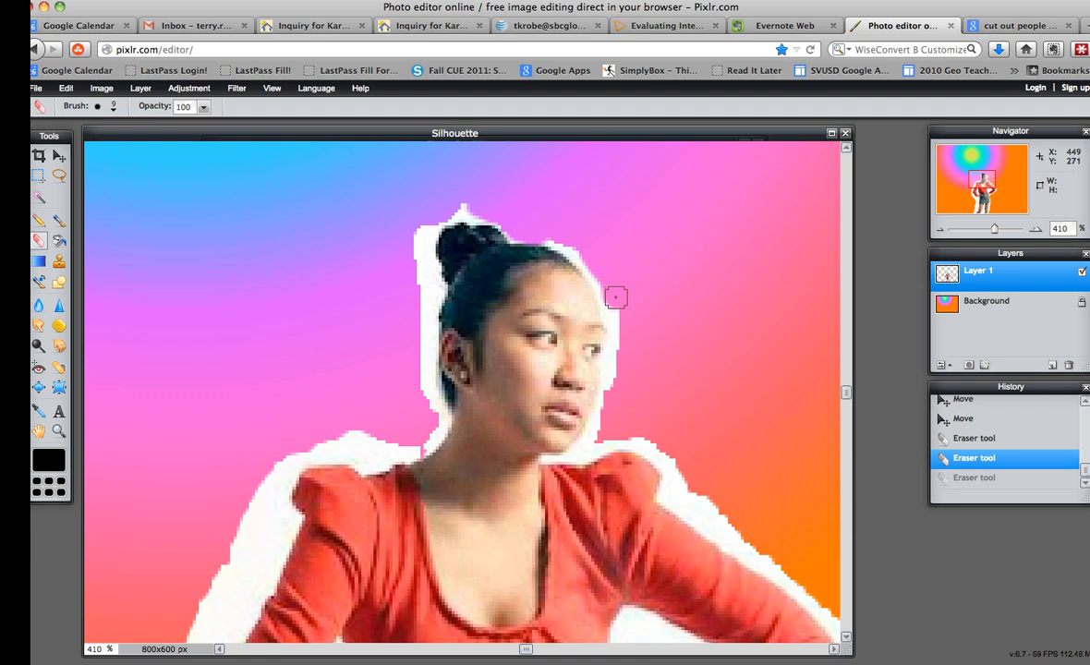
mouse_move(624, 339)
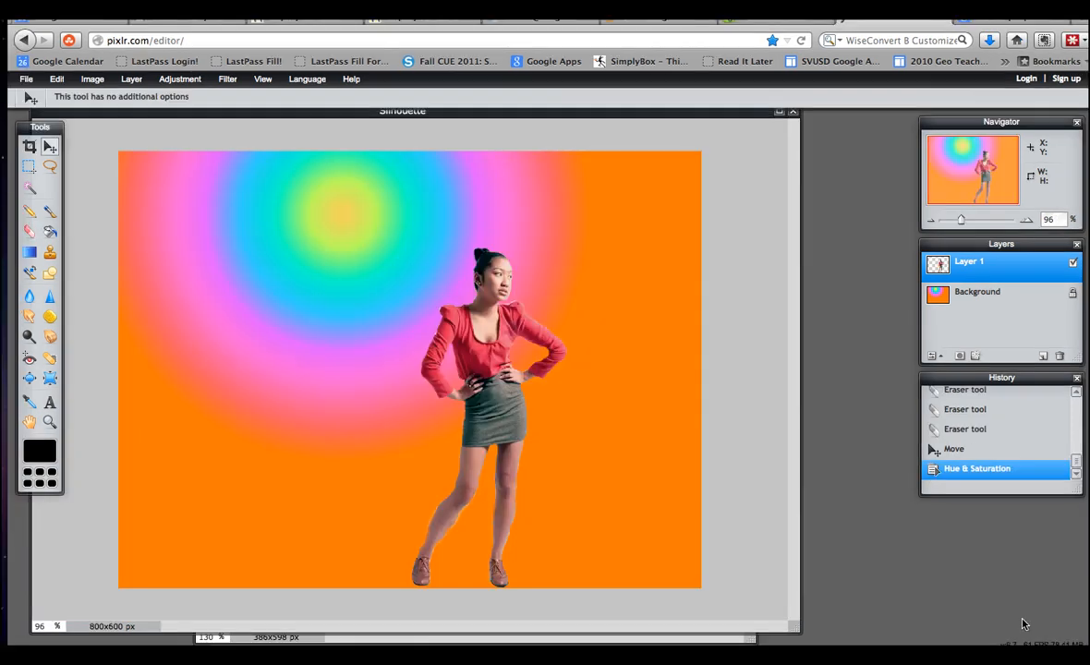
mouse_move(842, 525)
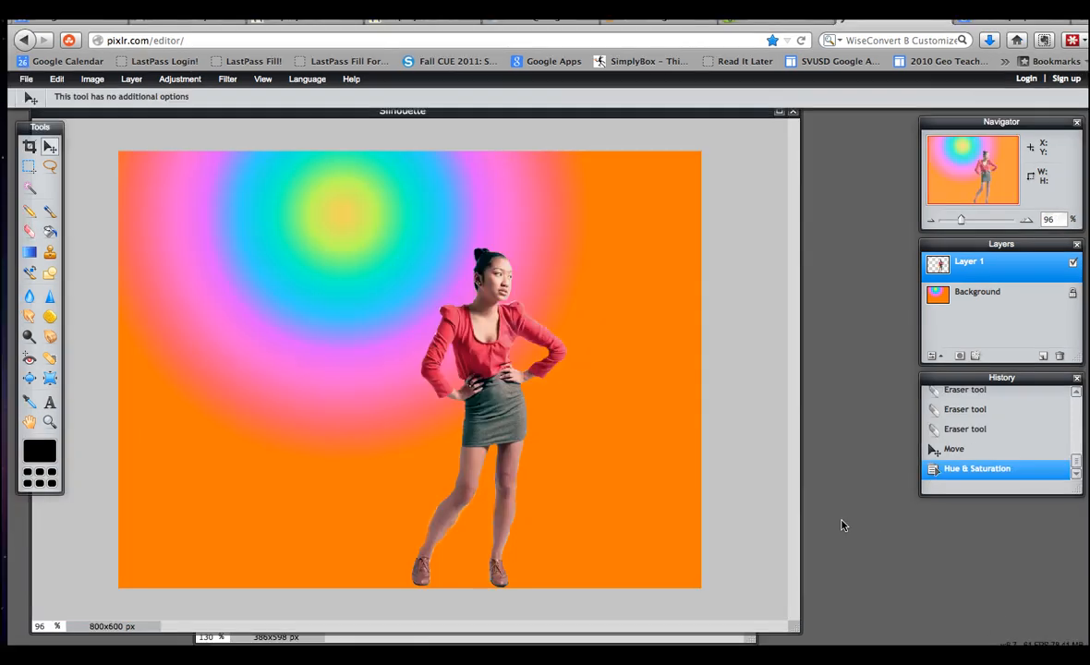
mouse_move(776, 522)
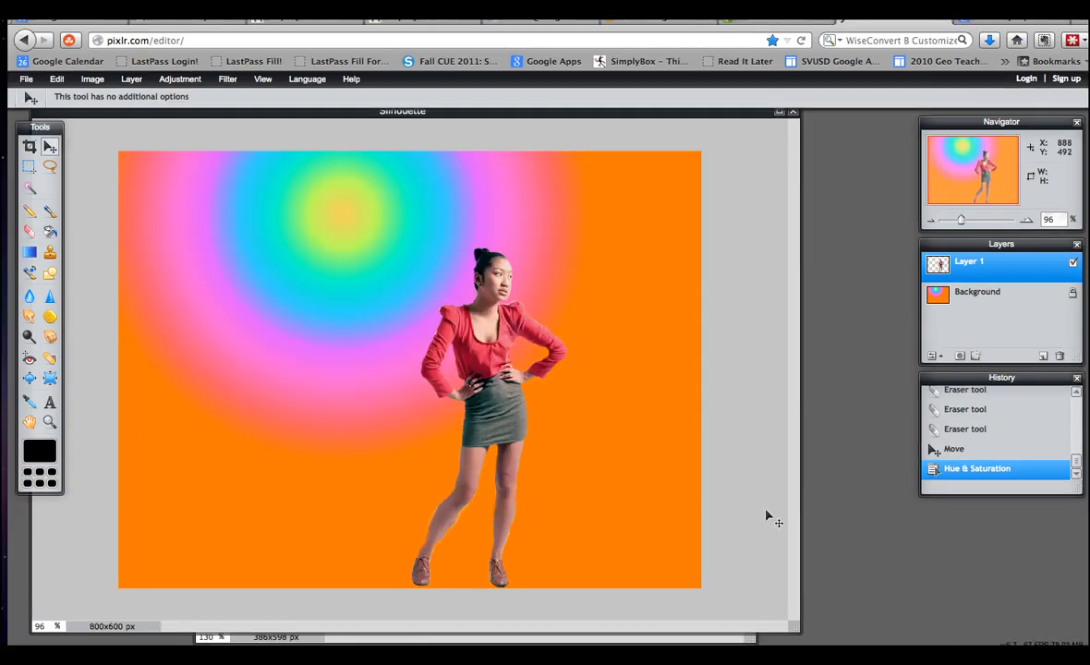
mouse_move(554, 401)
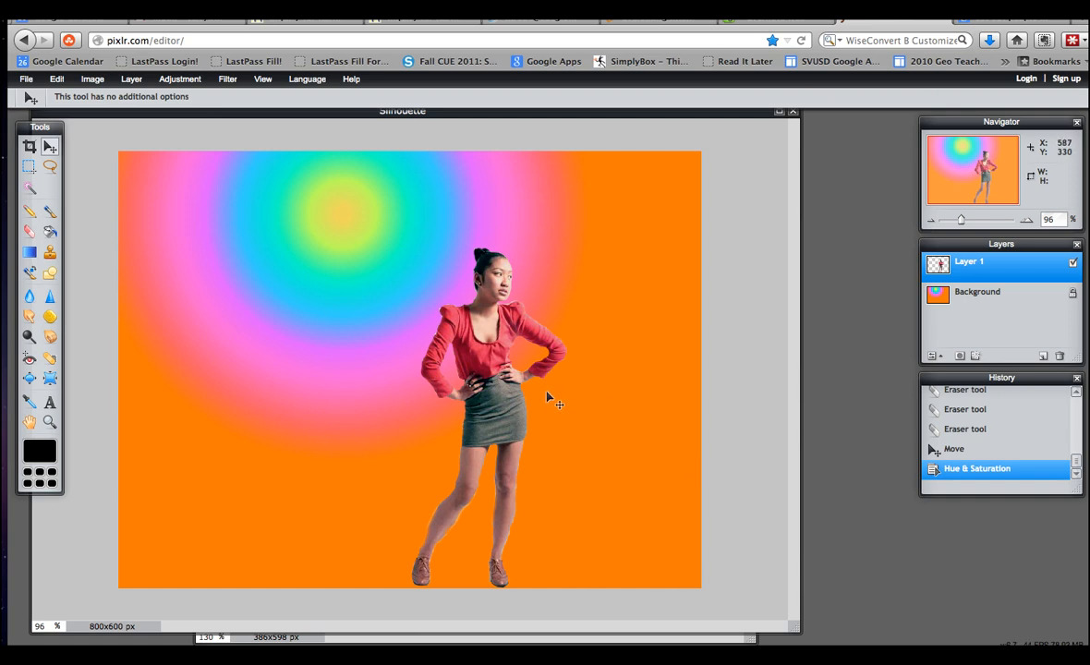
mouse_move(161, 238)
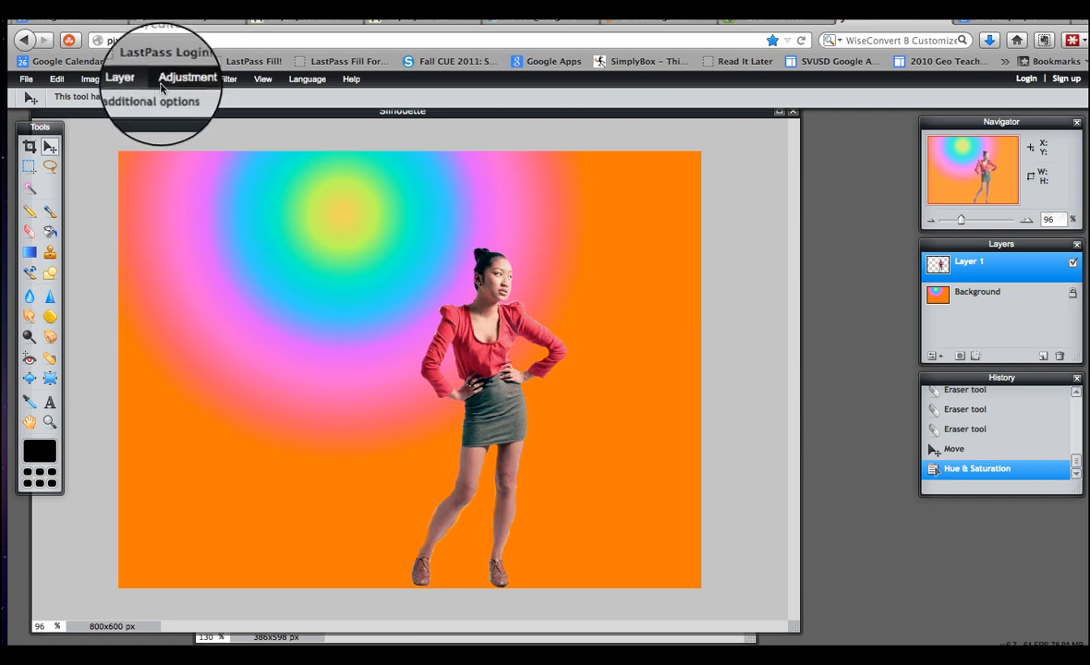
Step: Set Hue & Saturation lightness to -100 to turn the woman black
left_click(187, 78)
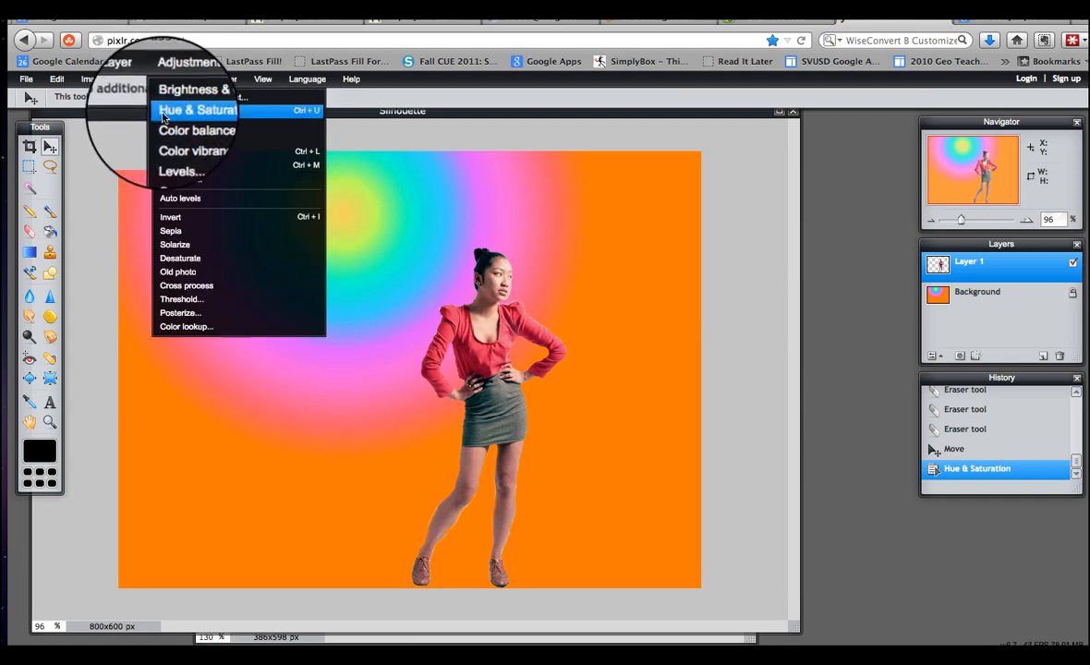
left_click(195, 110)
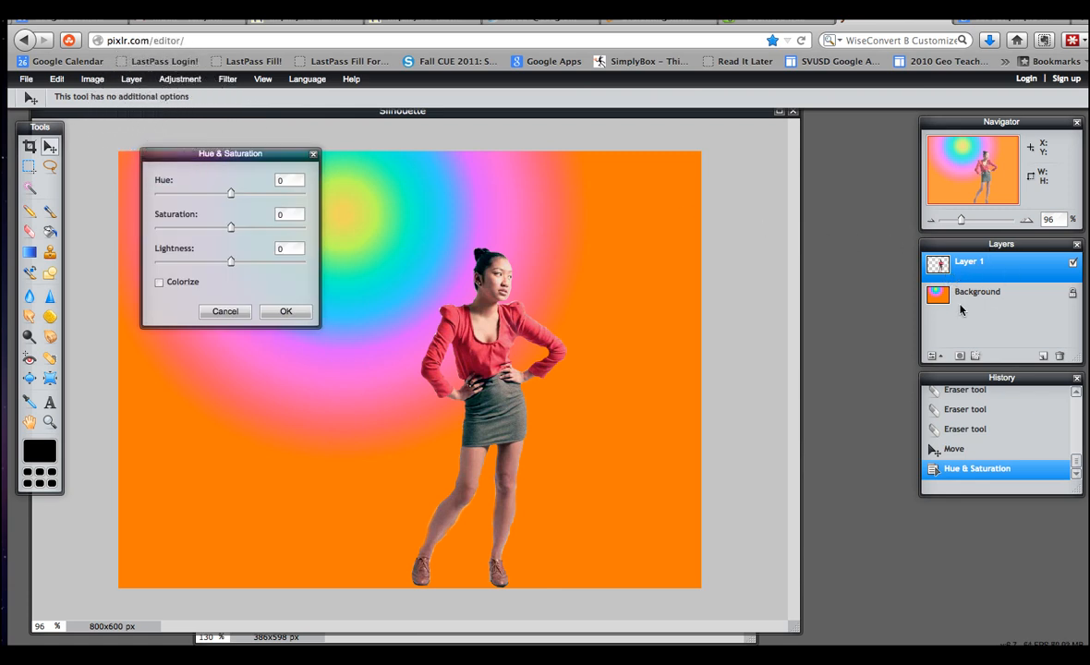
mouse_move(956, 311)
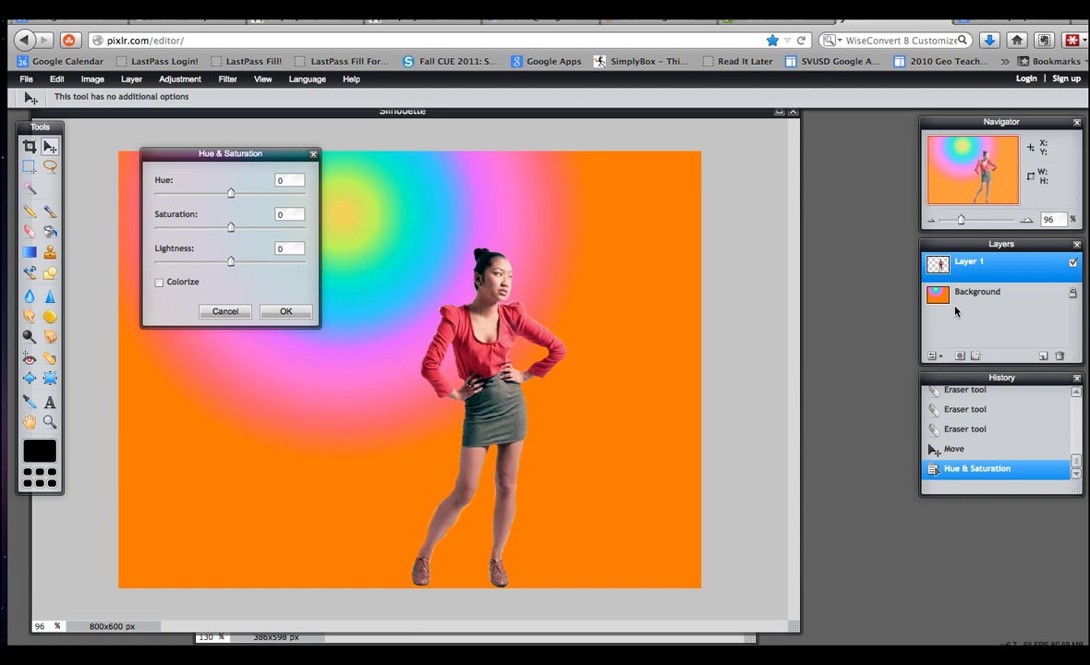
mouse_move(945, 310)
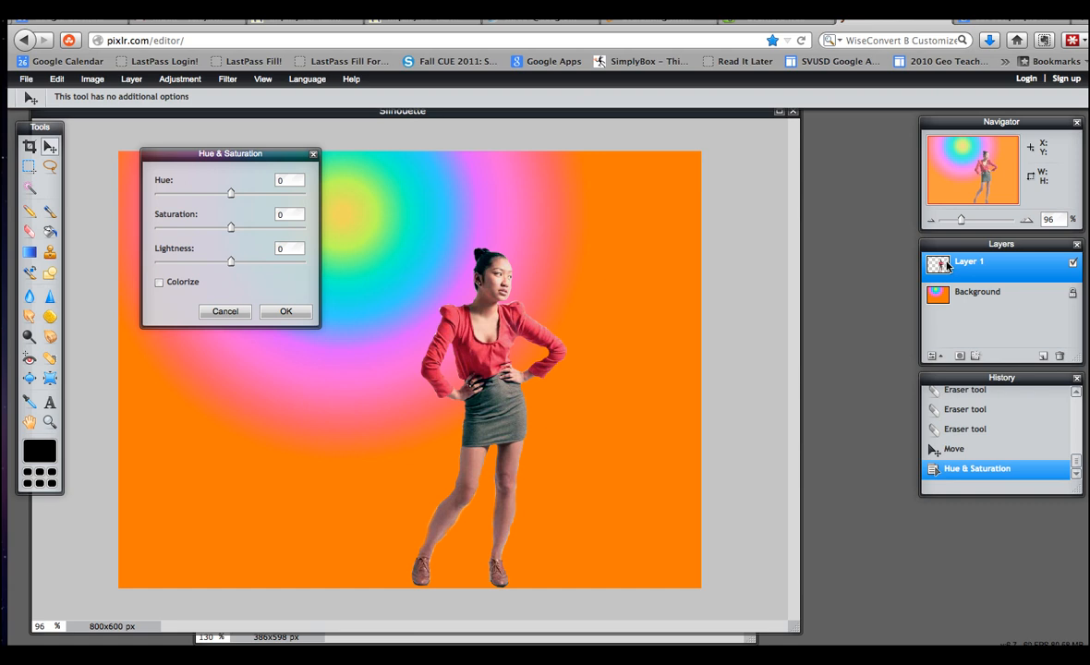
mouse_move(215, 270)
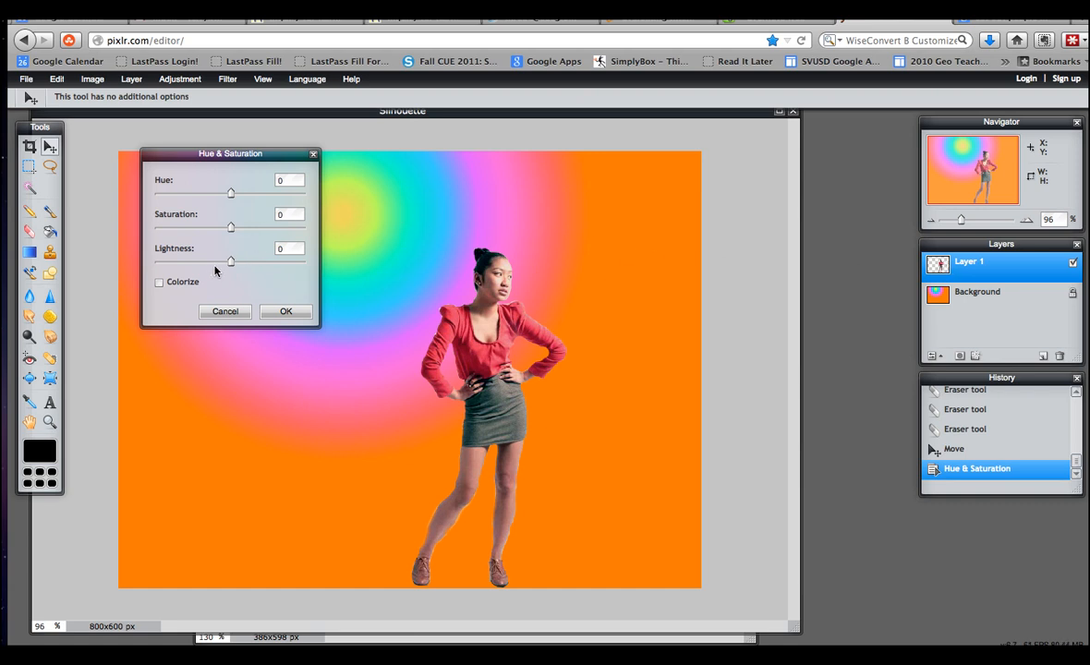
left_click_drag(231, 260, 180, 260)
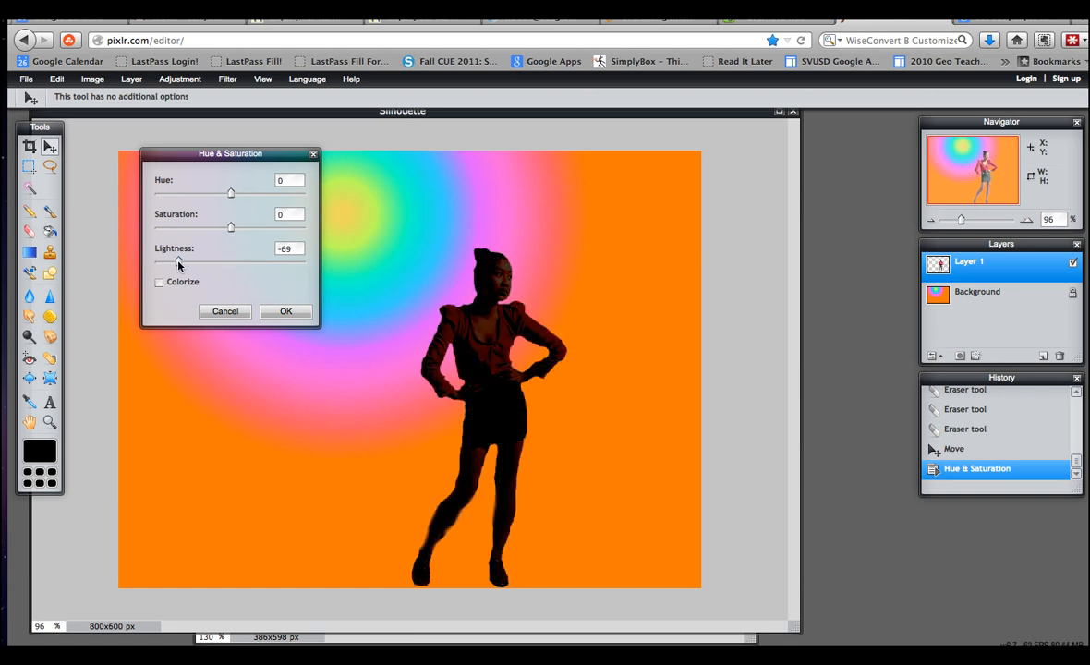
left_click_drag(179, 261, 155, 261)
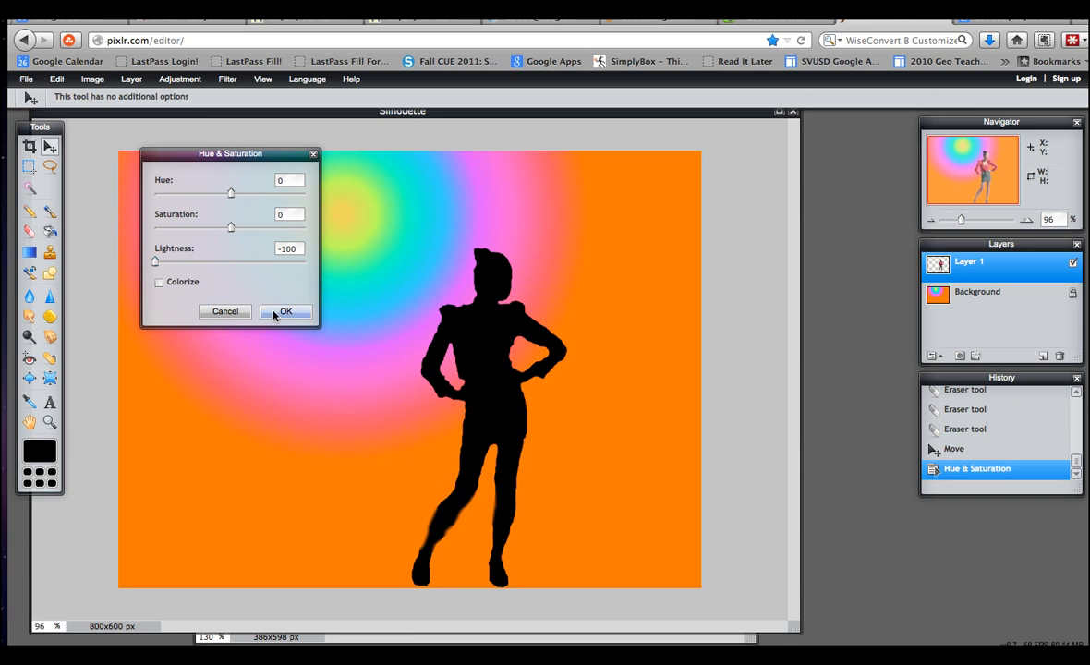
left_click(285, 311)
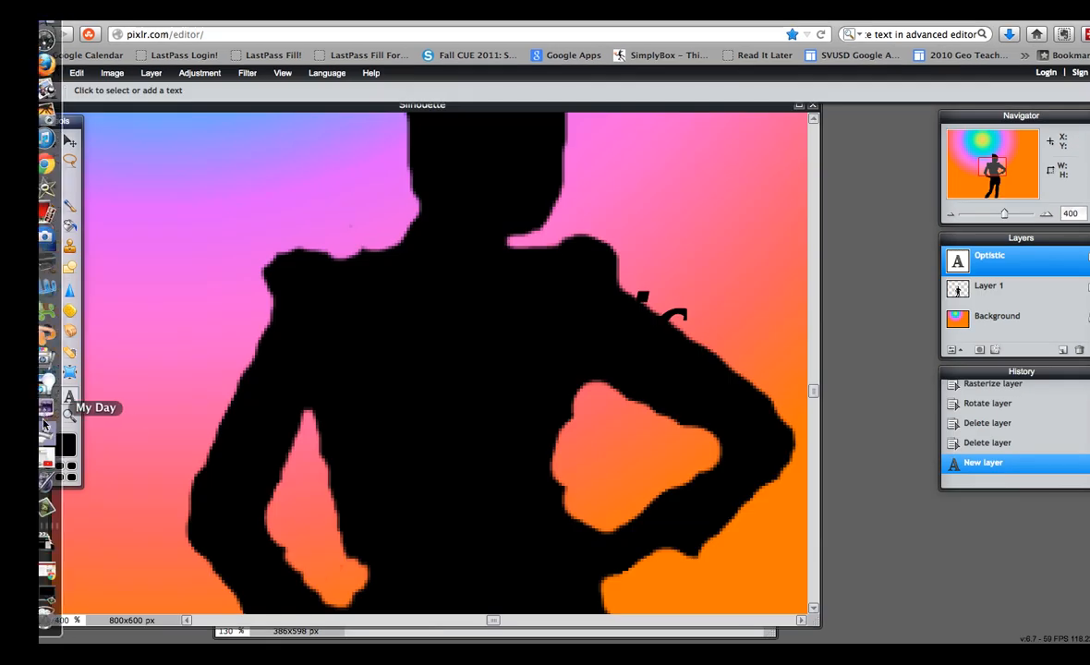
Step: Start a text box with cyan color and Lucida Calligraphy Italic font
left_click(69, 396)
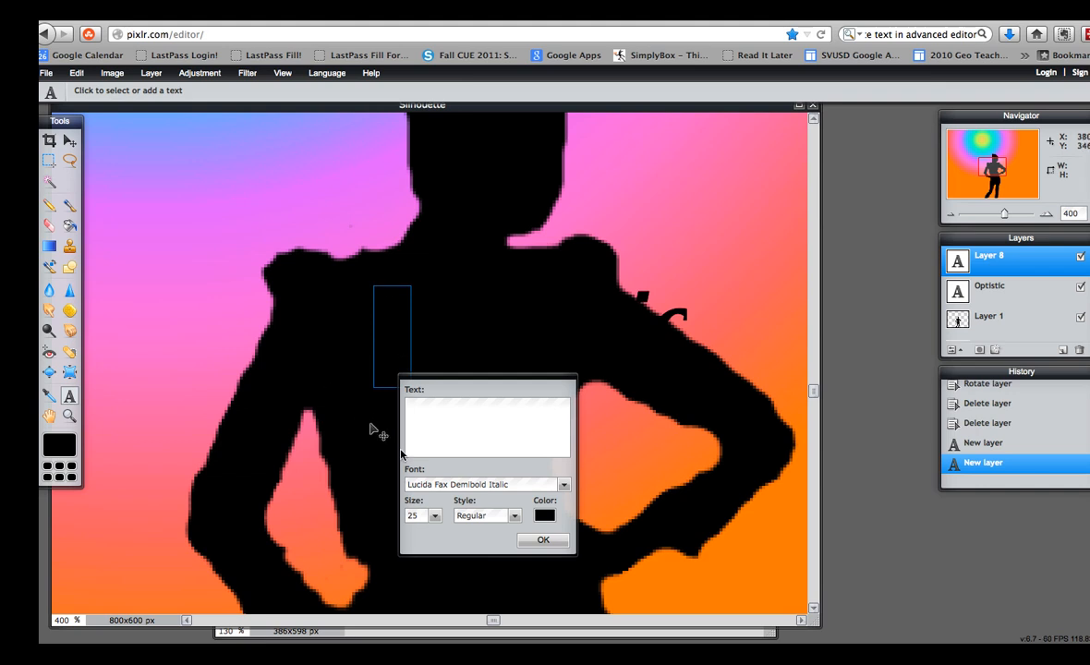
left_click(544, 516)
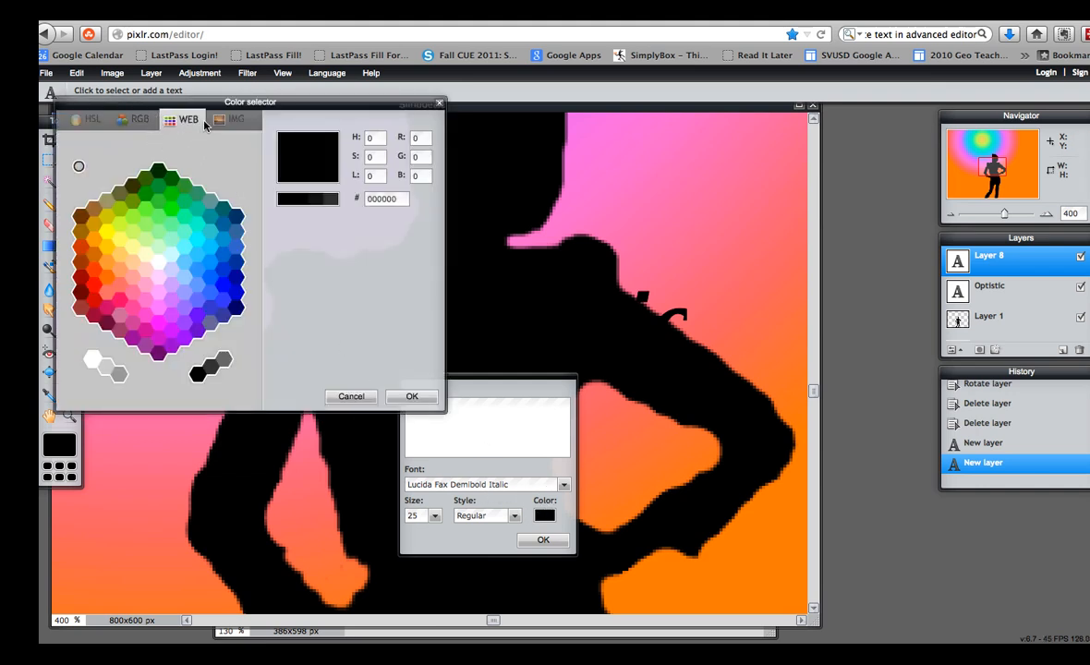
mouse_move(182, 237)
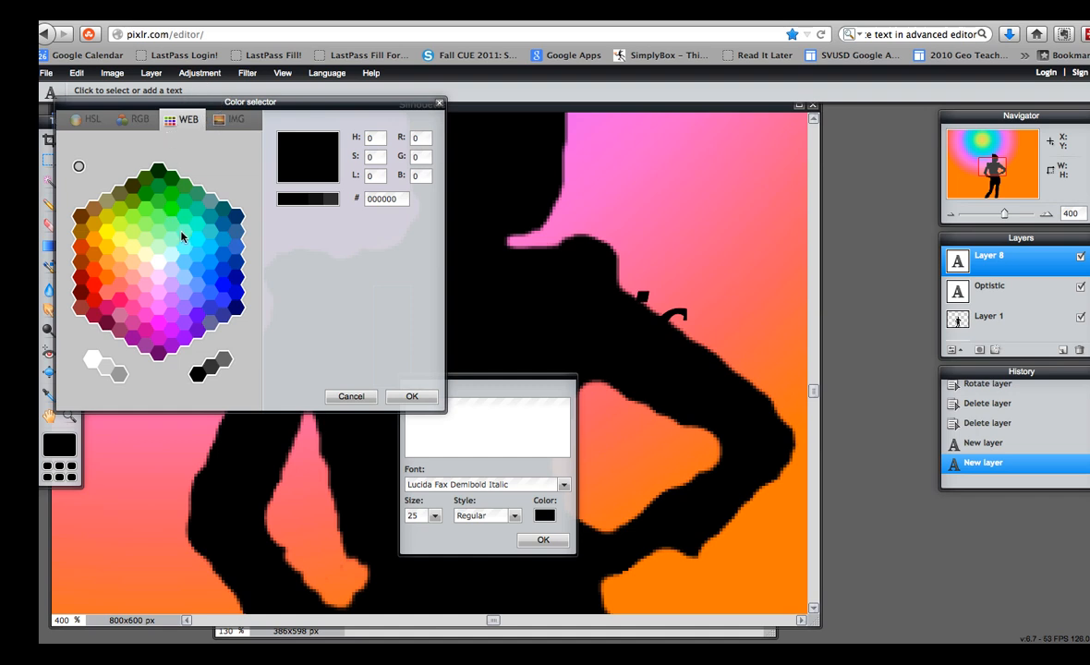
left_click(192, 240)
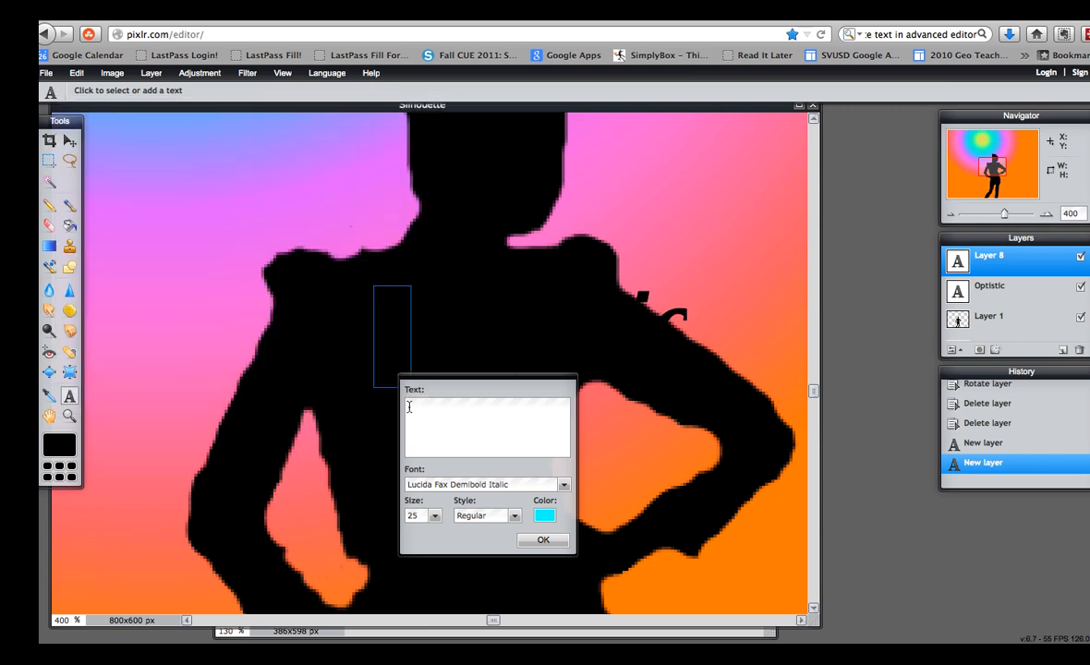
left_click(563, 484)
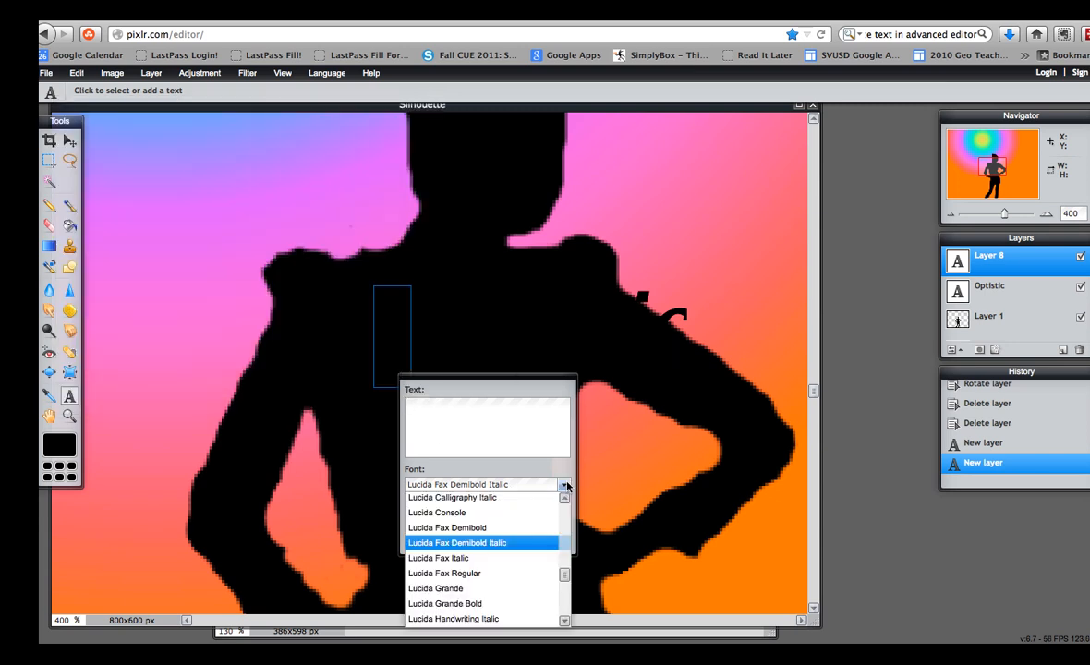
left_click(452, 497)
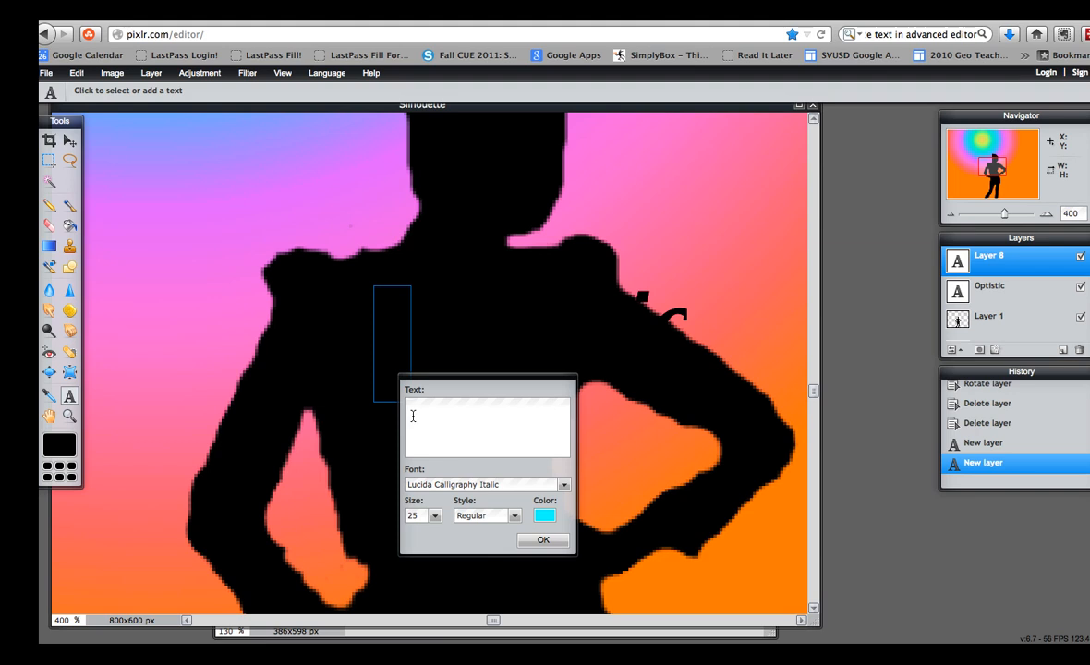
Step: Type 'Optimistic' at size 16, confirm, and move it over the shoulders
type("Opt")
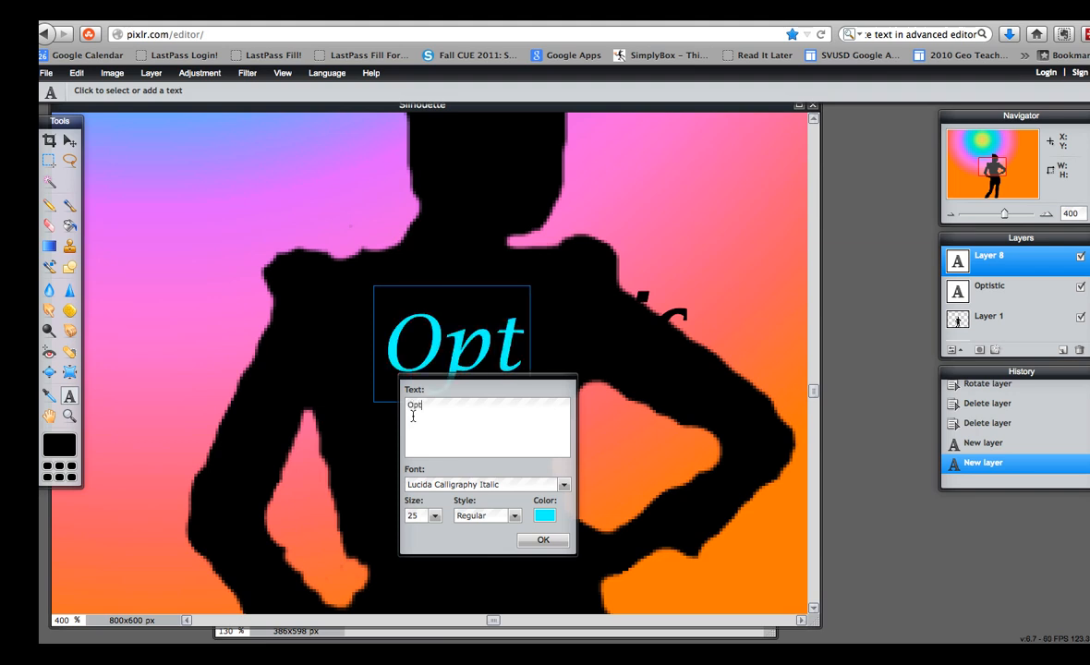
type("imisti")
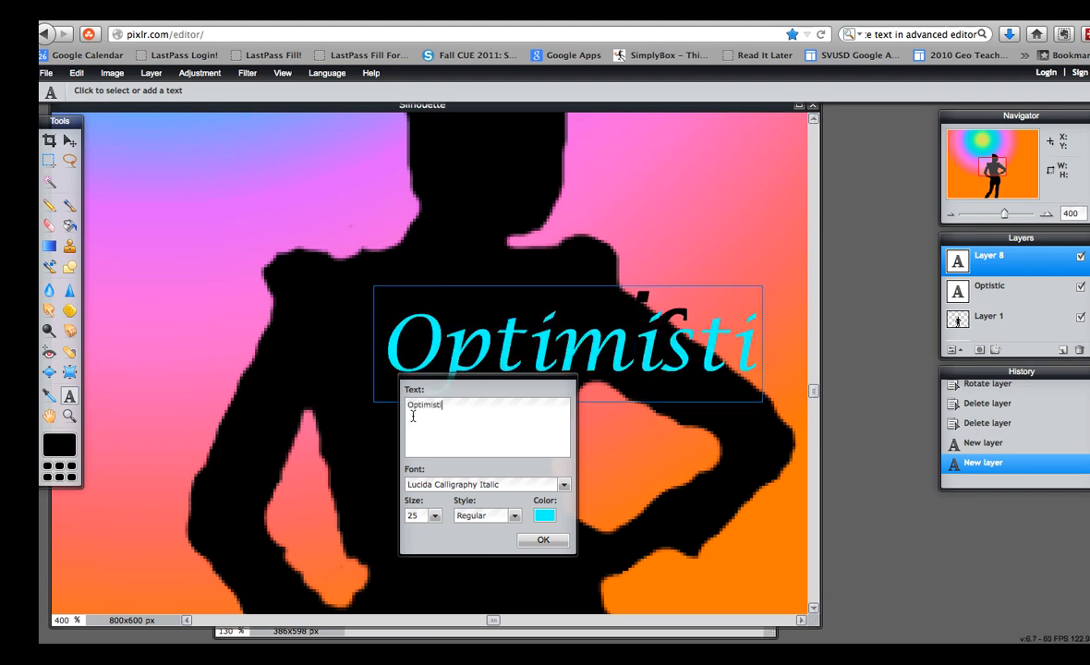
type("c")
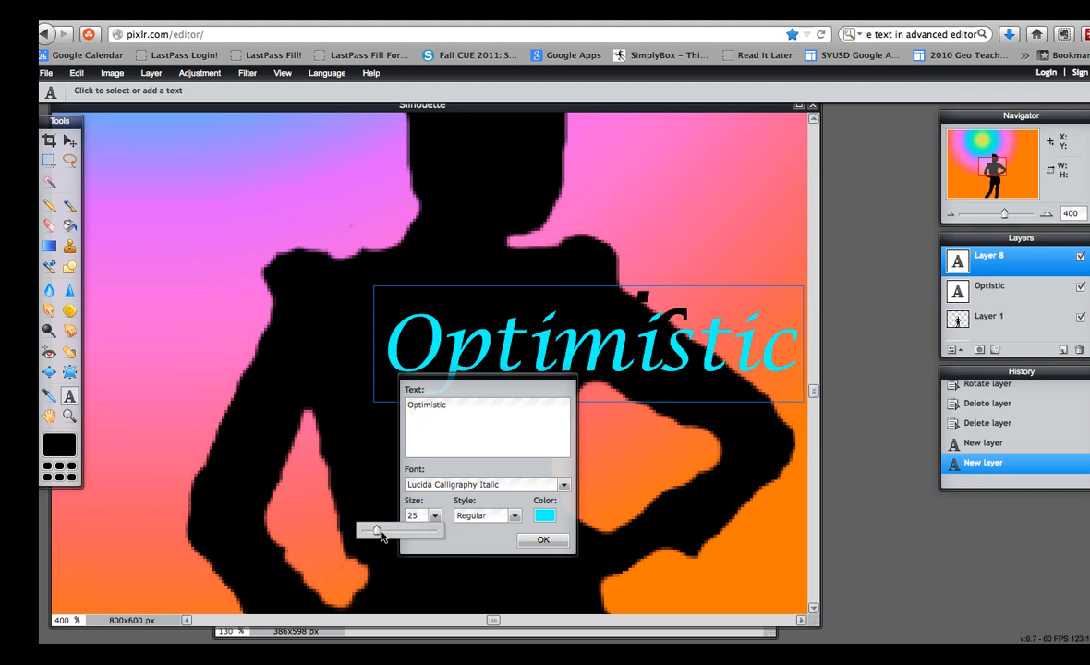
left_click_drag(378, 529, 368, 529)
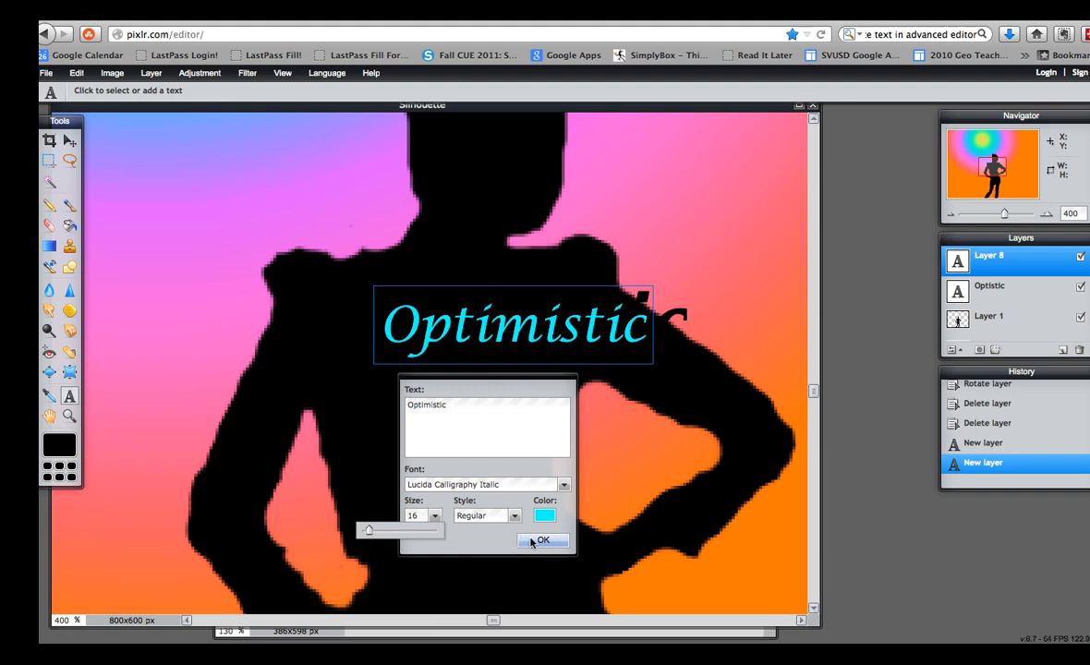
left_click(543, 540)
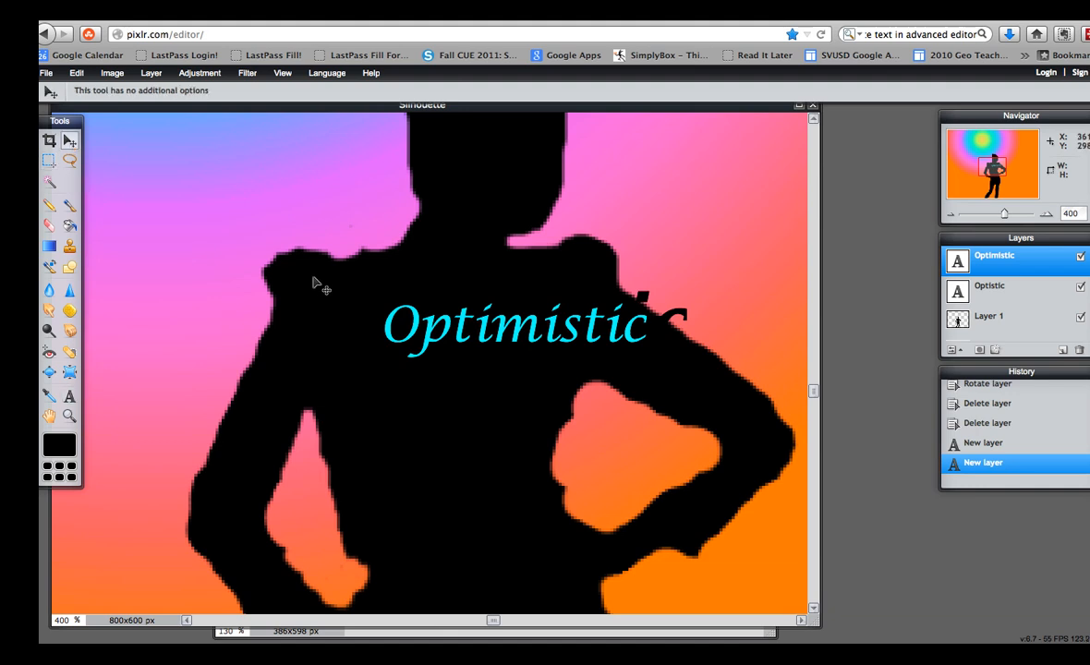
left_click_drag(512, 323, 415, 291)
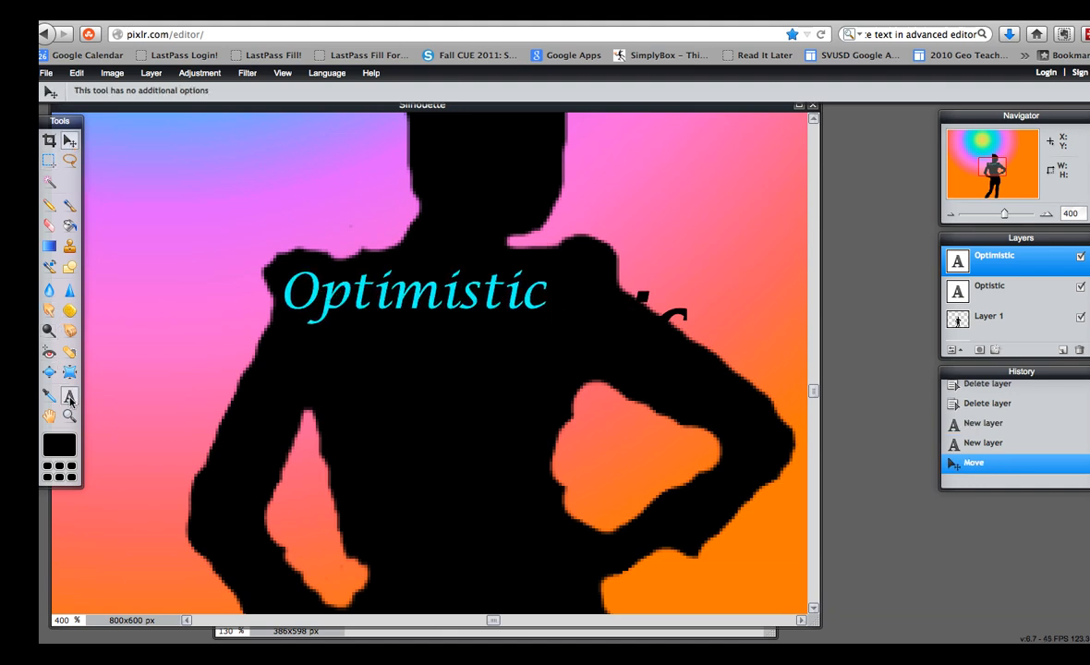
left_click(69, 396)
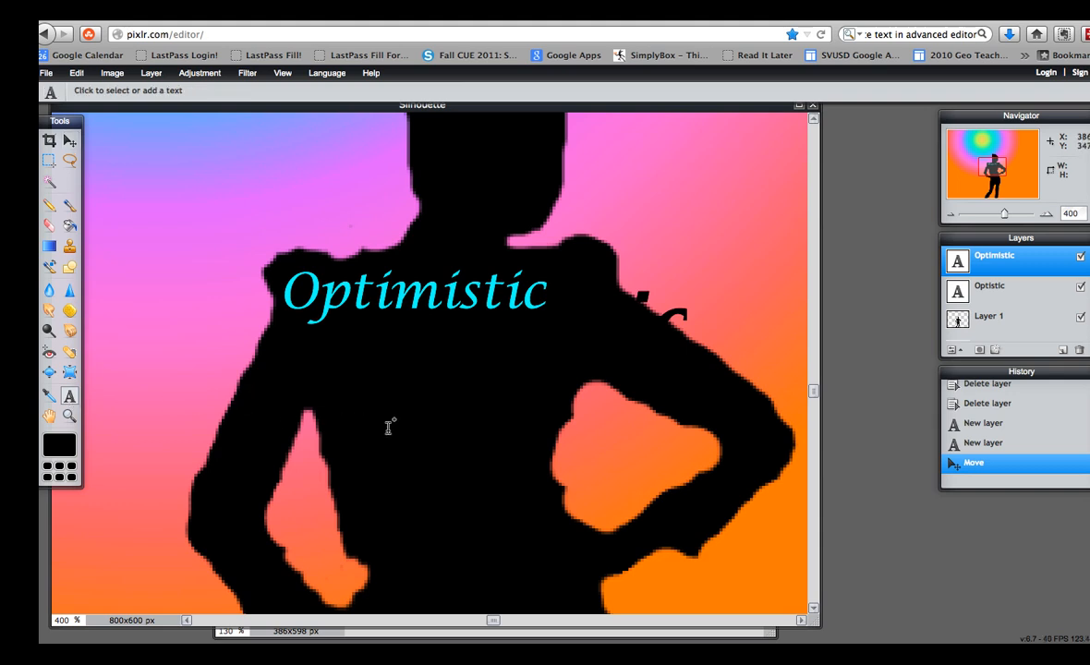
Step: Add 'Musical' below Optimistic in pink Lucida Fax Demibold text
left_click(399, 411)
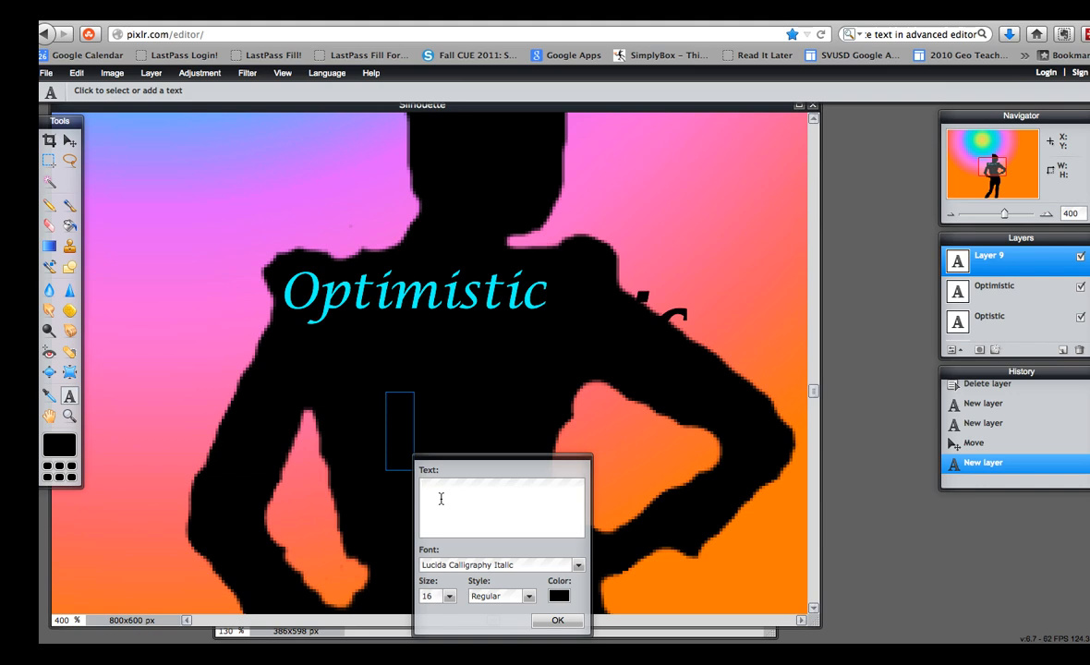
type("Musica")
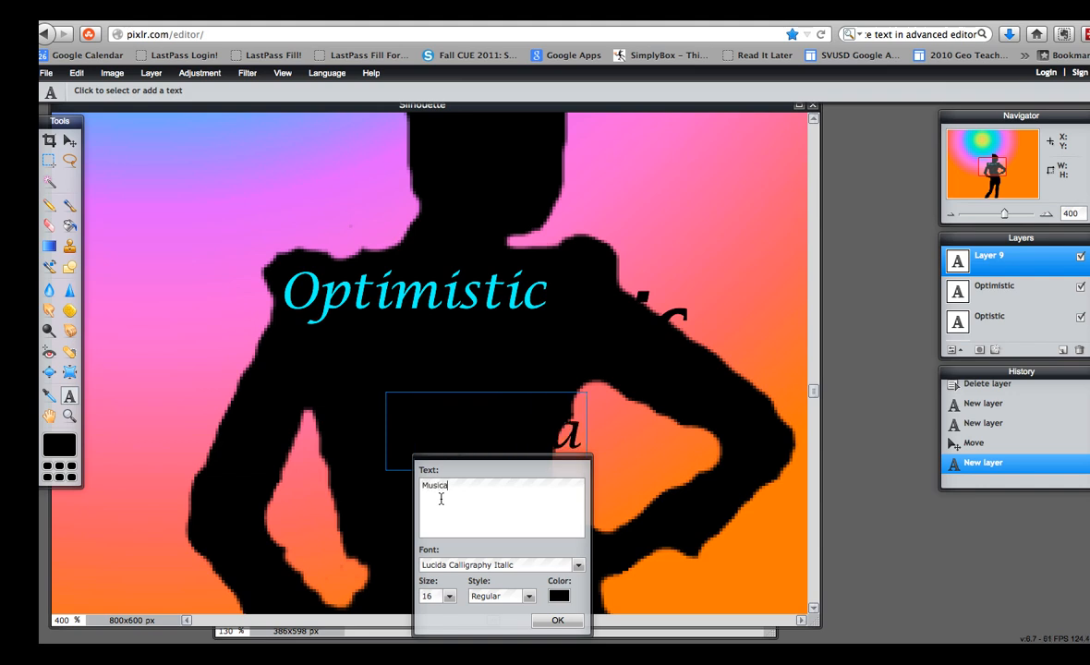
type("l")
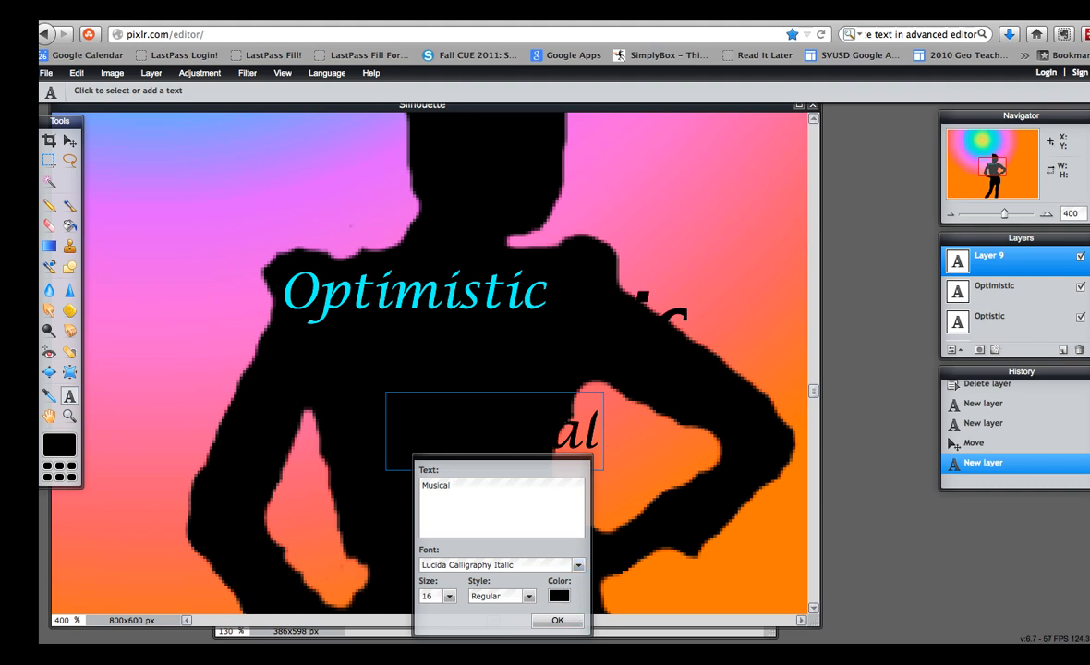
left_click(559, 595)
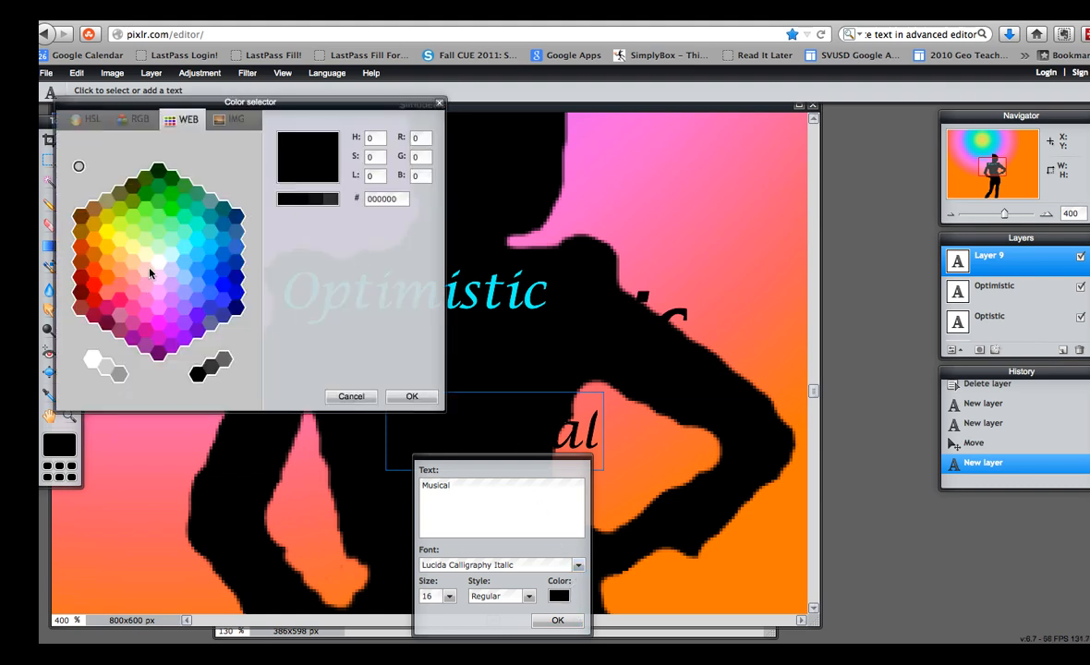
left_click(155, 249)
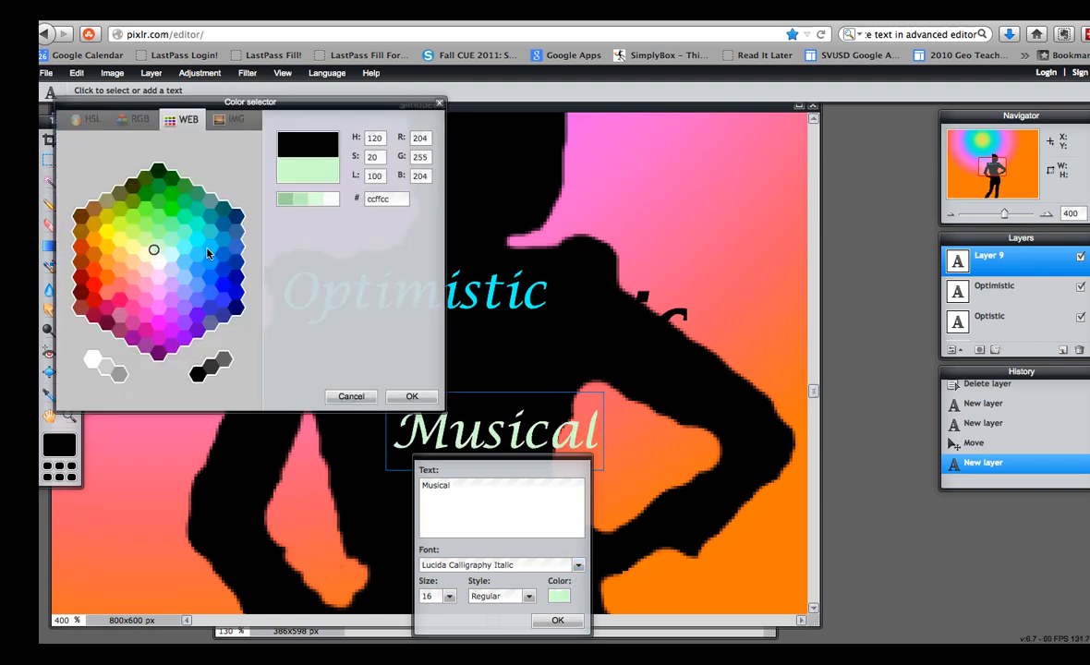
left_click(130, 288)
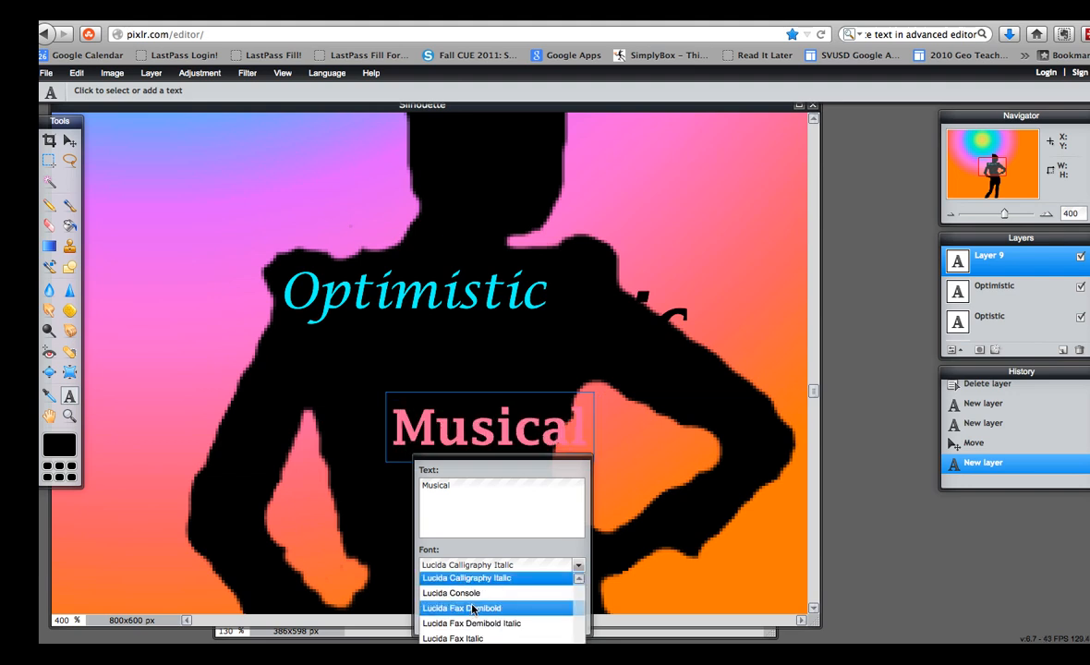
left_click(461, 608)
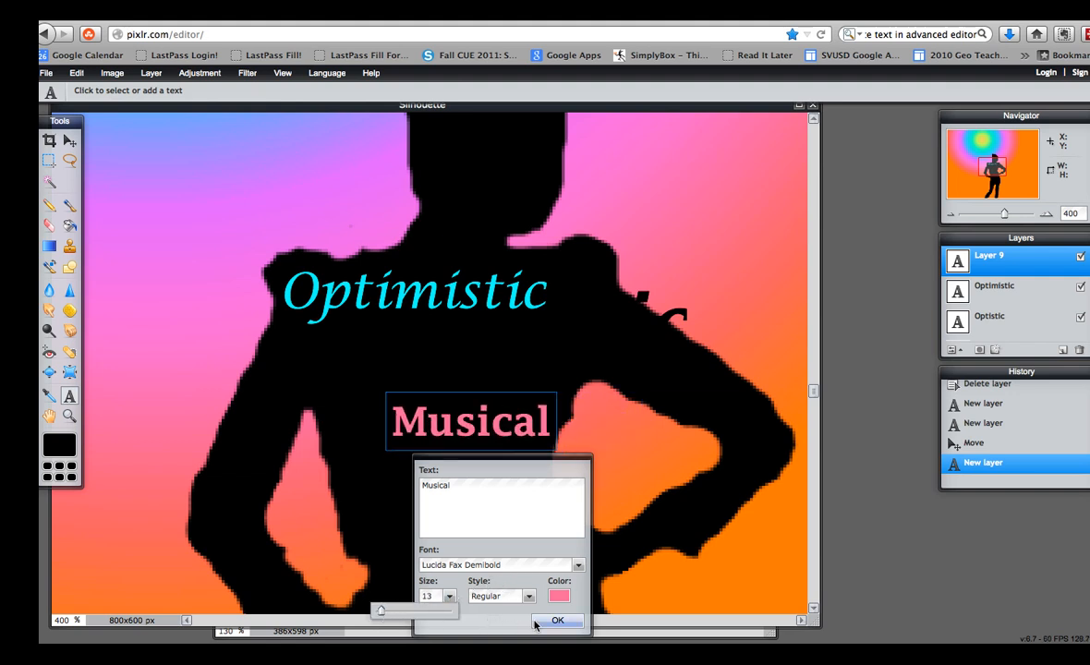
left_click(558, 620)
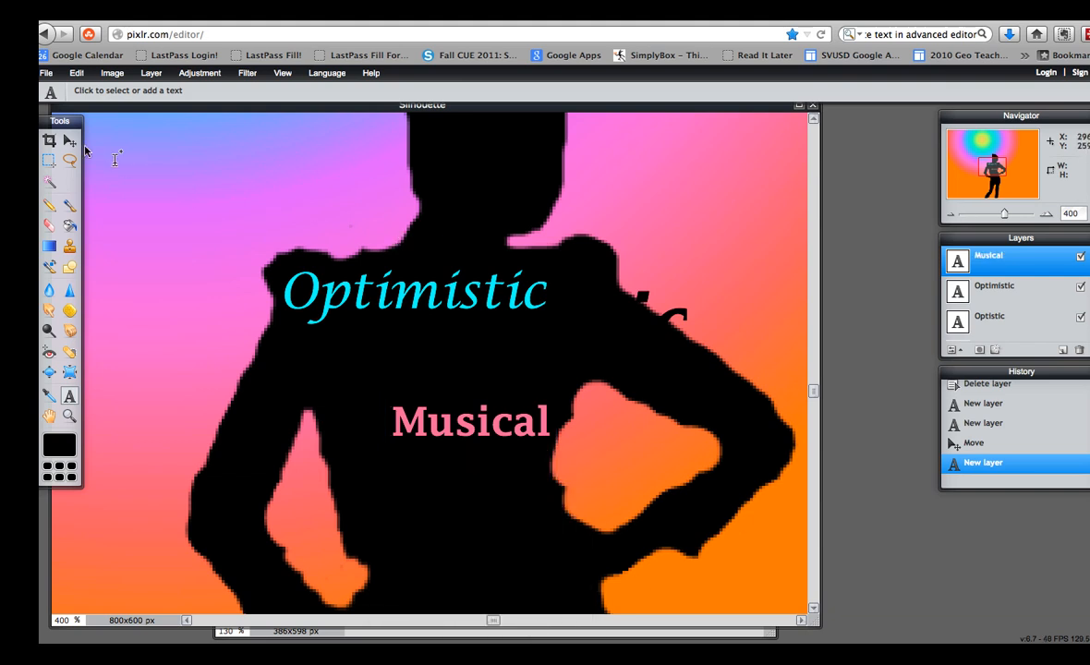
Step: Switch to the Move tool to reposition the Musical text
left_click(70, 141)
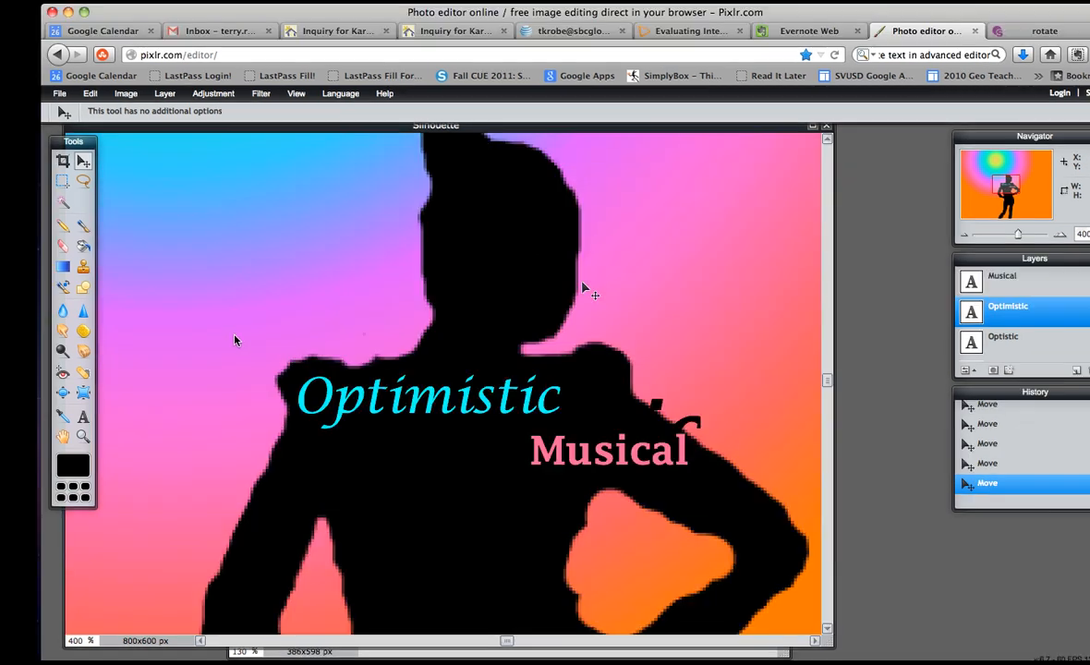
mouse_move(397, 415)
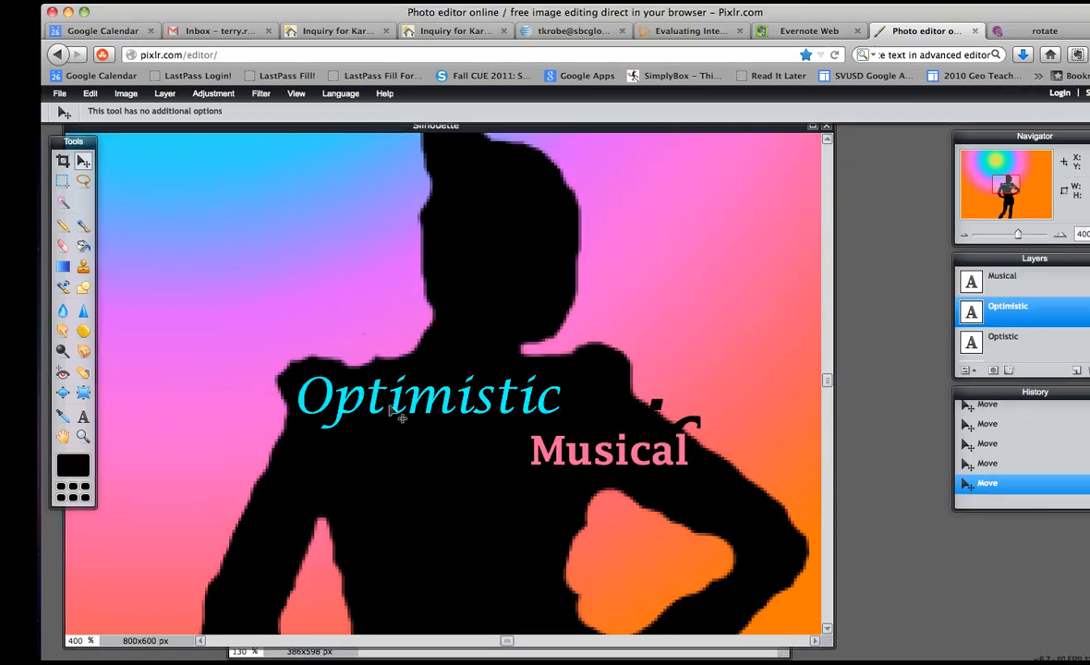
mouse_move(415, 387)
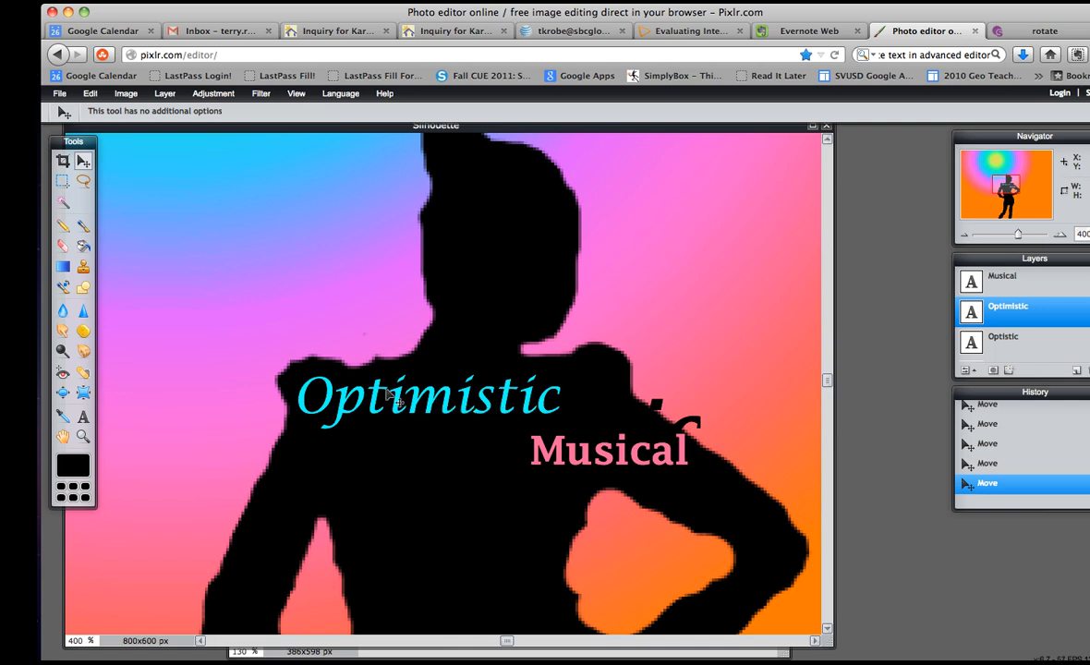
mouse_move(1030, 322)
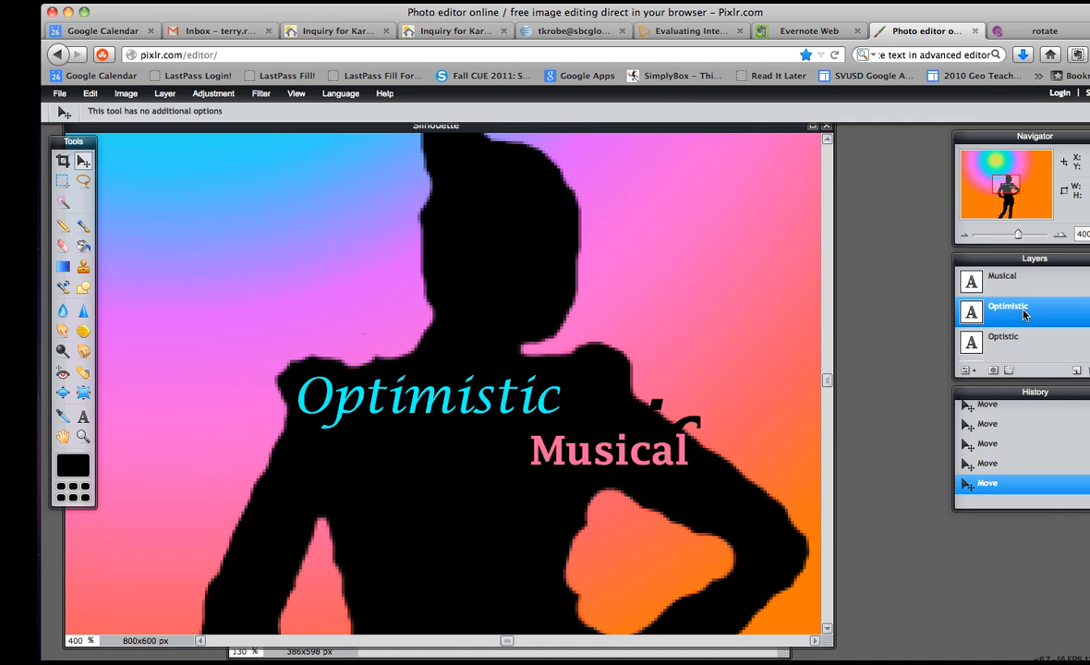
Step: Rasterize the Optimistic layer, then free-transform it to rotate diagonally and apply
left_click(165, 92)
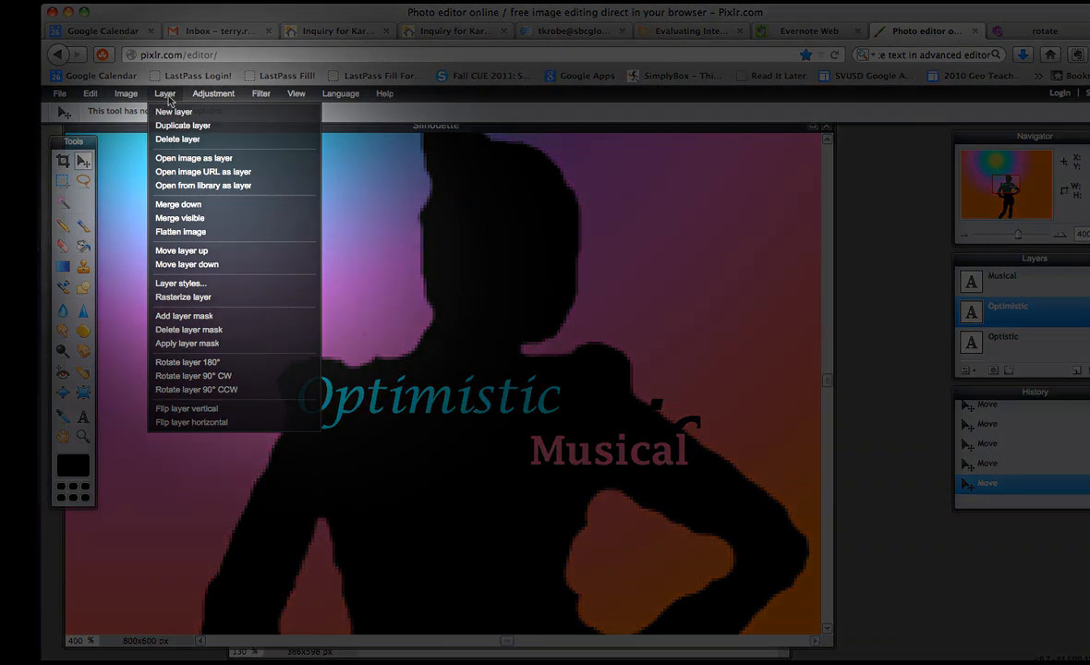
left_click(183, 296)
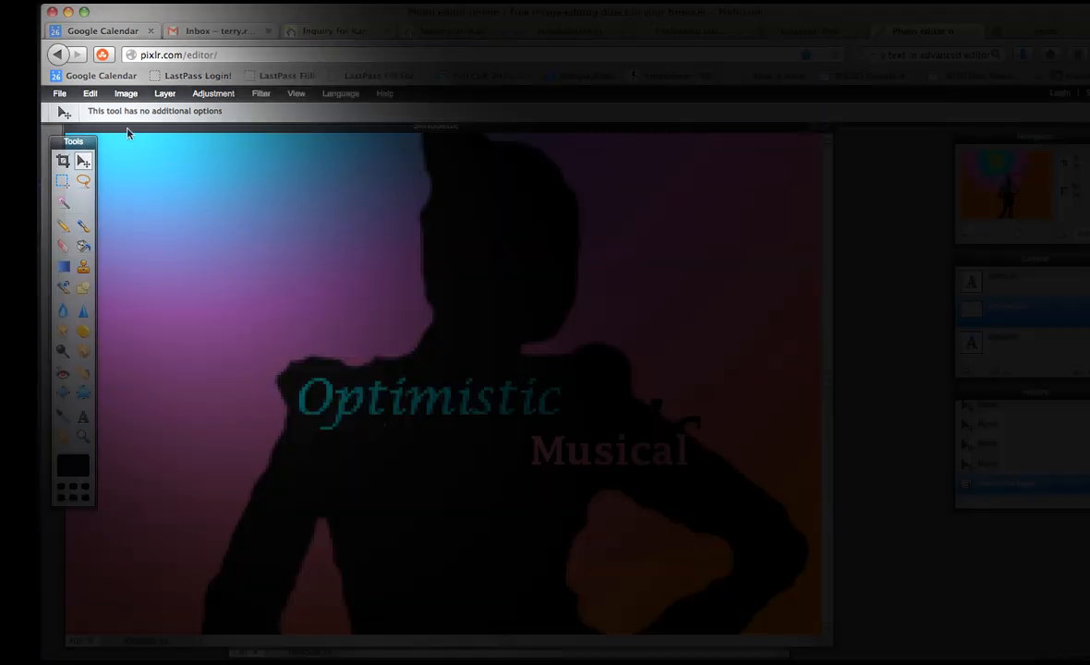
left_click(89, 93)
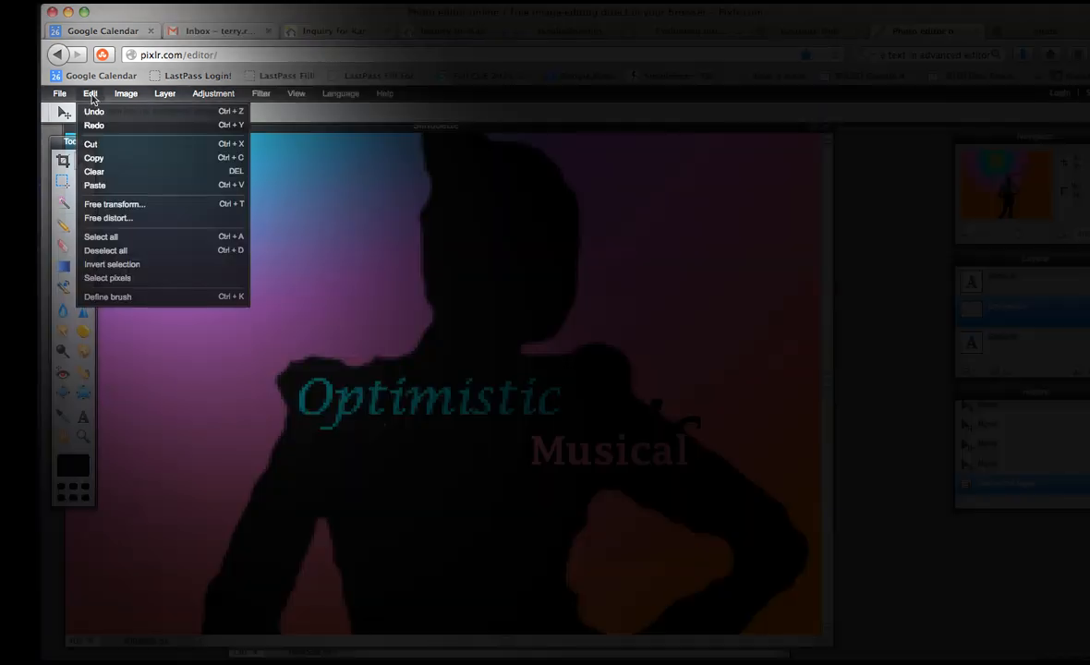
mouse_move(113, 204)
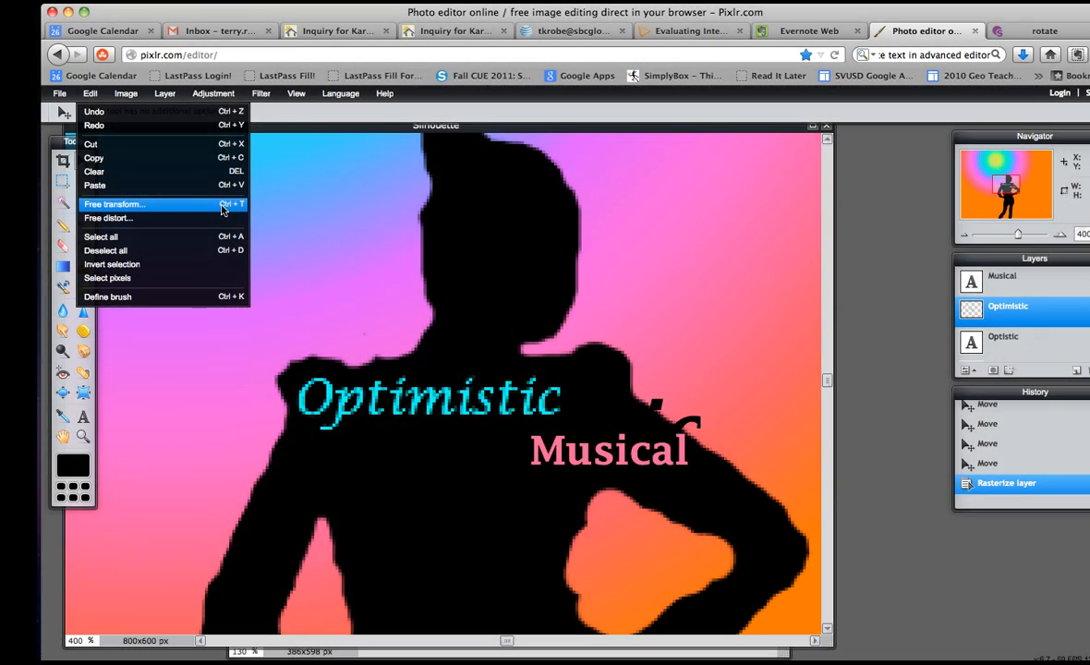
left_click(114, 204)
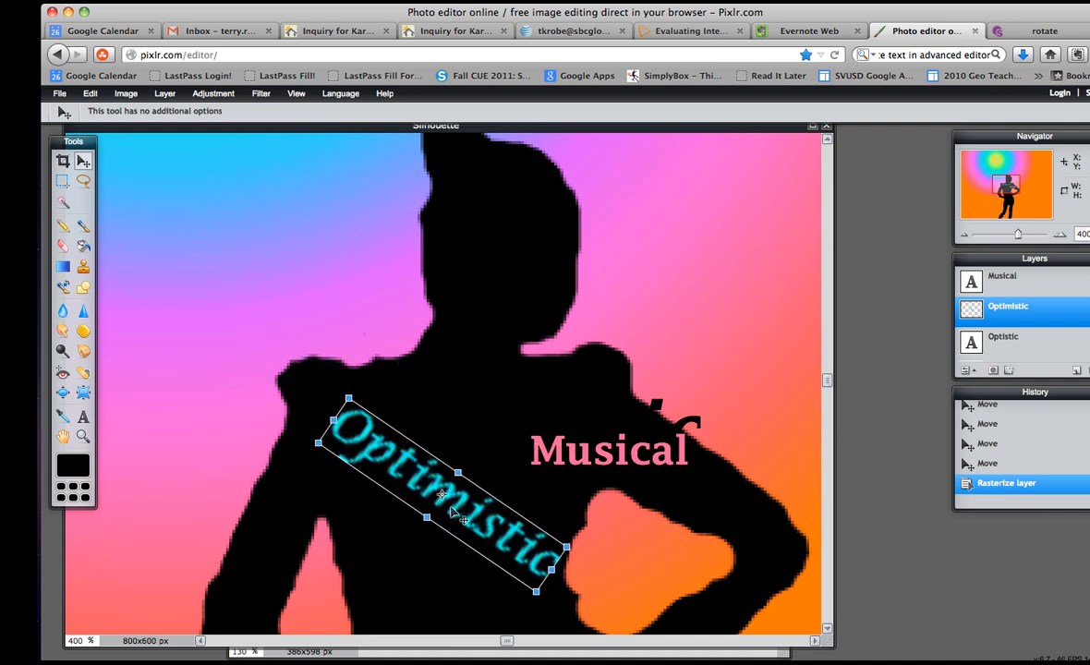
left_click_drag(443, 494, 434, 484)
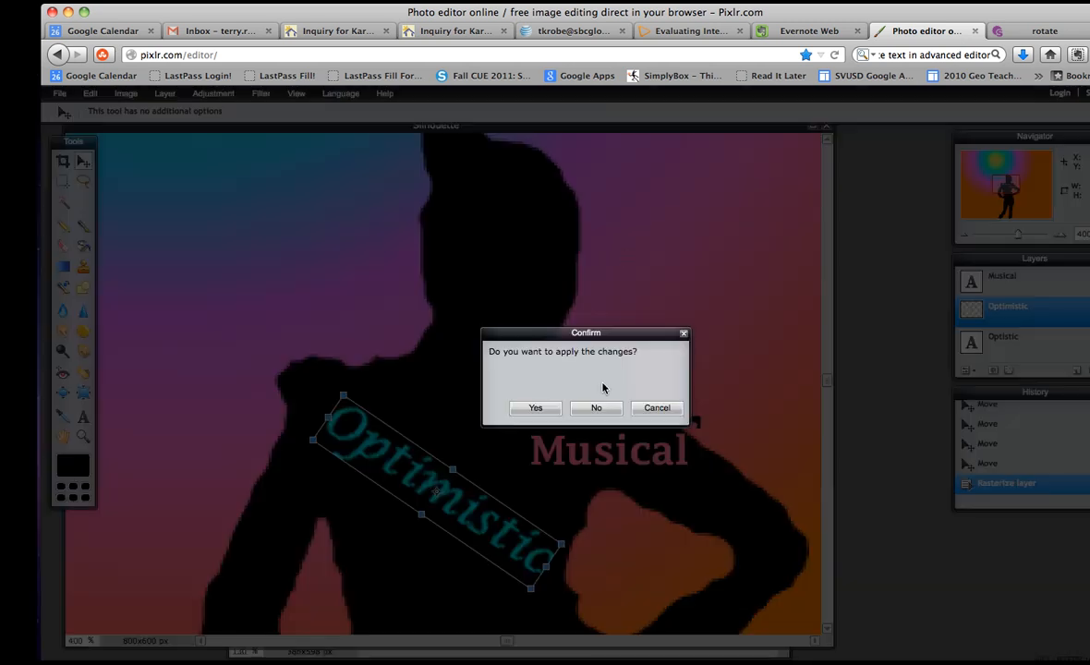
left_click(534, 407)
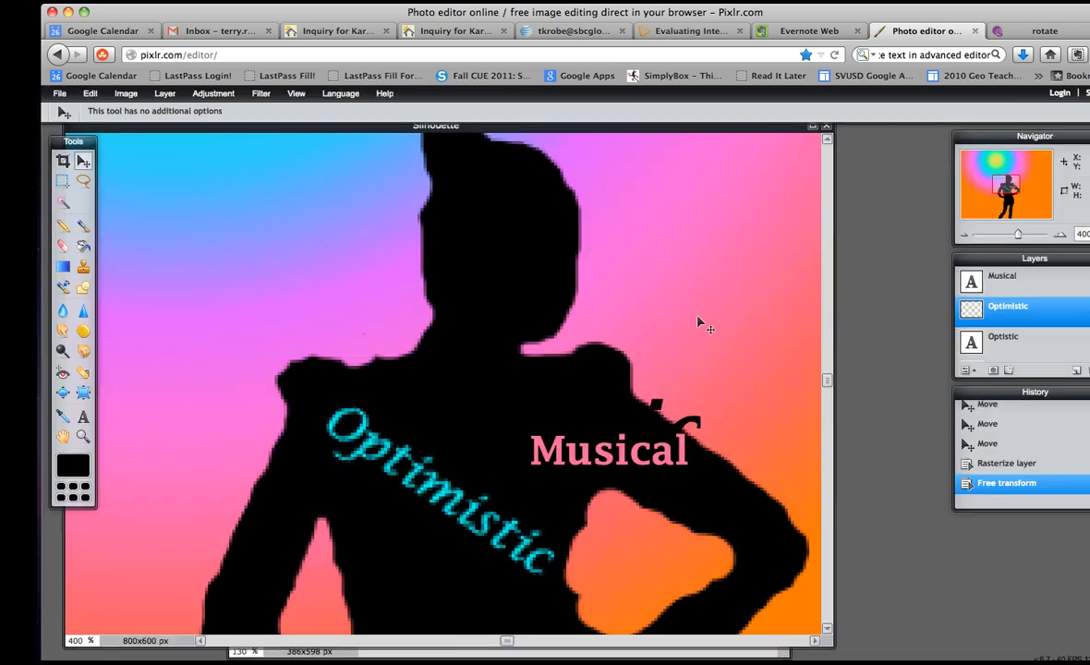
Step: Save the image as Silhouette.jpg in JPEG format to the Desktop
left_click(59, 92)
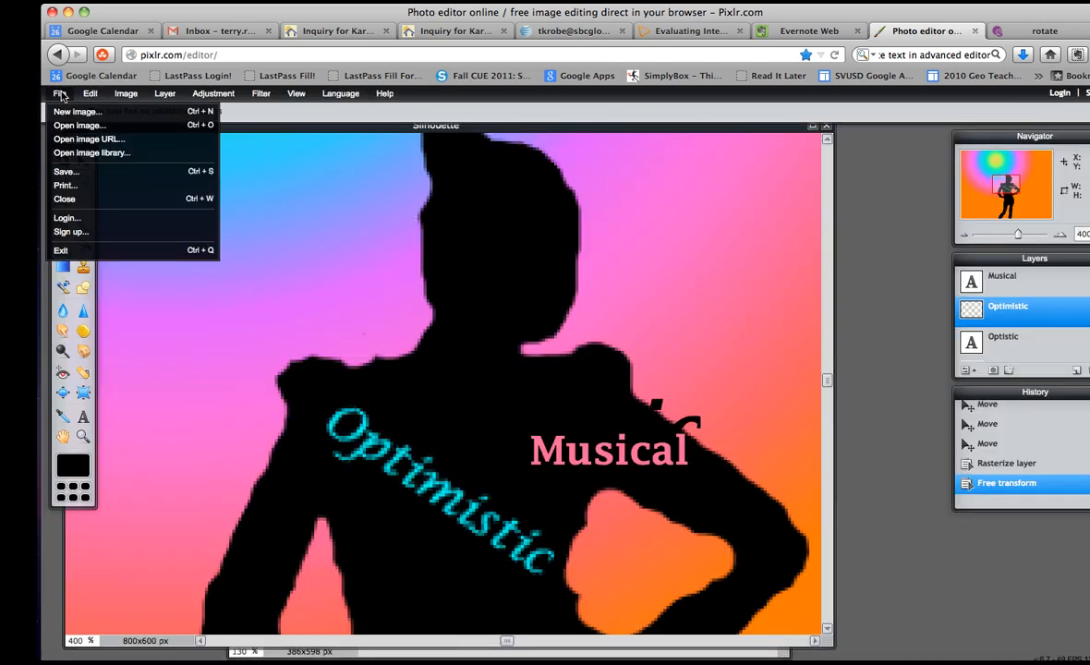
mouse_move(65, 171)
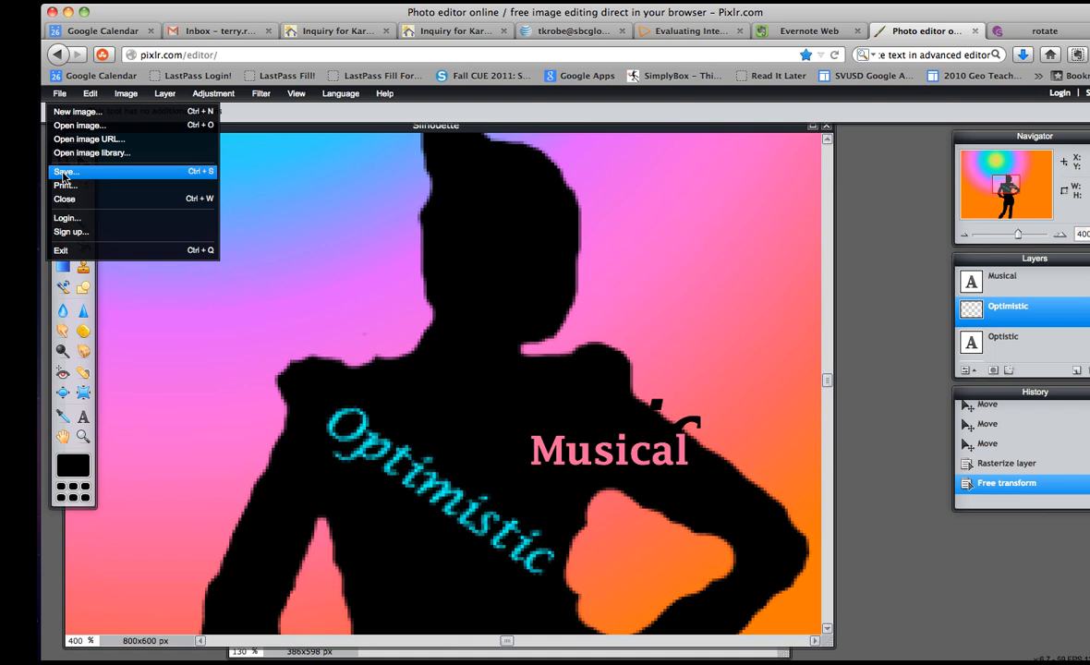
left_click(66, 171)
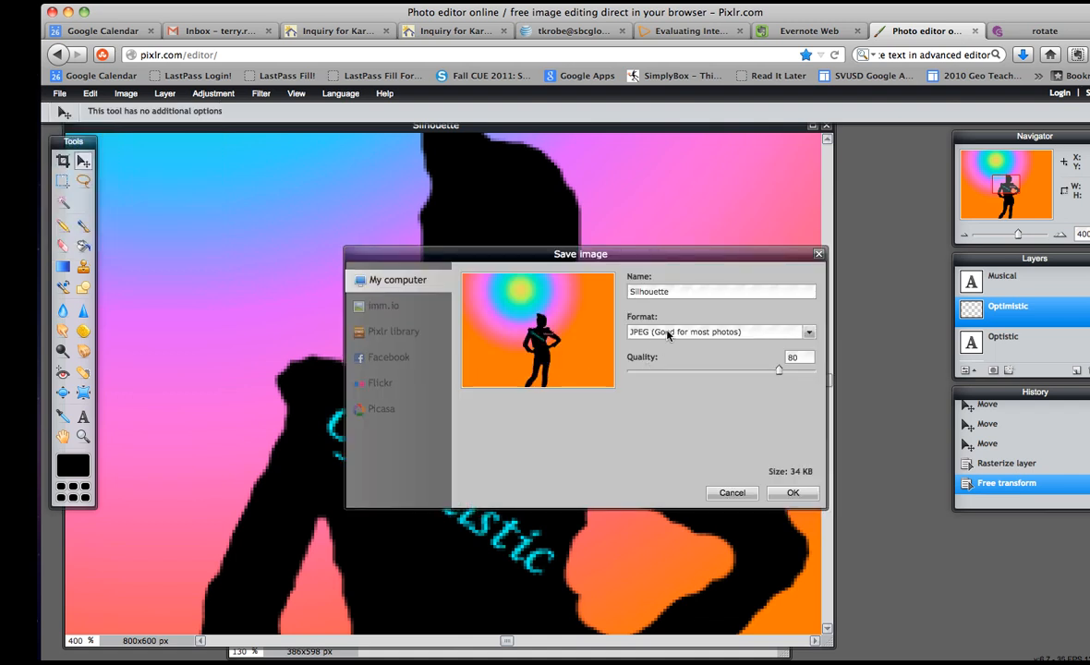
mouse_move(497, 380)
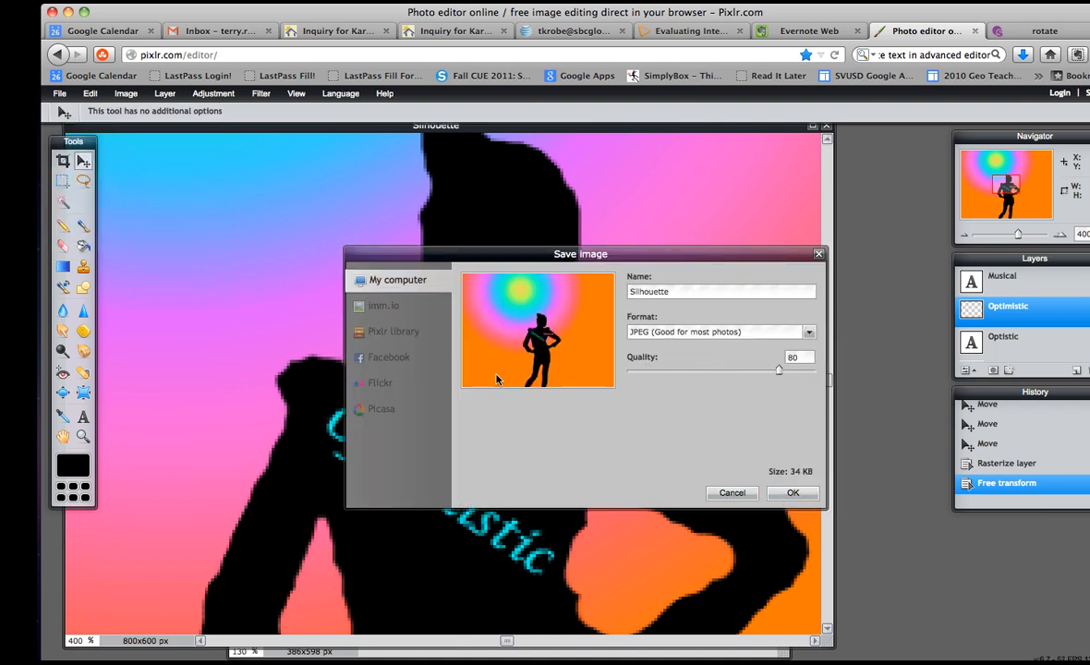
mouse_move(402, 444)
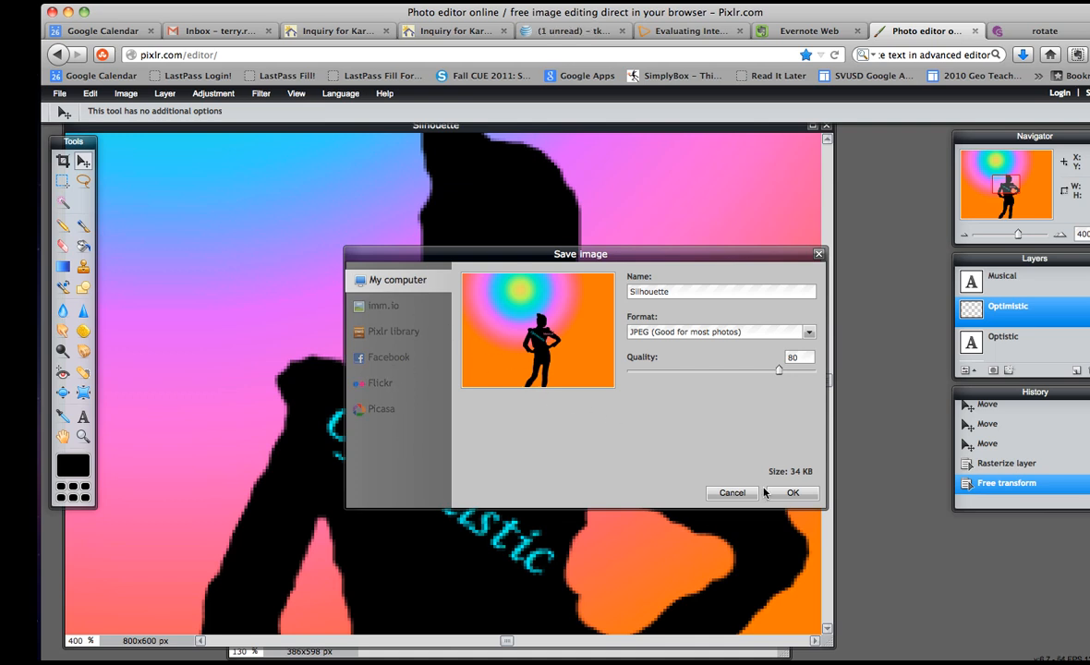
left_click(792, 492)
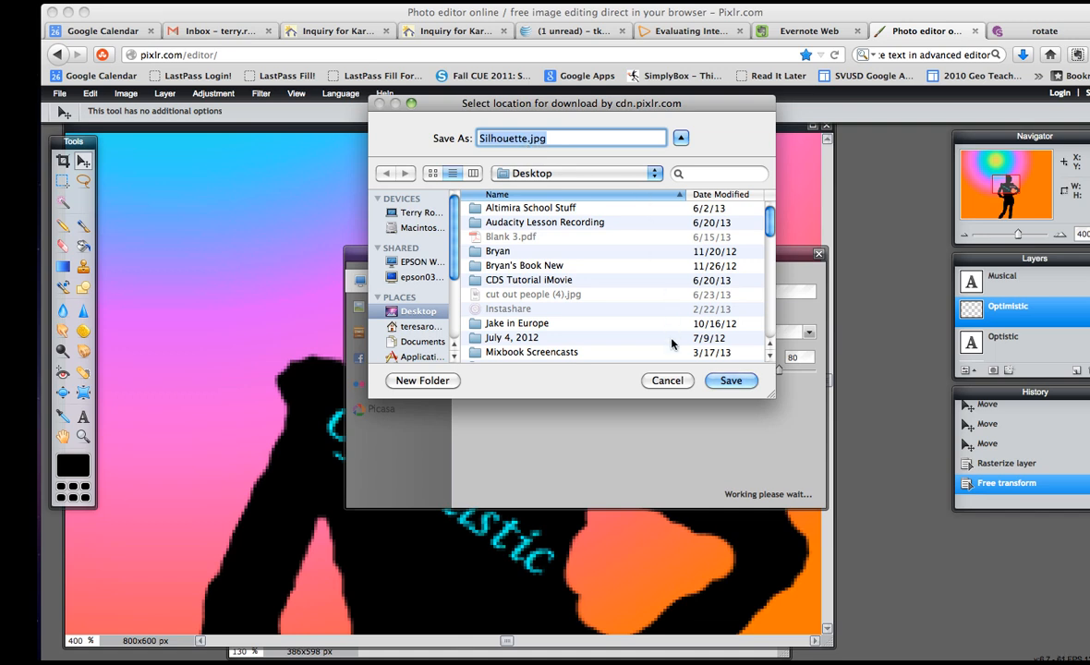
left_click(730, 381)
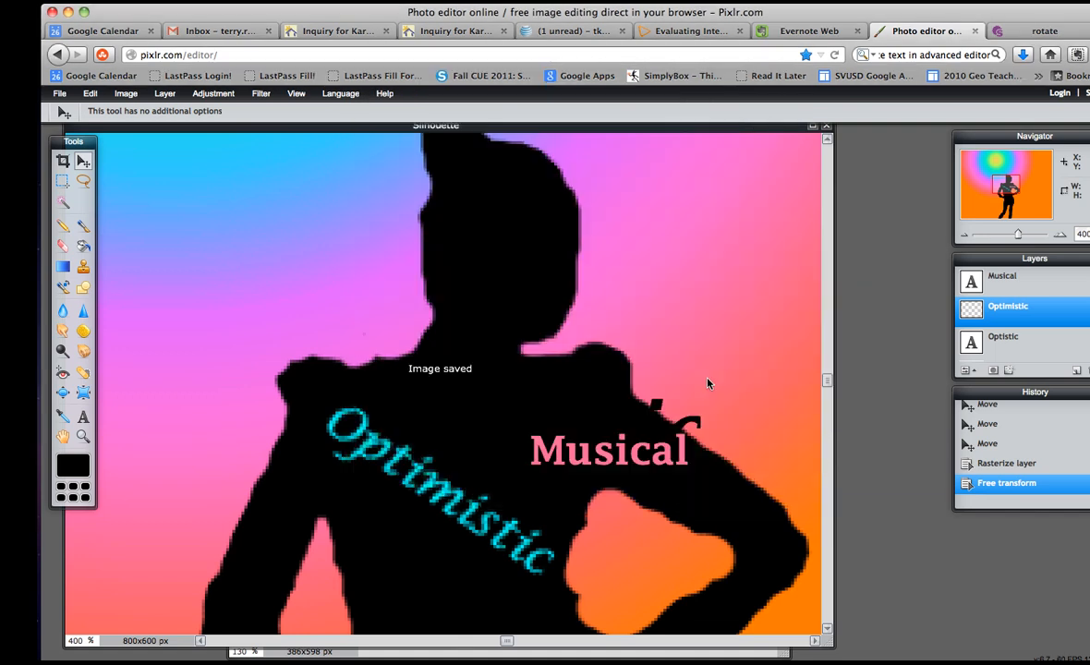